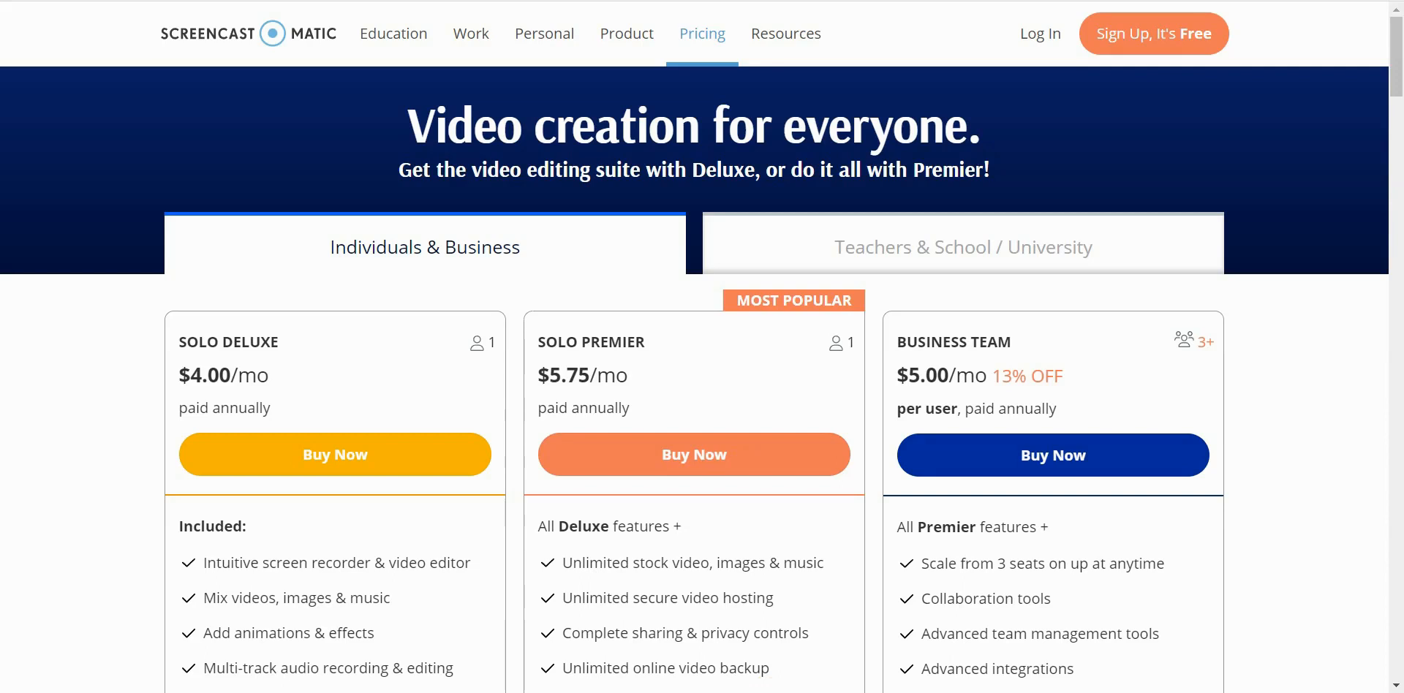
pyautogui.moveTo(4, 486)
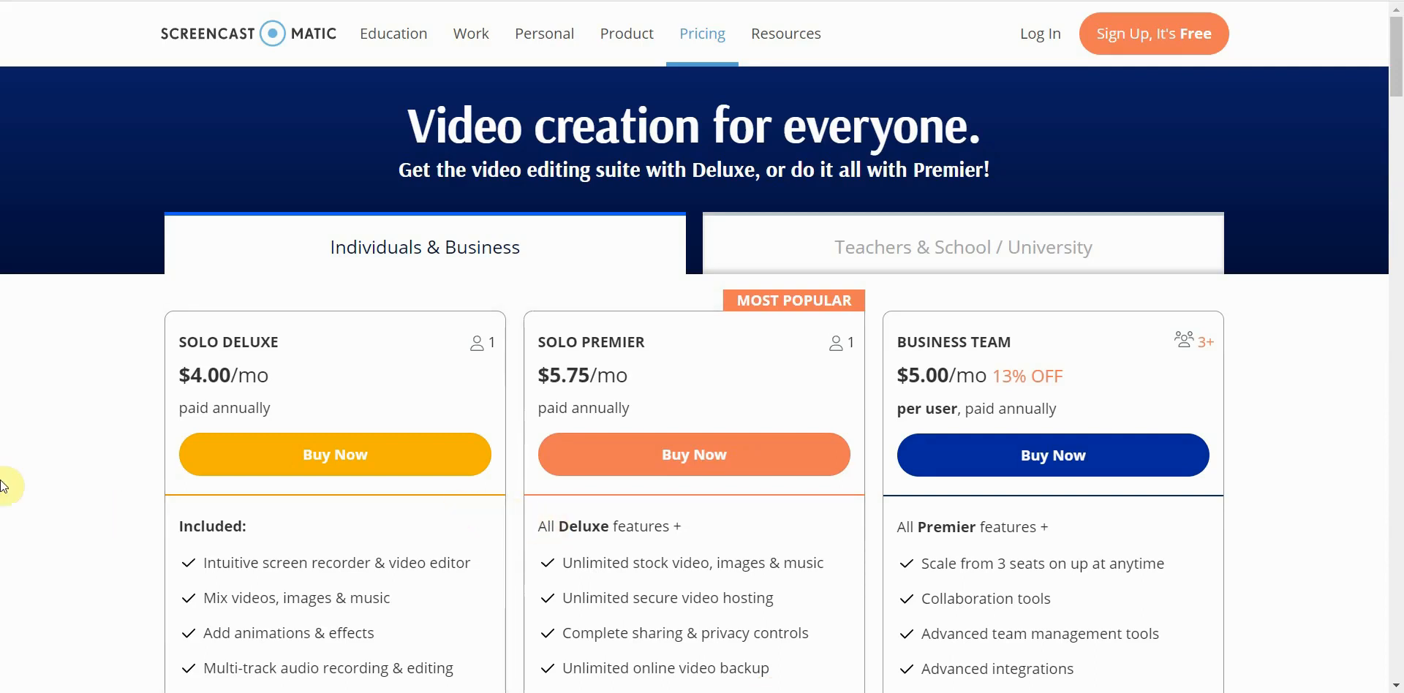
pyautogui.moveTo(25, 481)
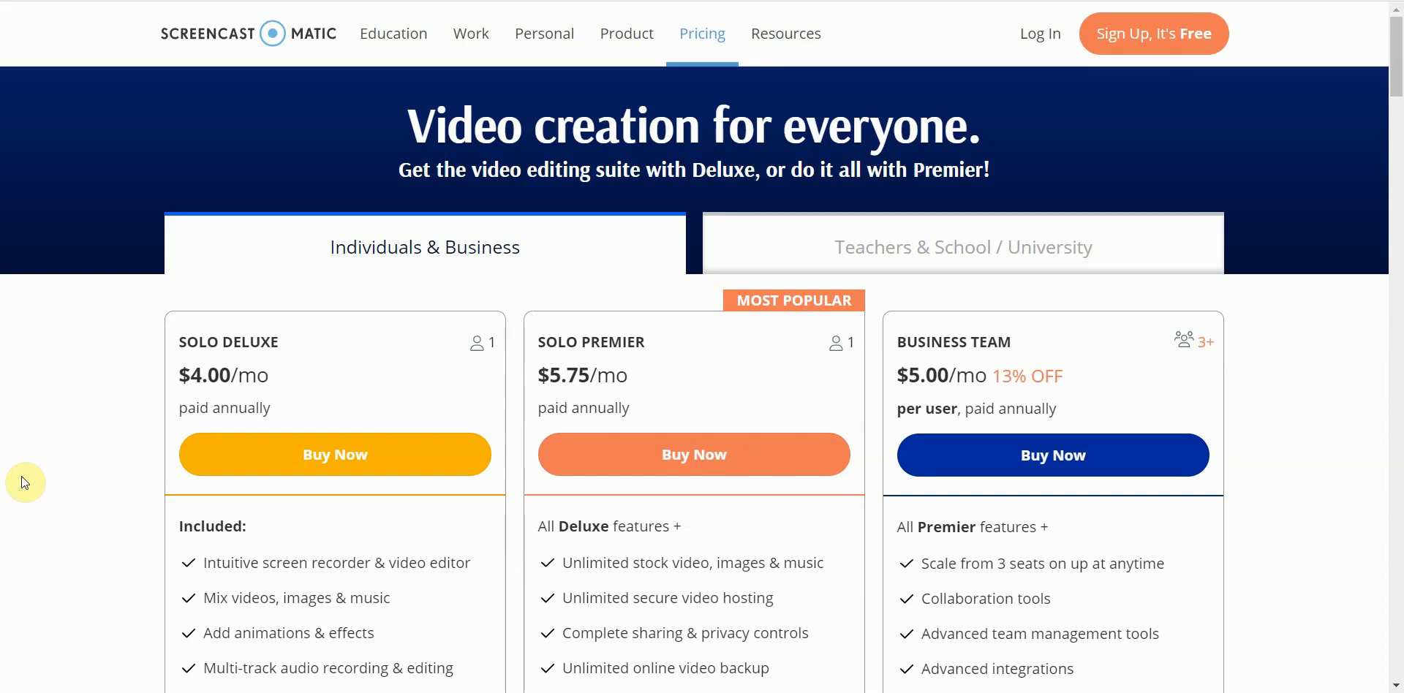
pyautogui.moveTo(21, 475)
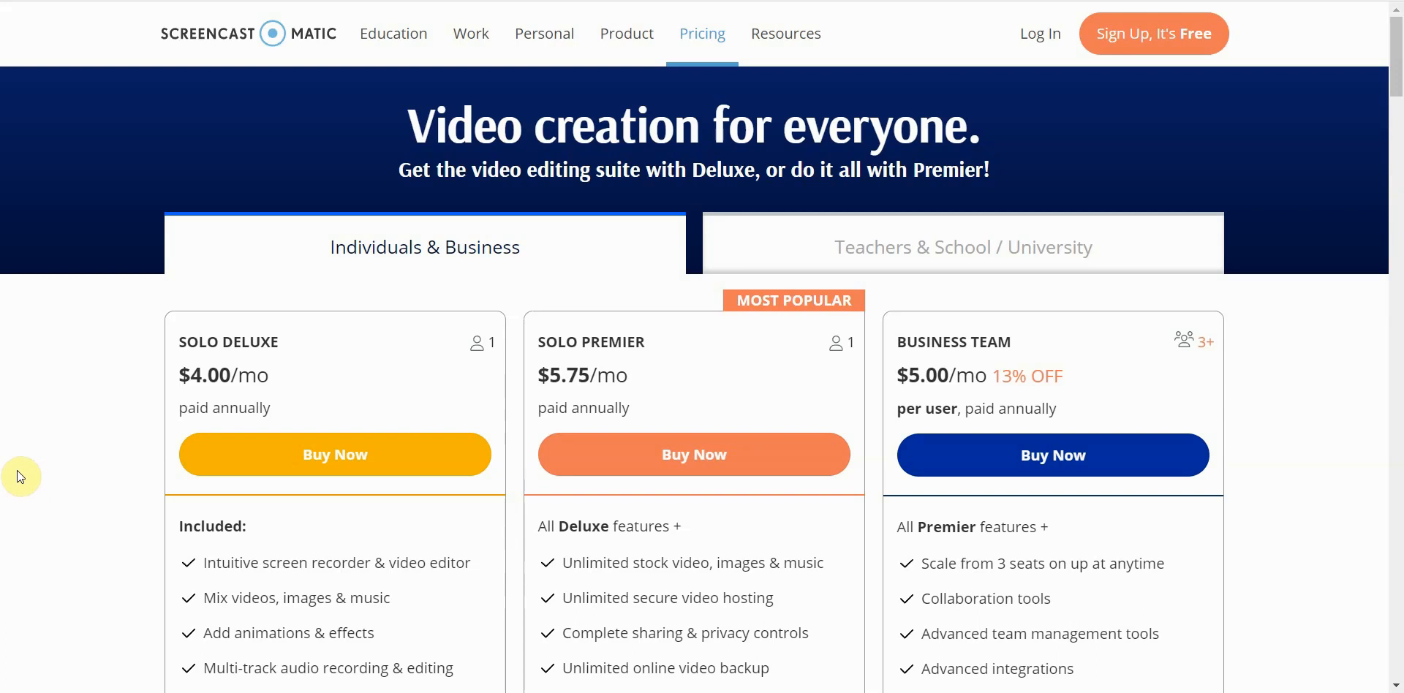
pyautogui.moveTo(261, 375)
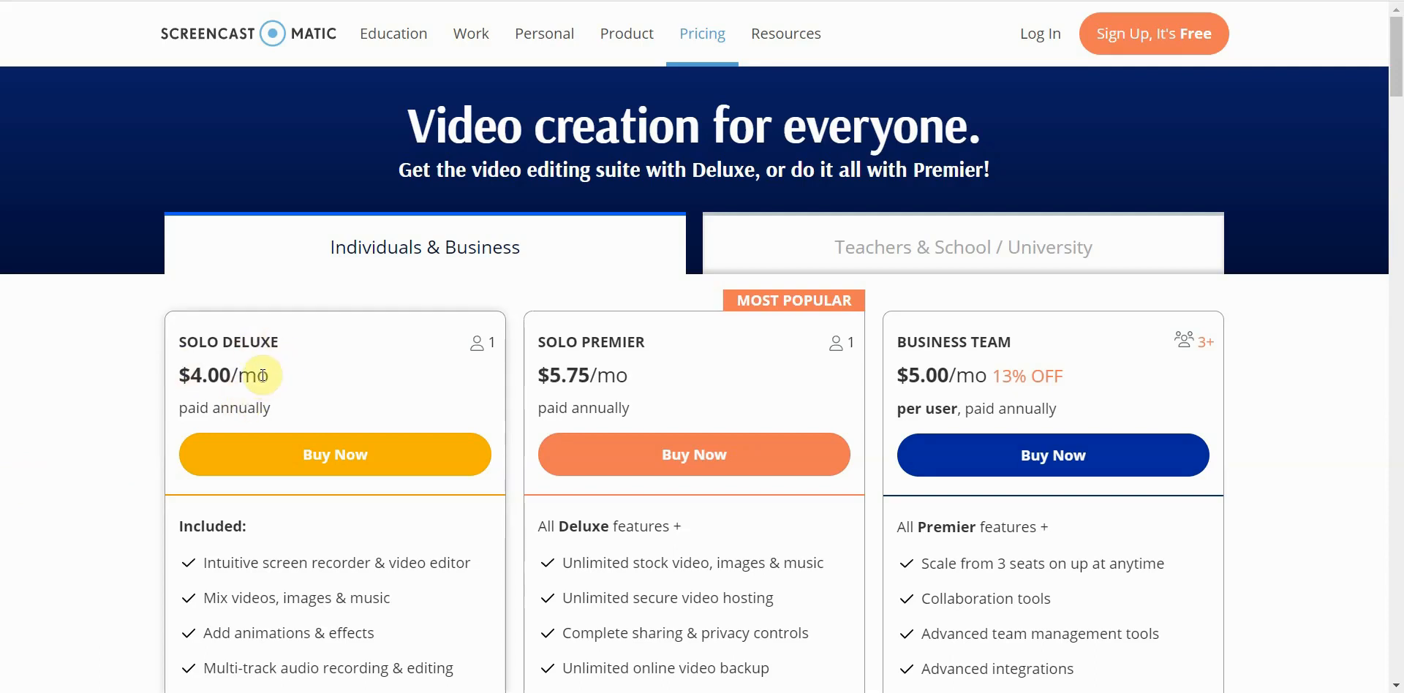
pyautogui.moveTo(103, 331)
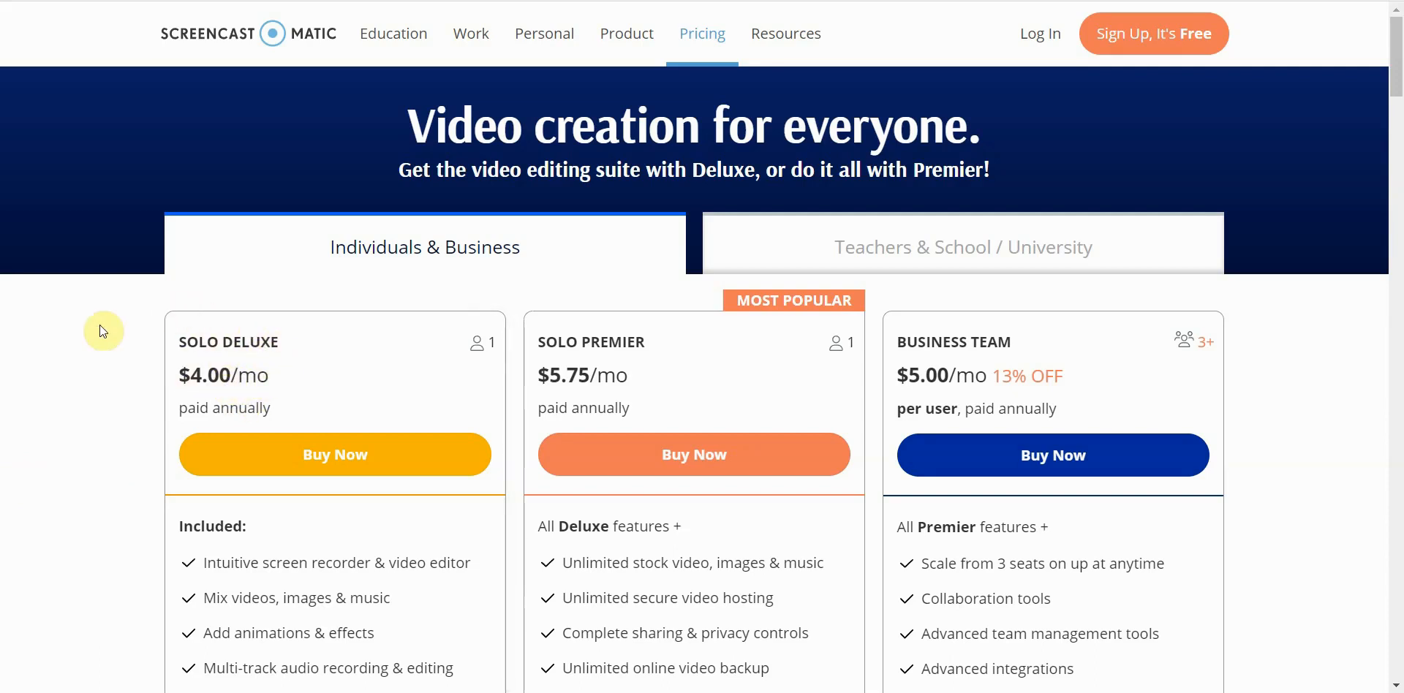
pyautogui.moveTo(92, 348)
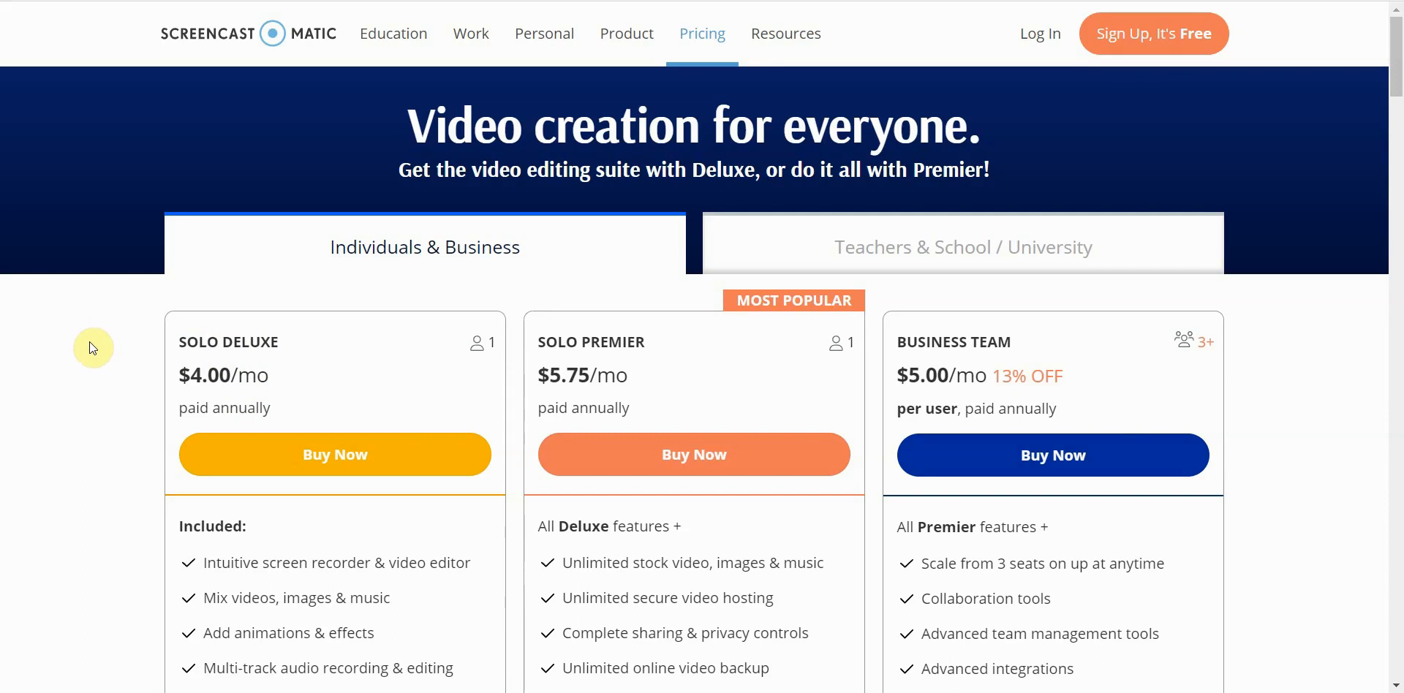
pyautogui.moveTo(133, 373)
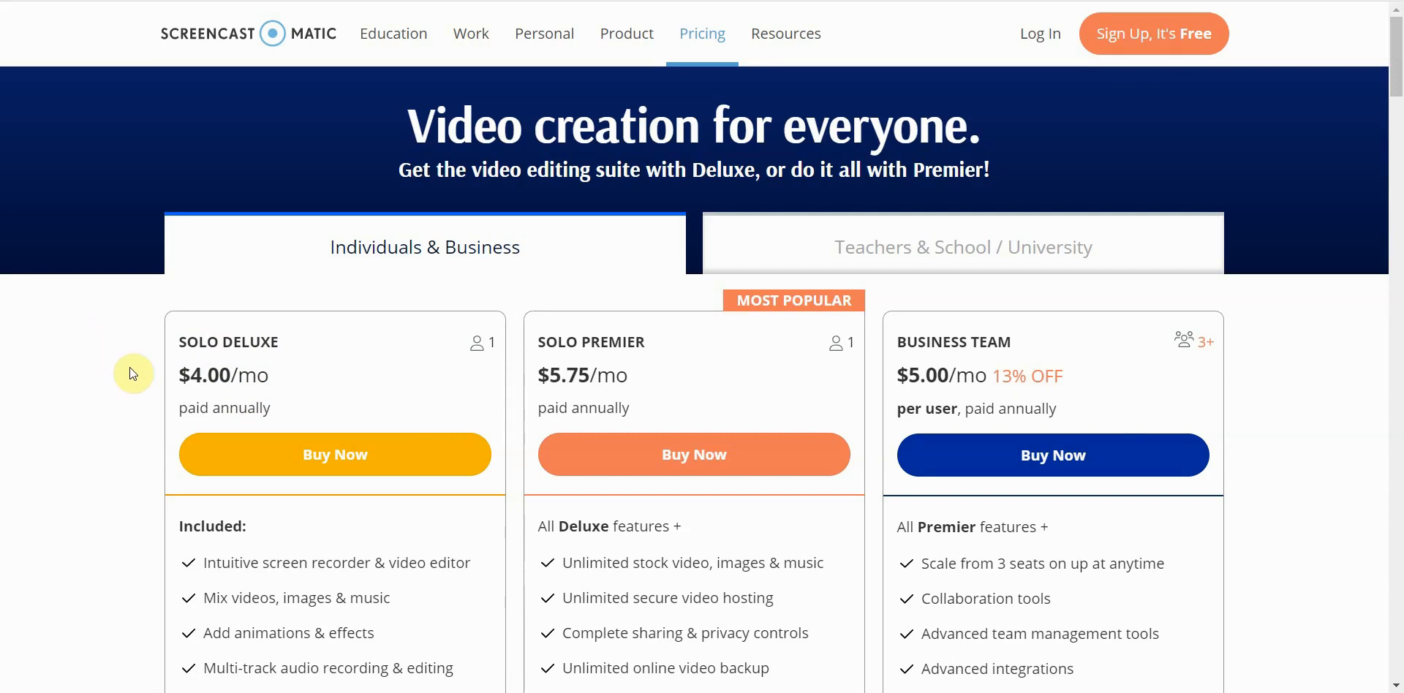
pyautogui.moveTo(220, 375)
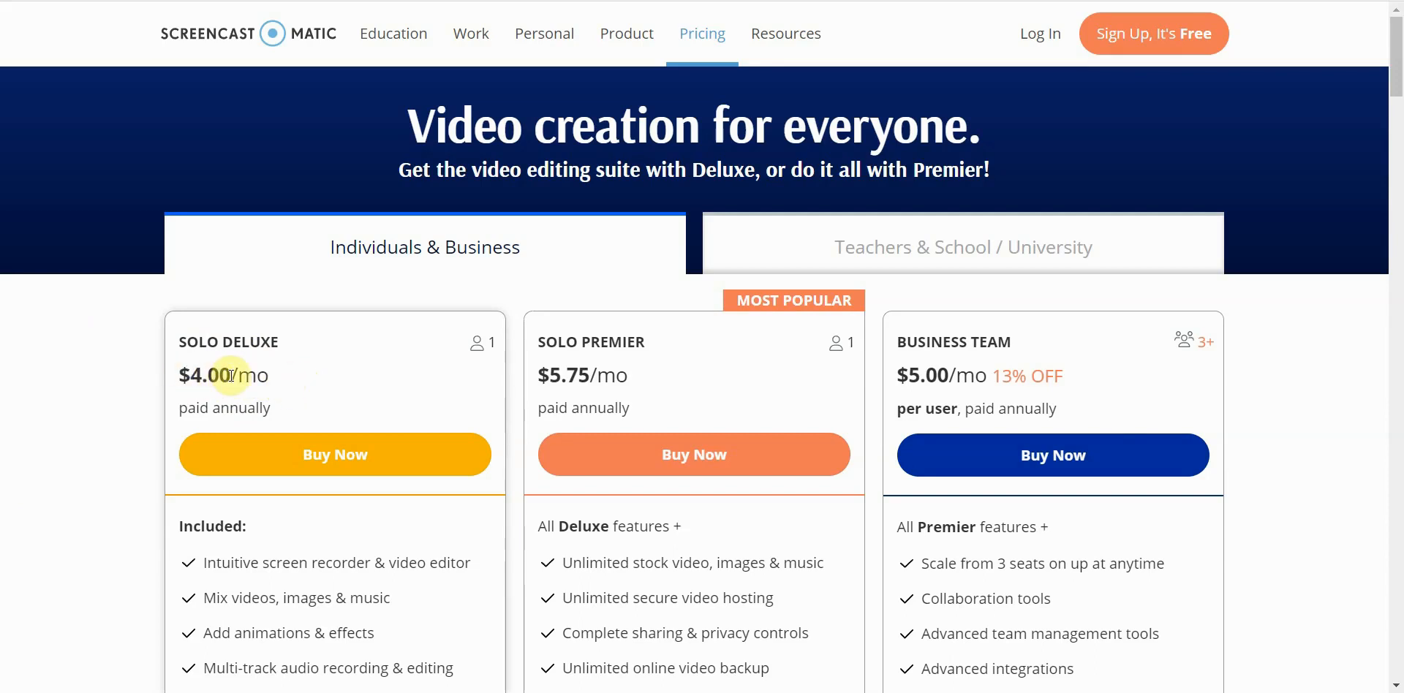
pyautogui.moveTo(1302, 217)
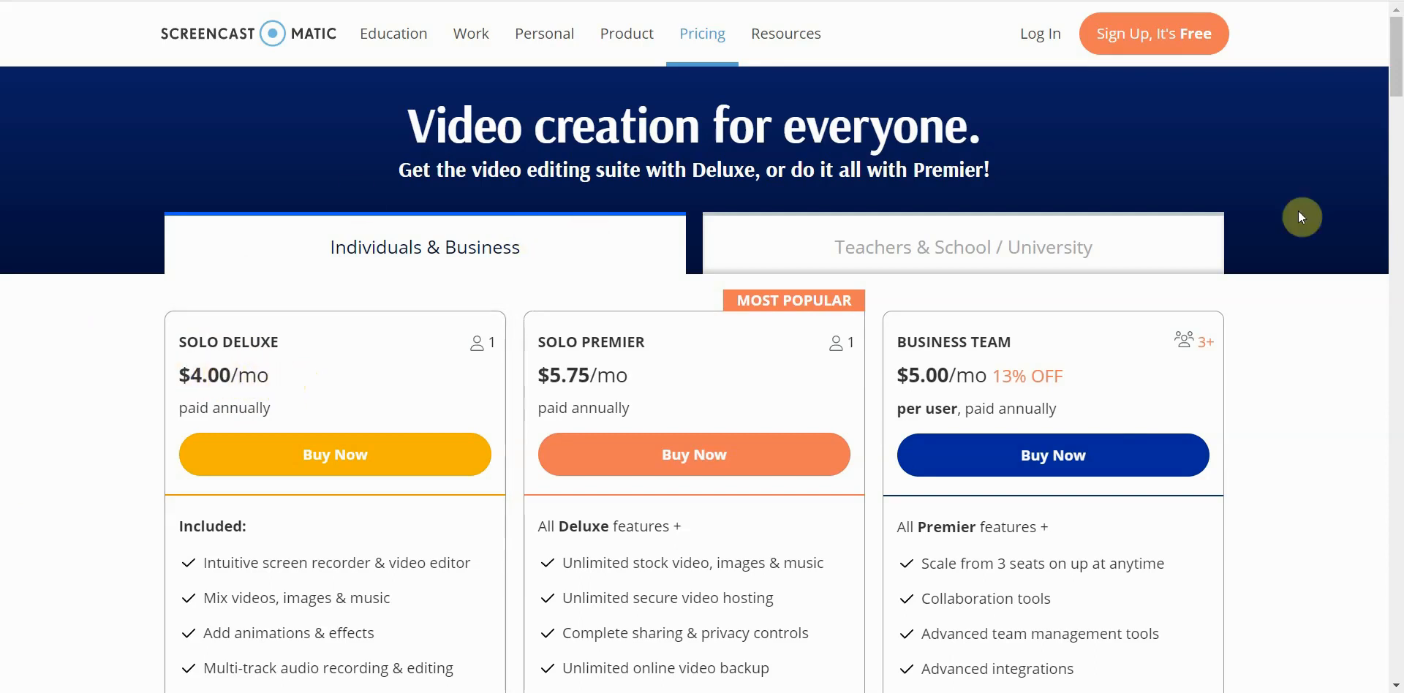
pyautogui.moveTo(1342, 312)
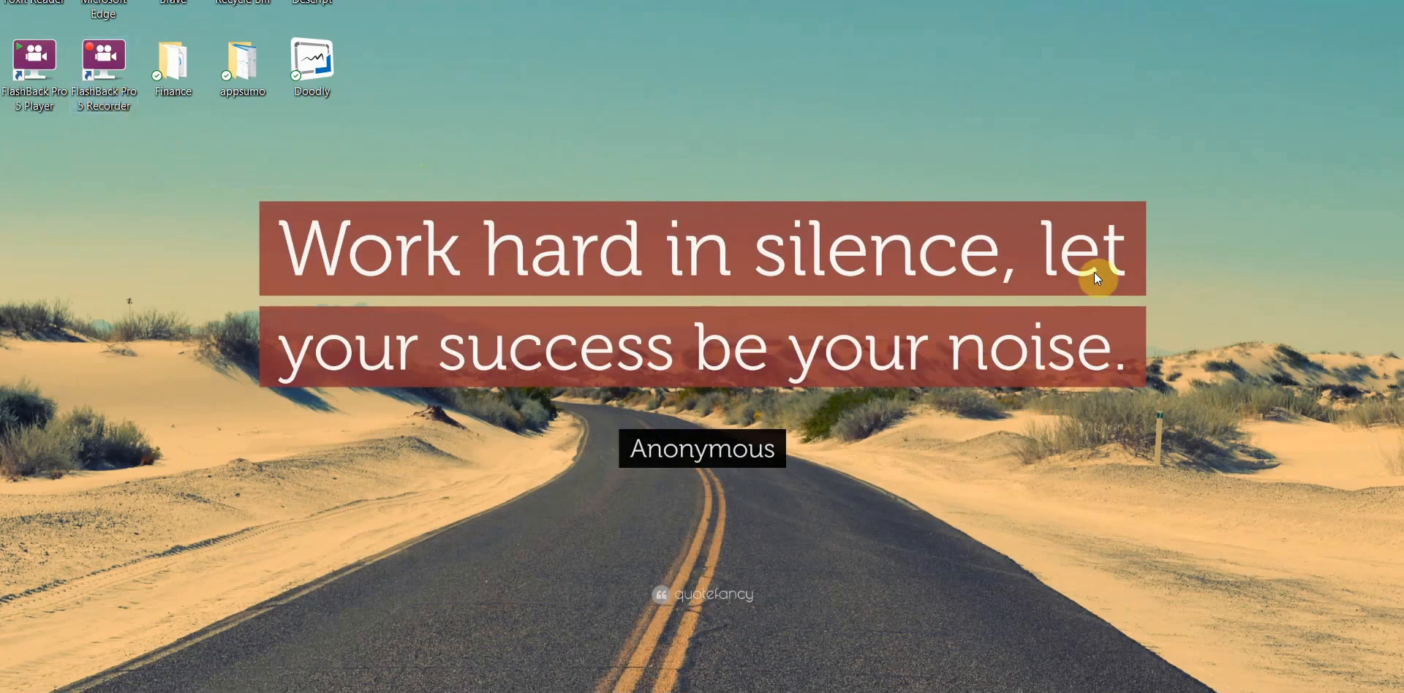
pyautogui.moveTo(1000, 272)
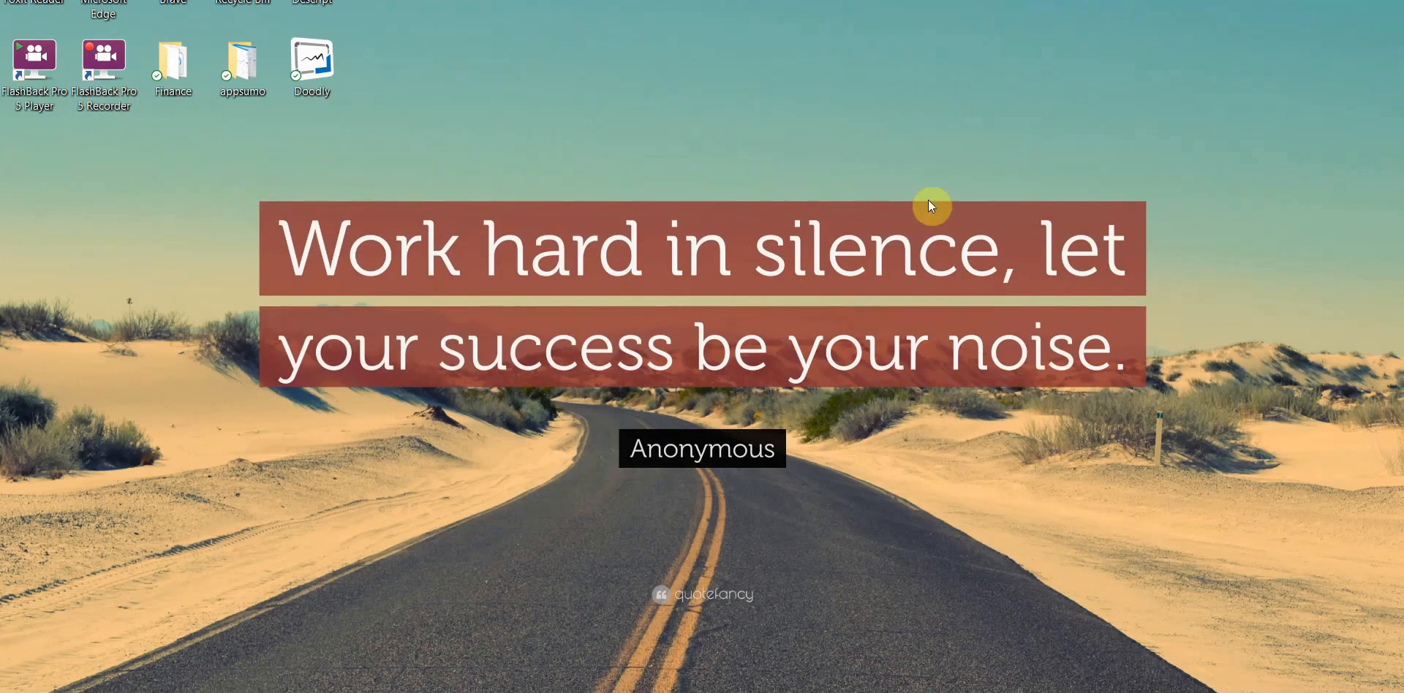
pyautogui.moveTo(1029, 199)
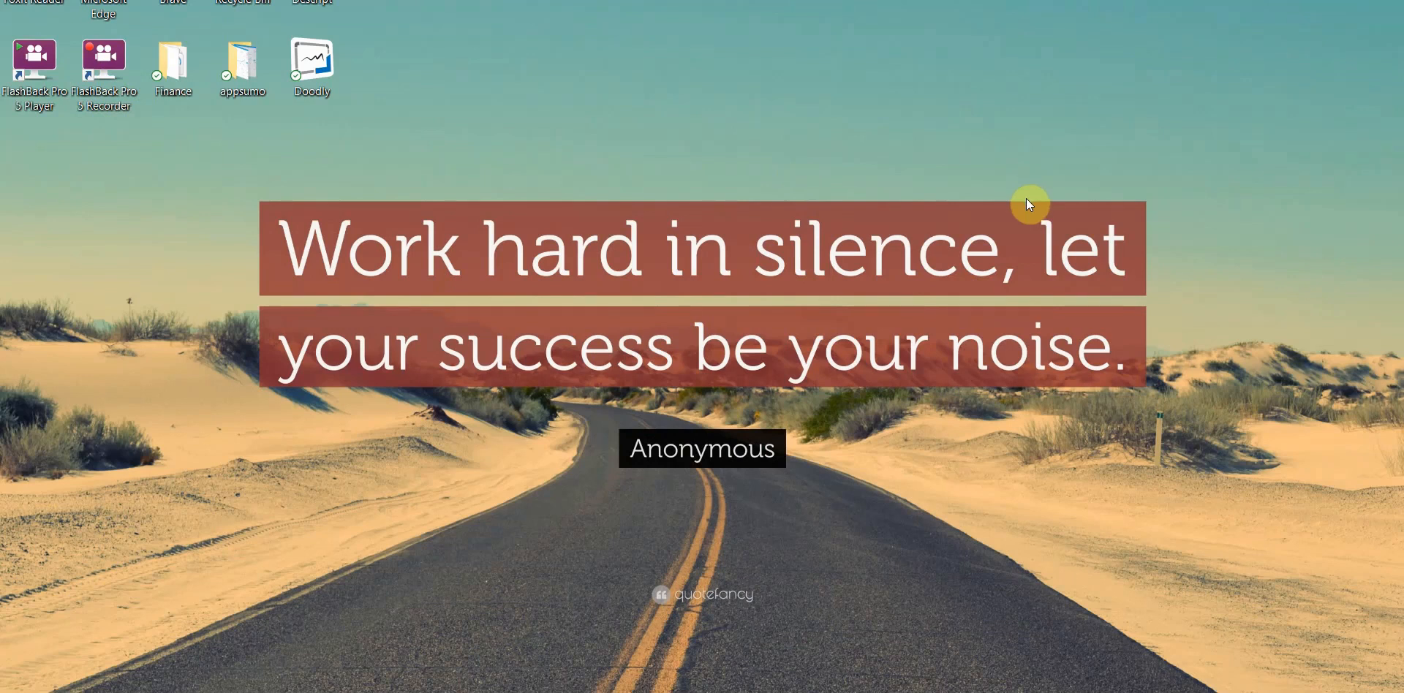
pyautogui.moveTo(879, 206)
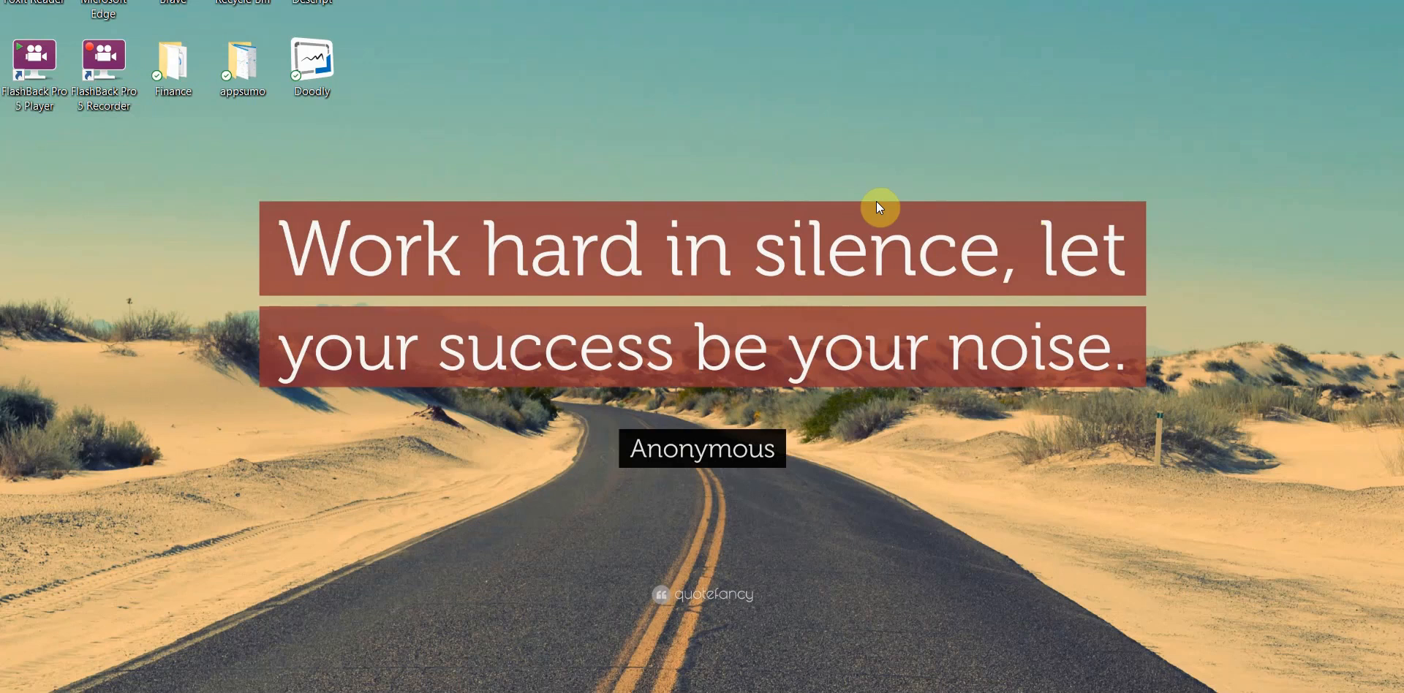
pyautogui.moveTo(875, 186)
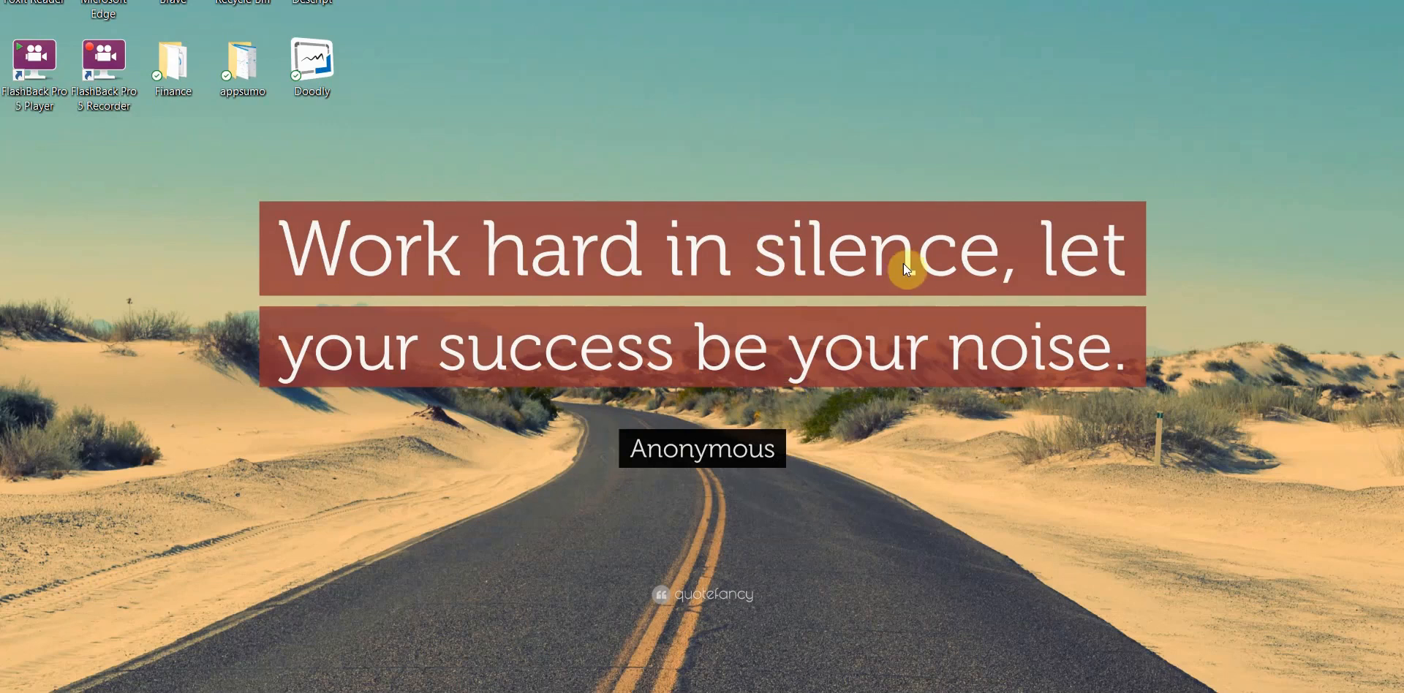
pyautogui.moveTo(935, 234)
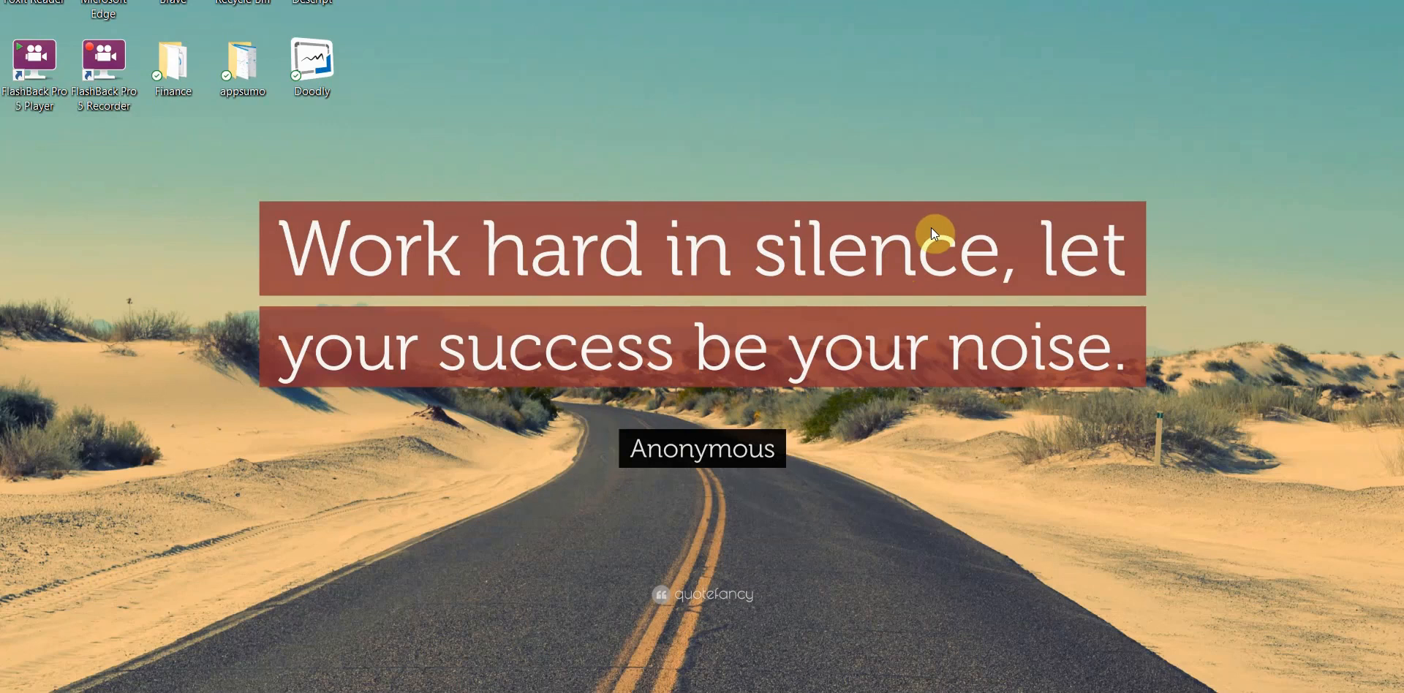
pyautogui.moveTo(732, 244)
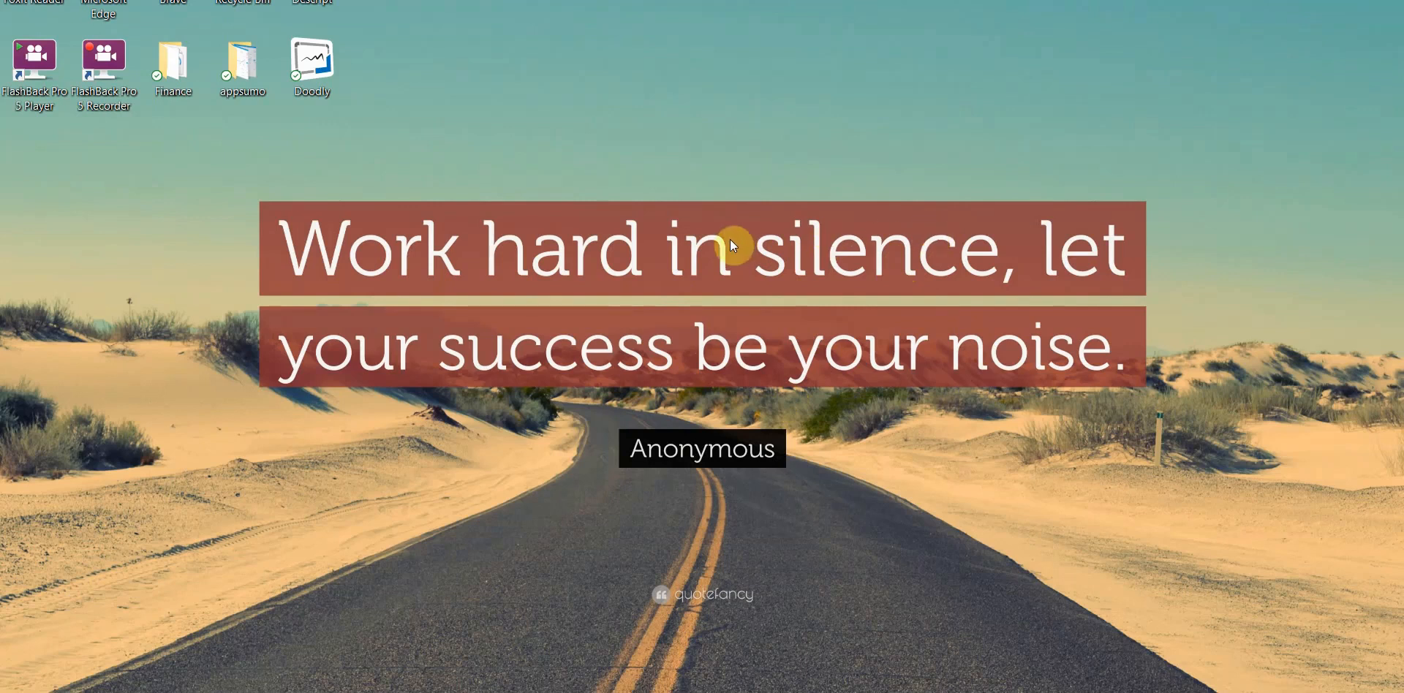
pyautogui.moveTo(540, 156)
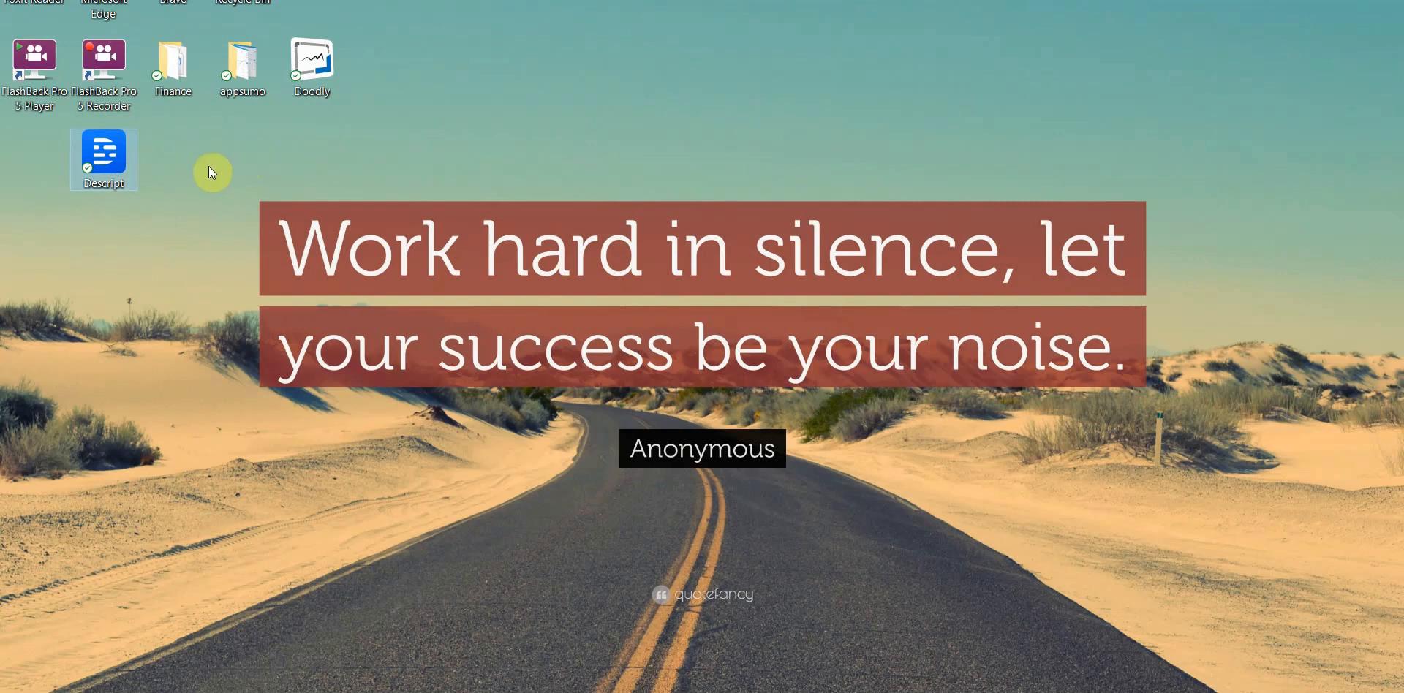
pyautogui.moveTo(114, 170)
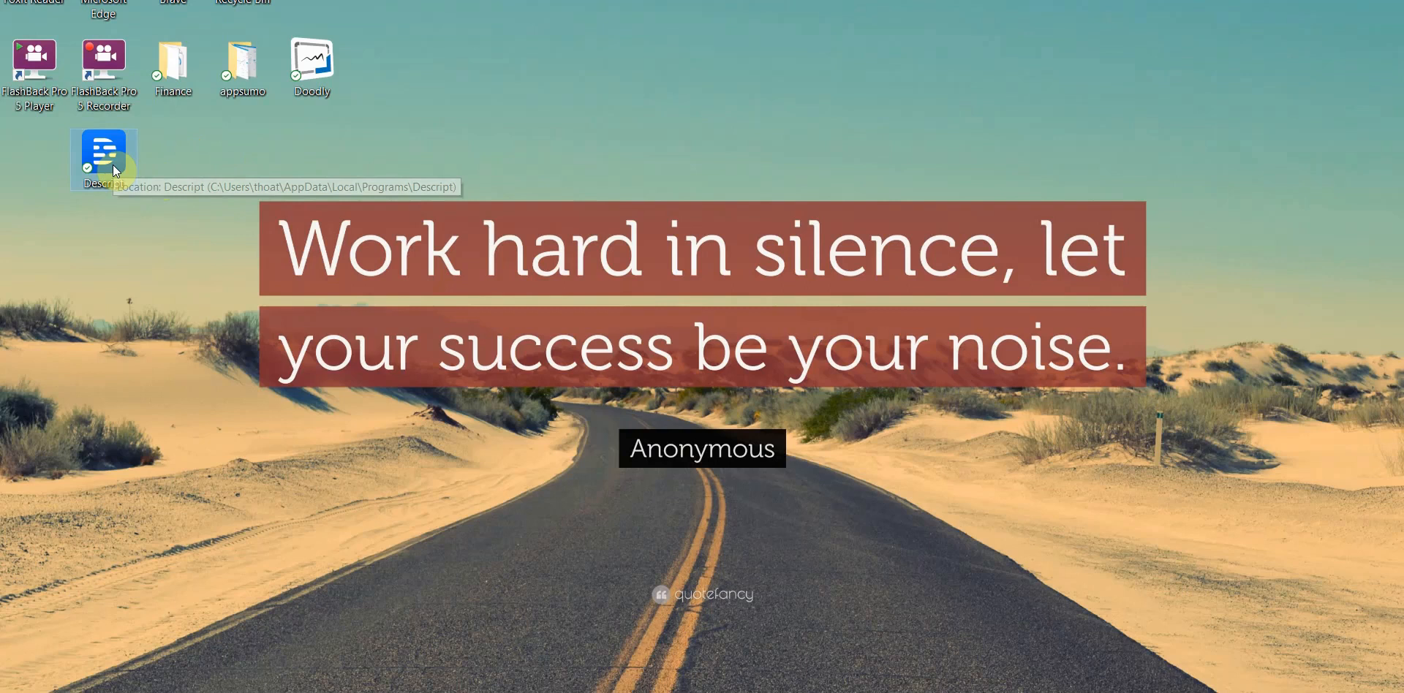
pyautogui.moveTo(161, 165)
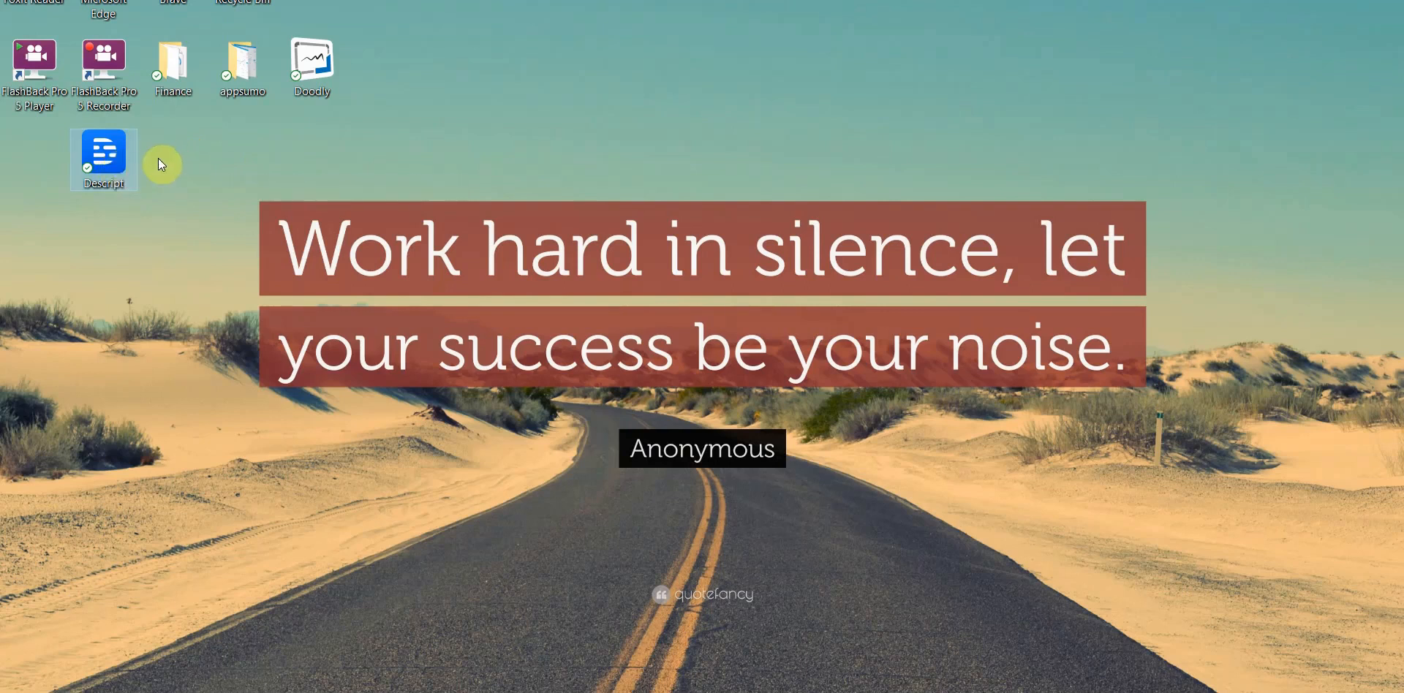
pyautogui.moveTo(178, 164)
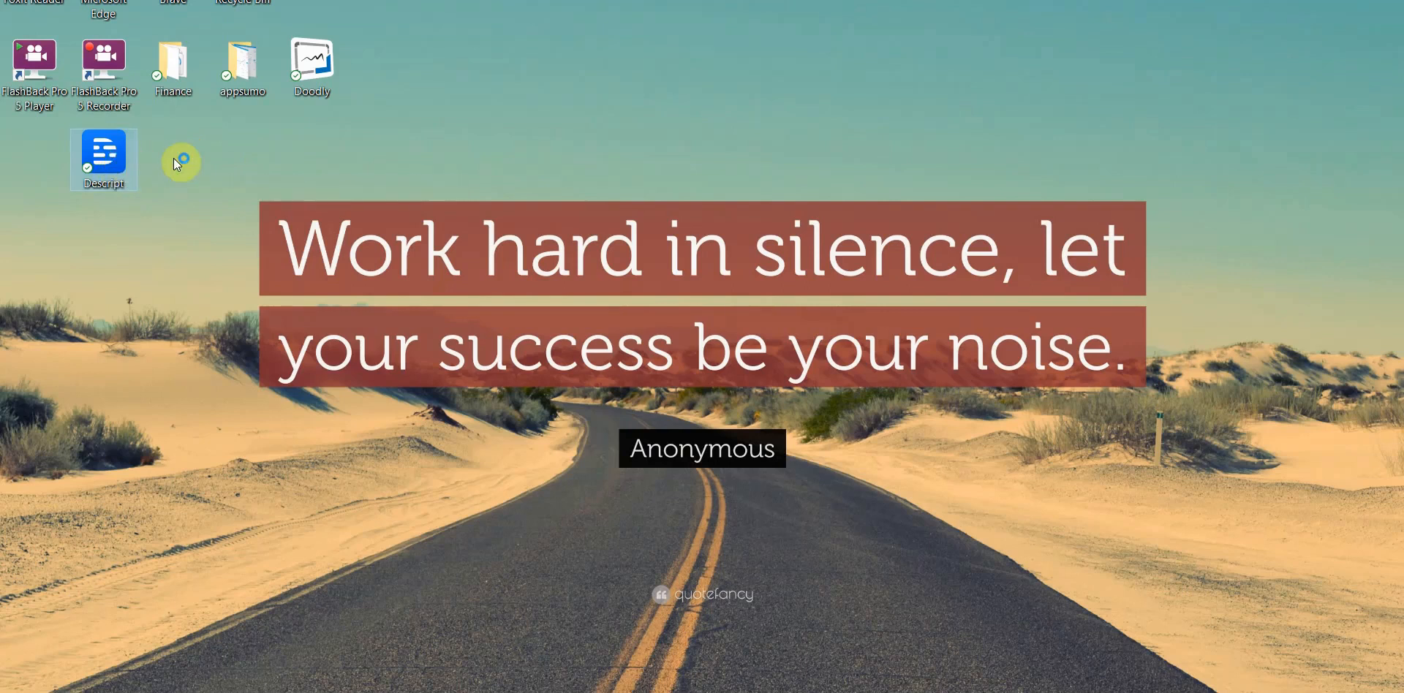
pyautogui.moveTo(523, 172)
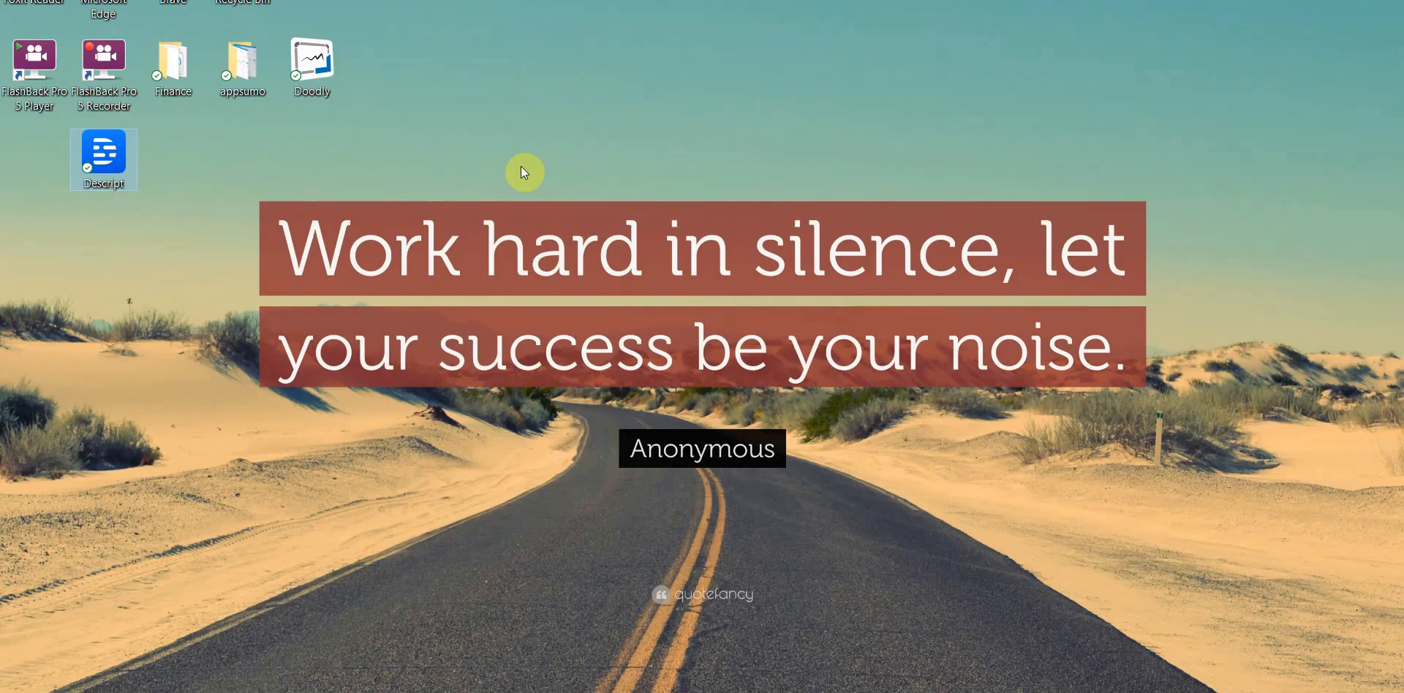
# Step: Launch Descript, create a new empty project window and close the AI Keyword Research window
pyautogui.doubleClick(103, 156)
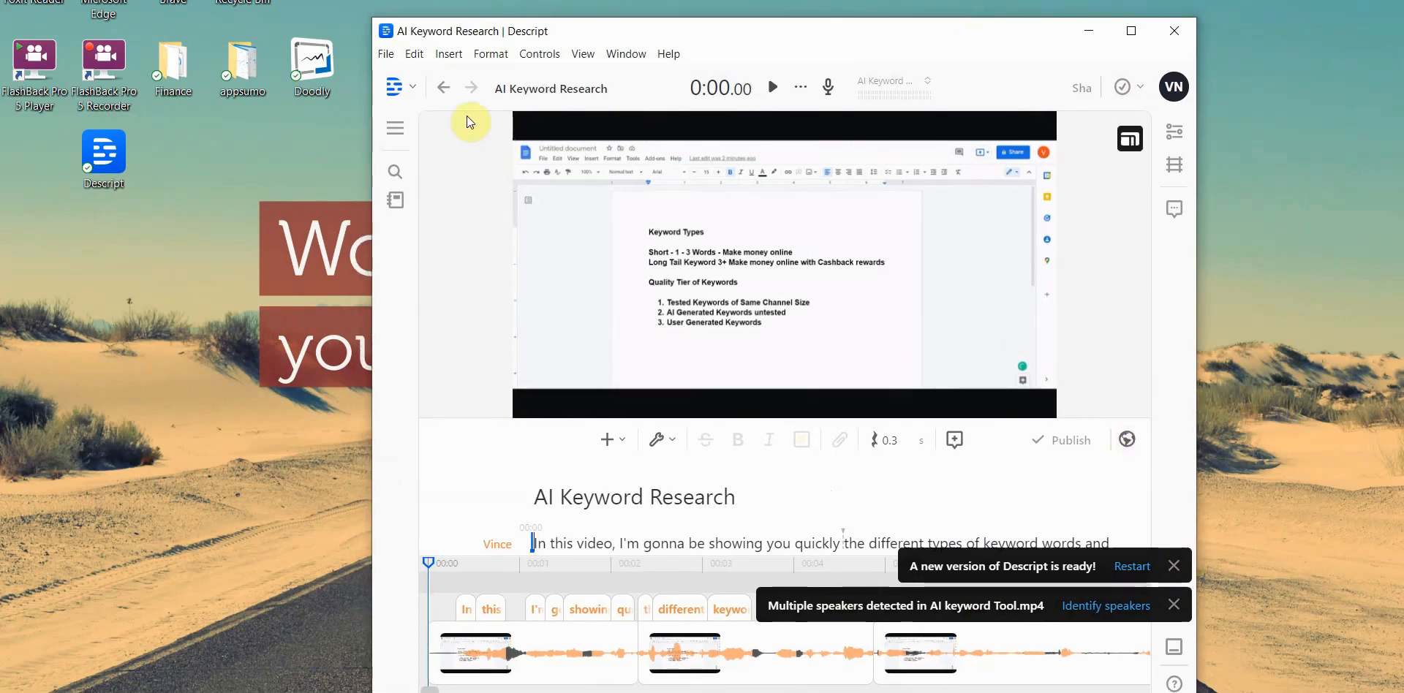
pyautogui.moveTo(389, 54)
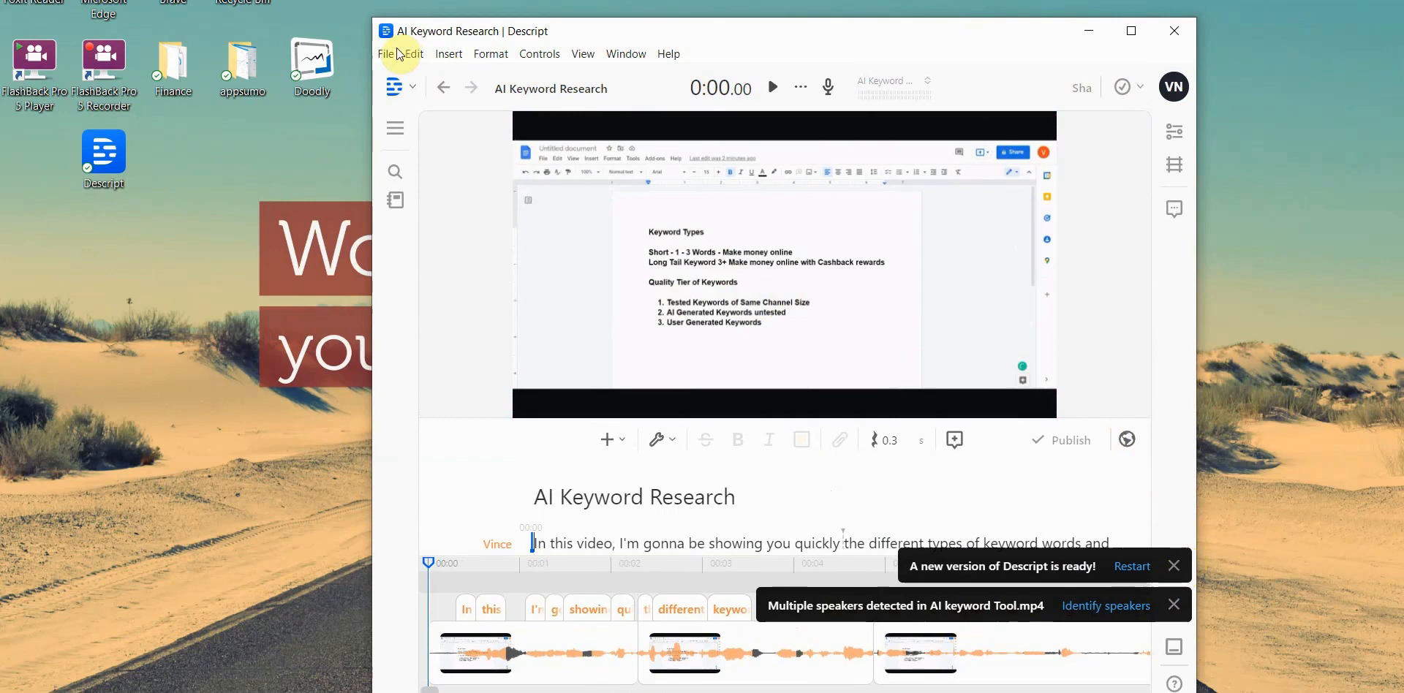
pyautogui.click(401, 86)
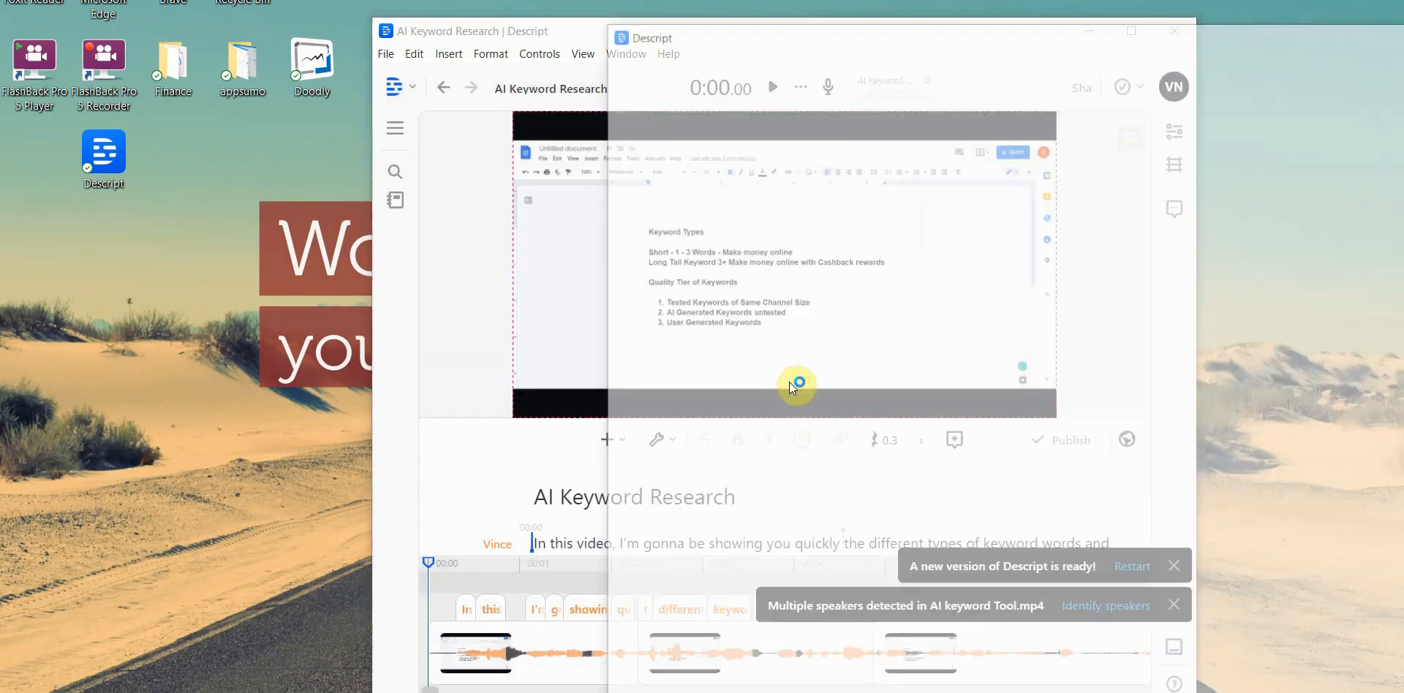
pyautogui.click(1174, 31)
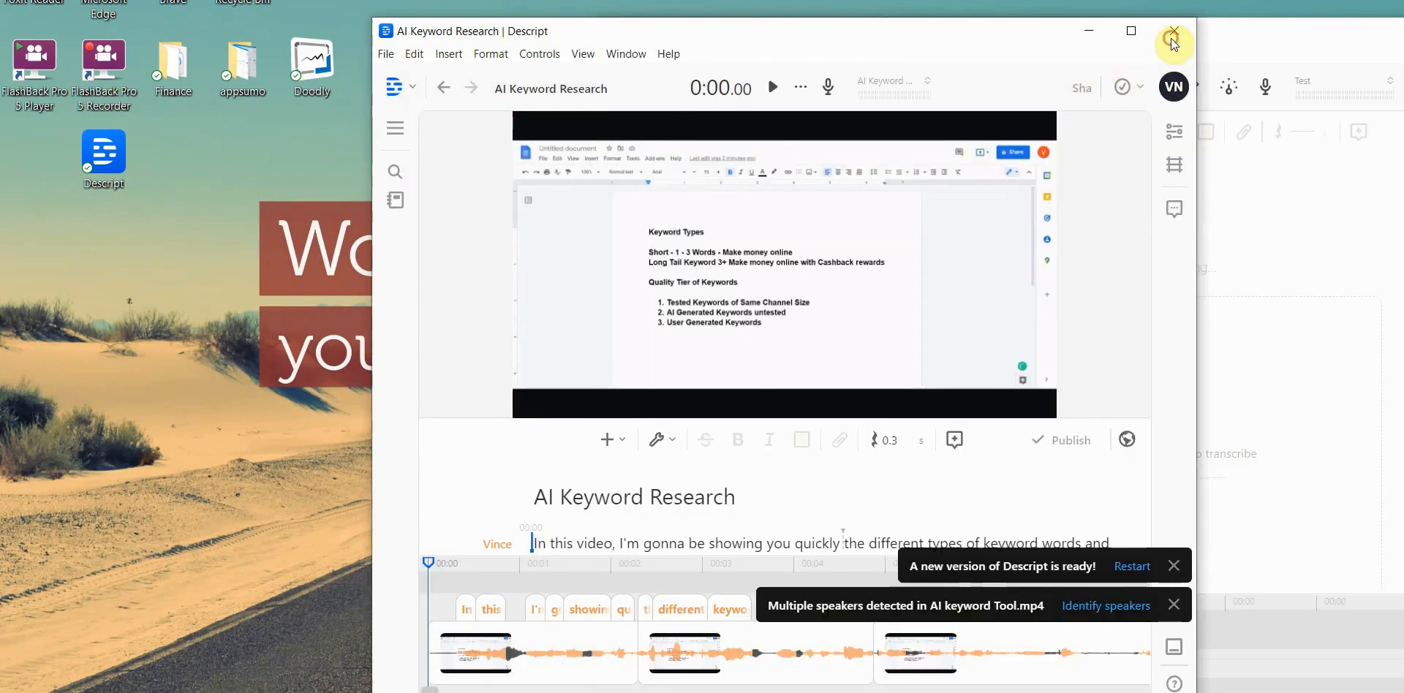
pyautogui.click(1173, 31)
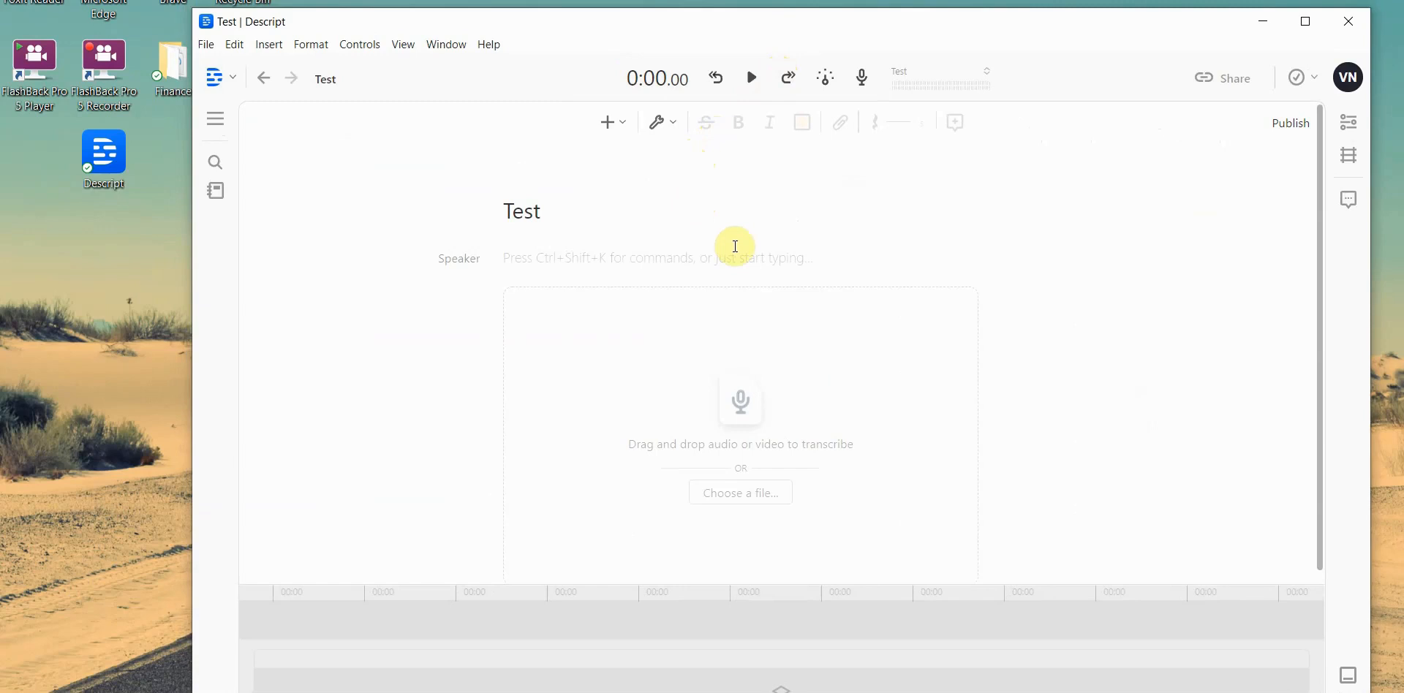
pyautogui.moveTo(705, 250)
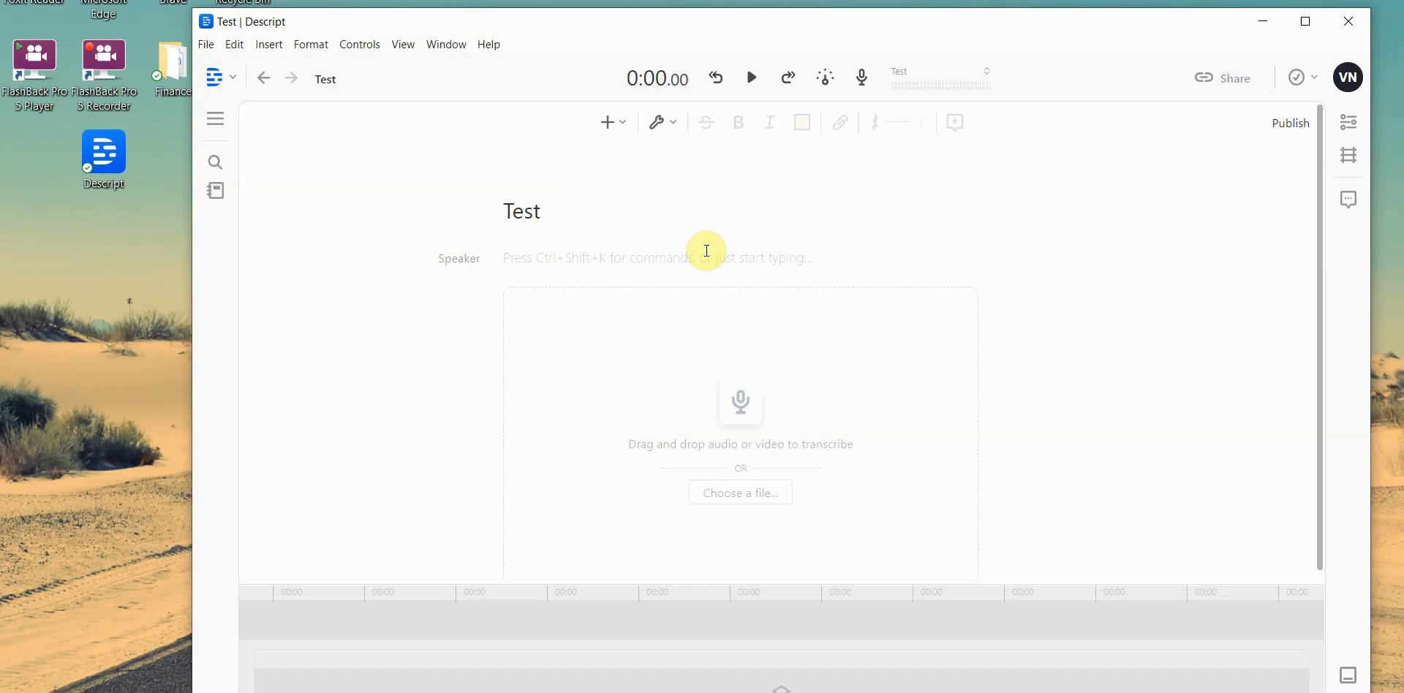
pyautogui.moveTo(689, 269)
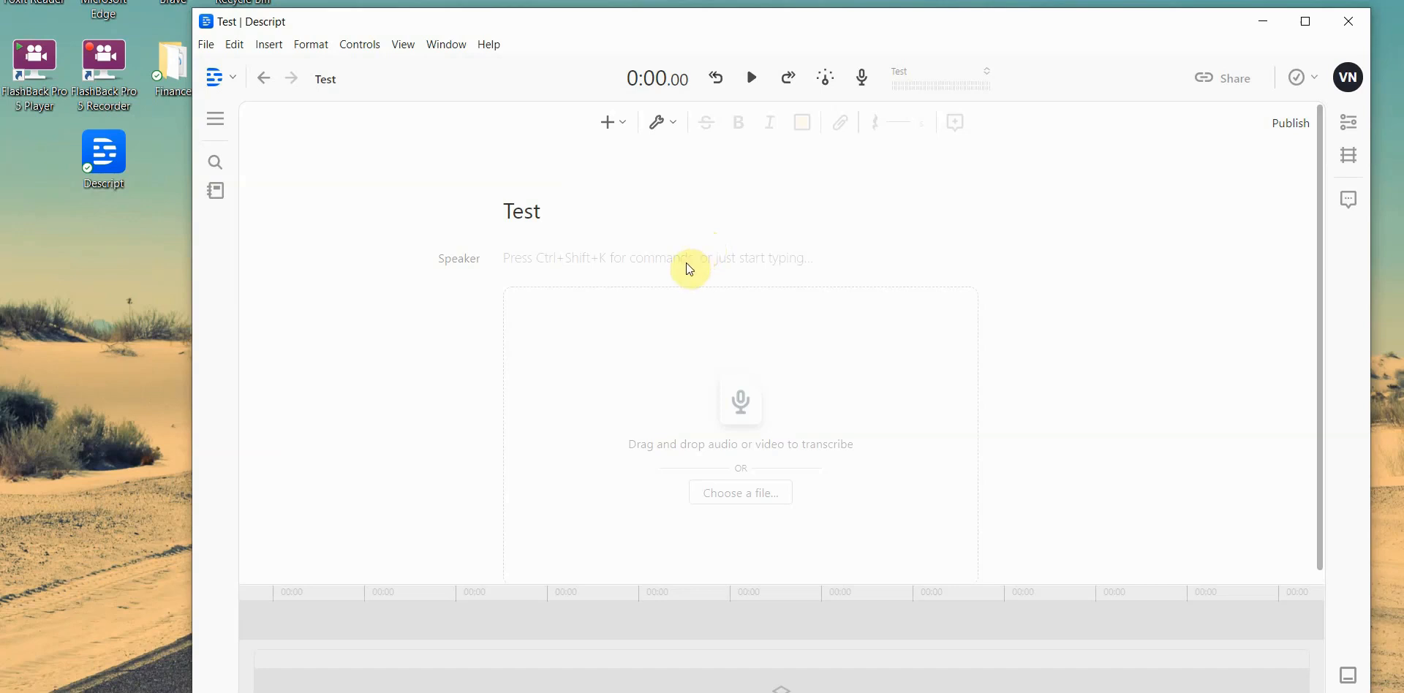
pyautogui.moveTo(736, 423)
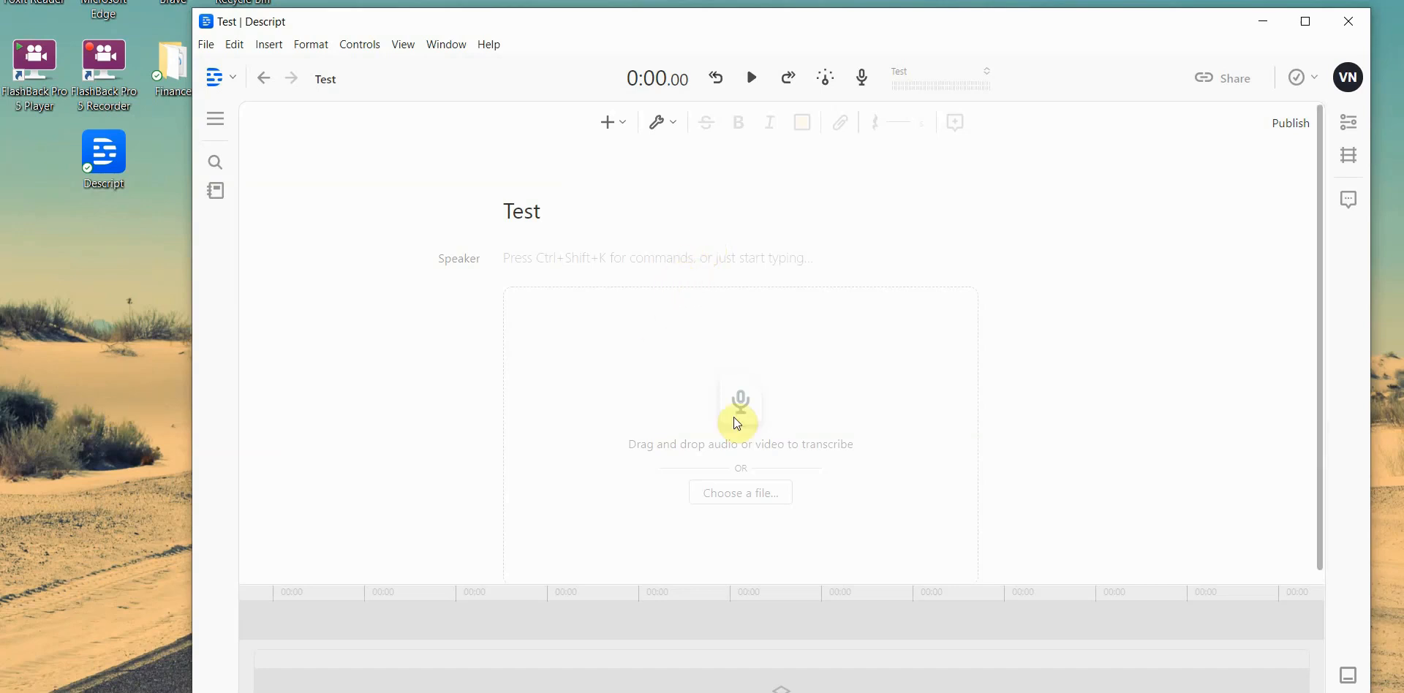
# Step: Start a New Screen Recording from the File menu
pyautogui.click(205, 44)
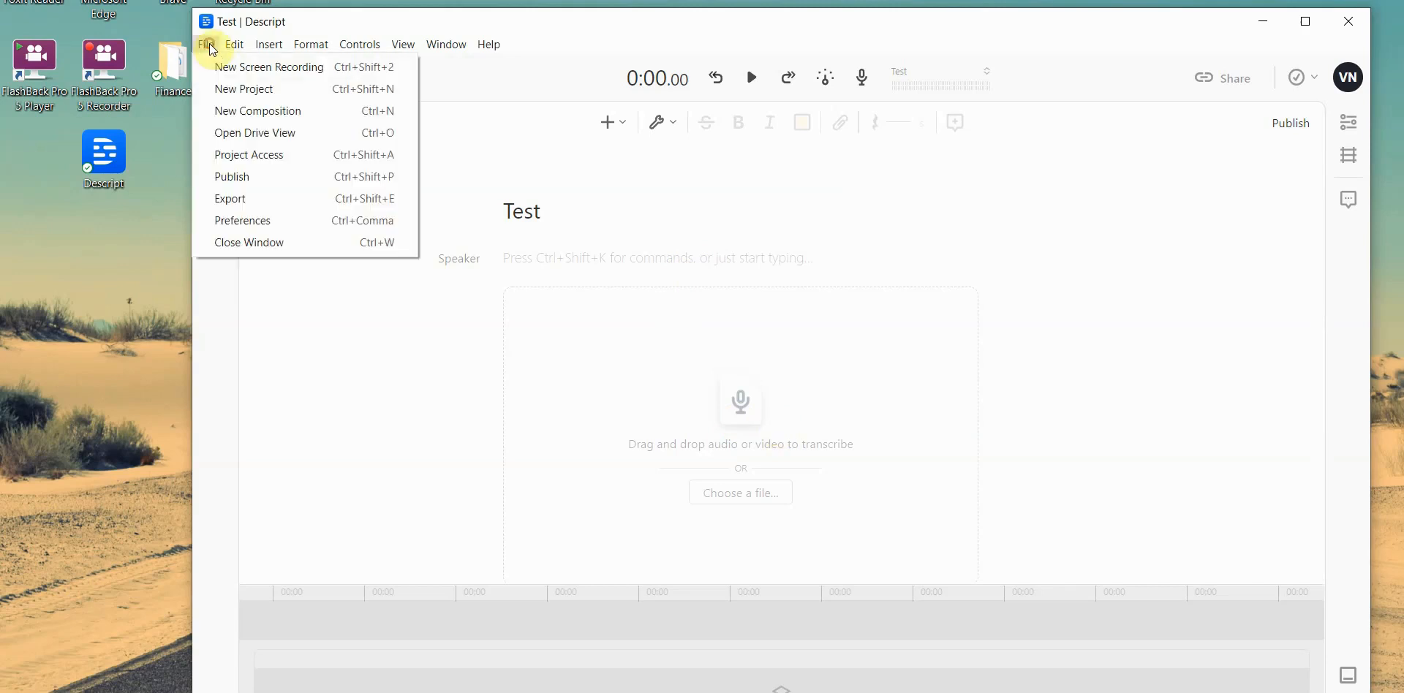
pyautogui.moveTo(267, 66)
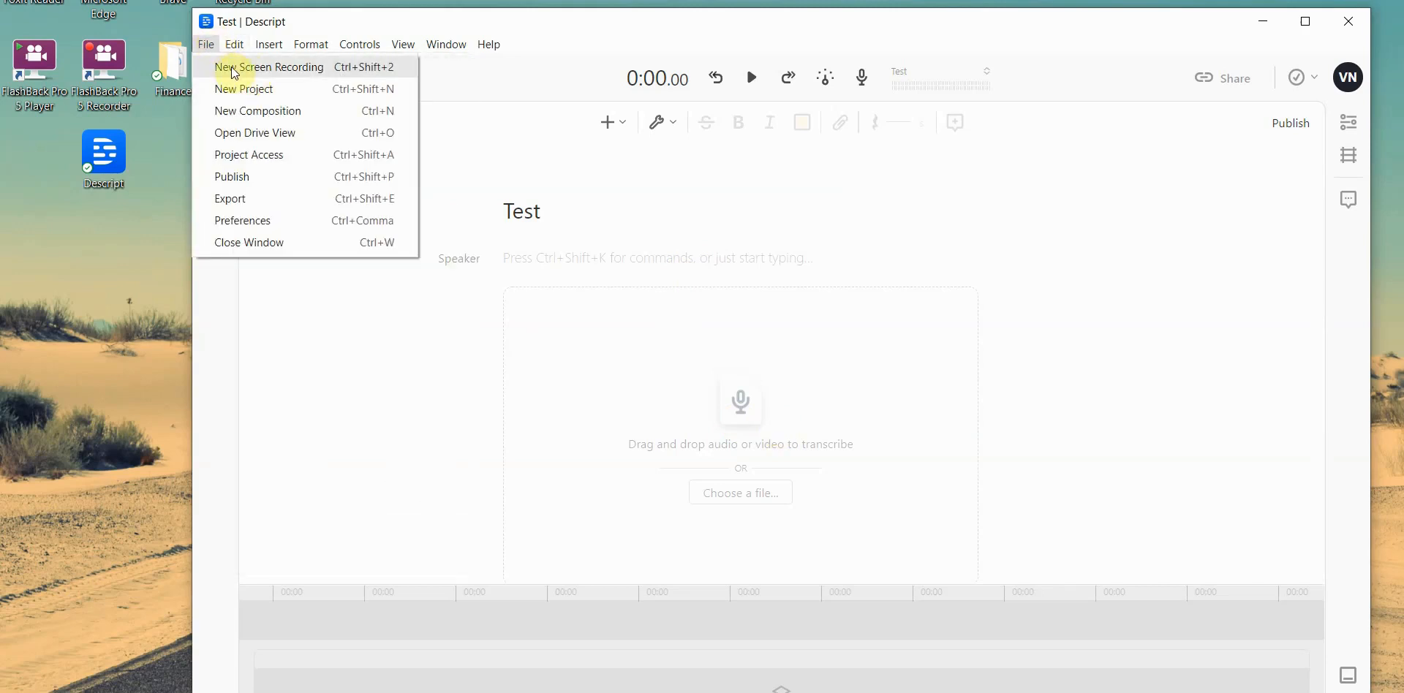
pyautogui.click(269, 66)
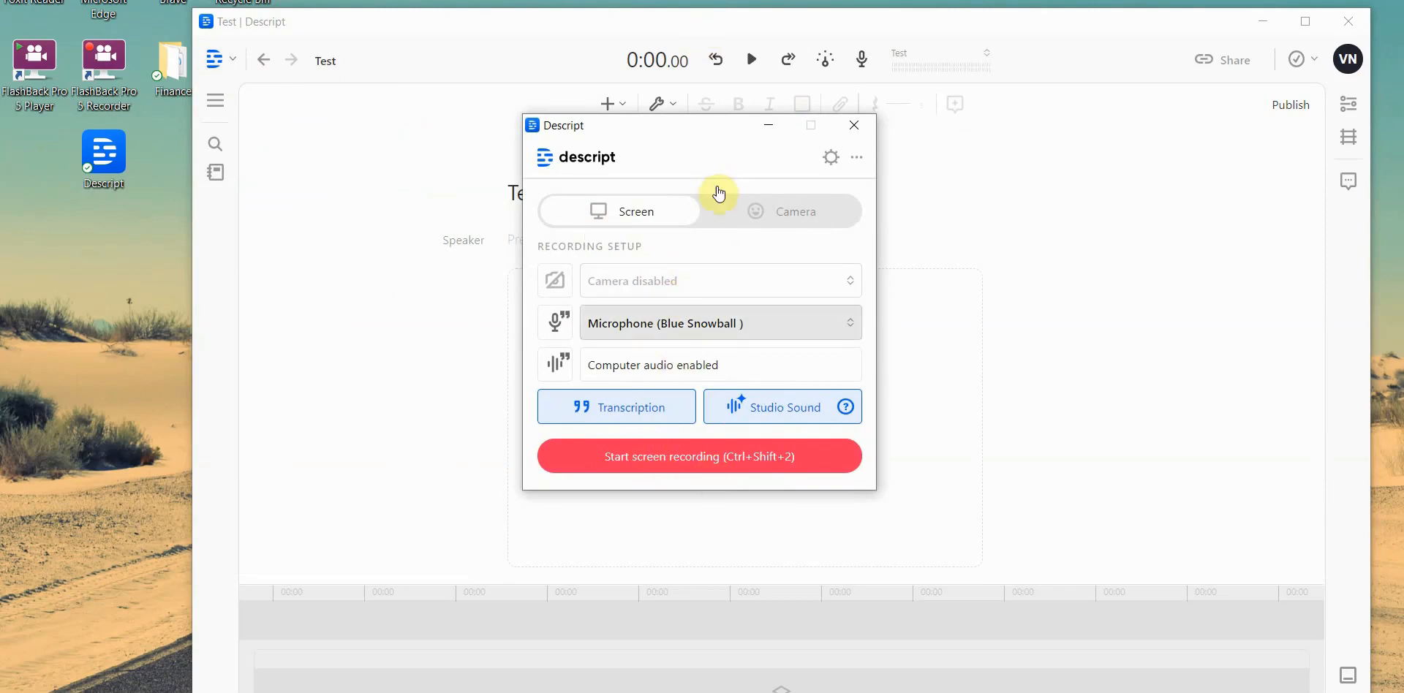
# Step: Begin recording the screen over the Test project window
pyautogui.click(852, 125)
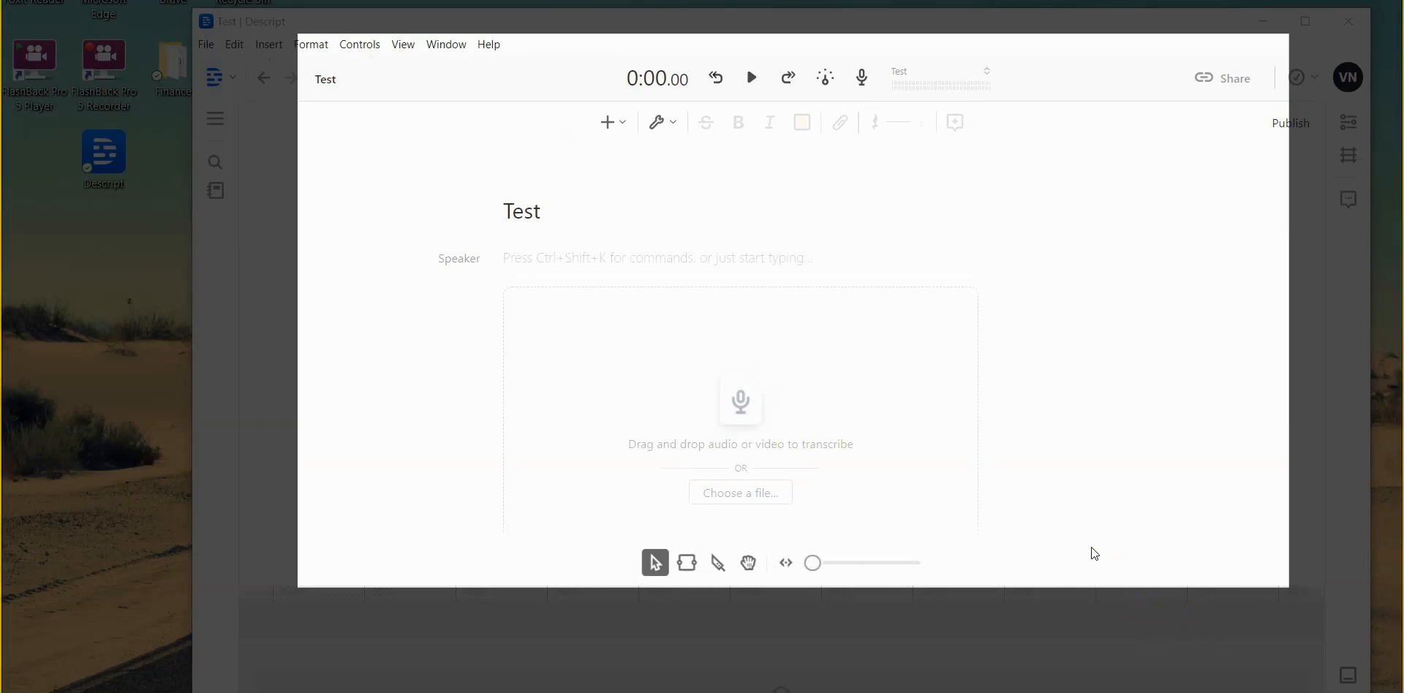
pyautogui.moveTo(1305, 309)
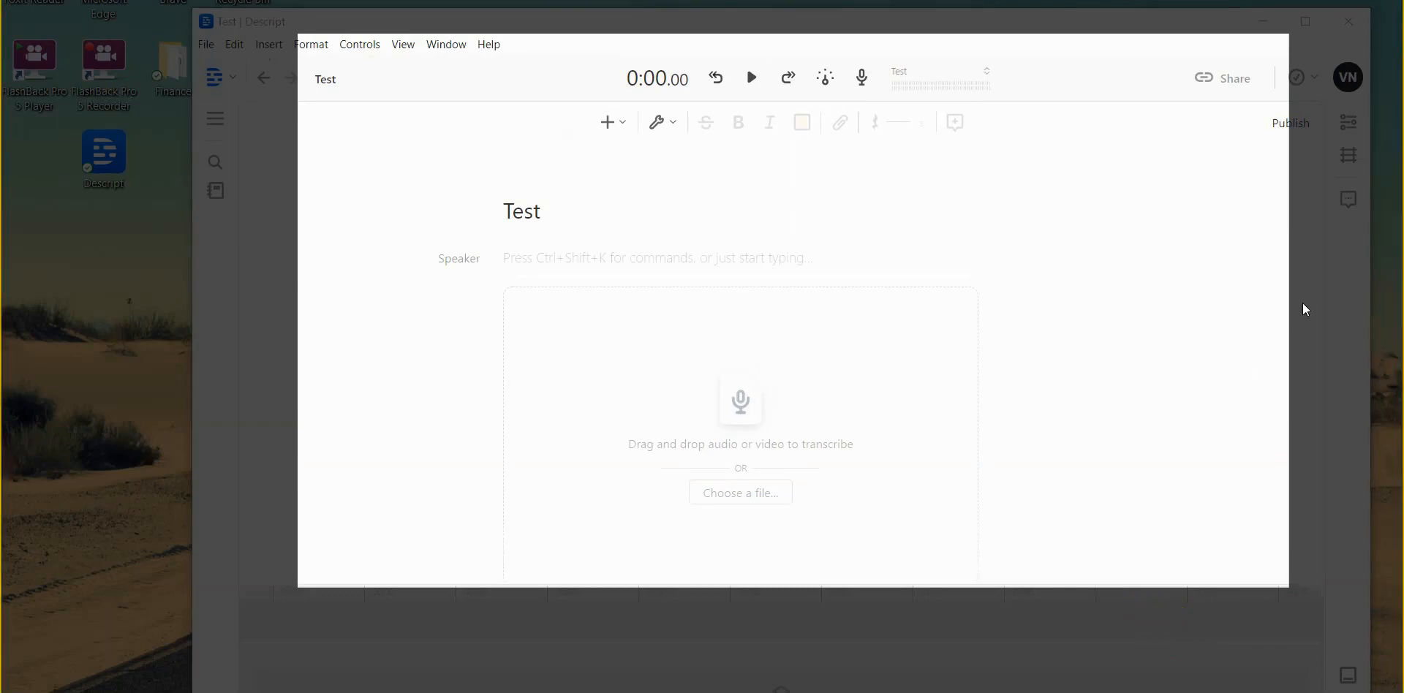
pyautogui.moveTo(911, 101)
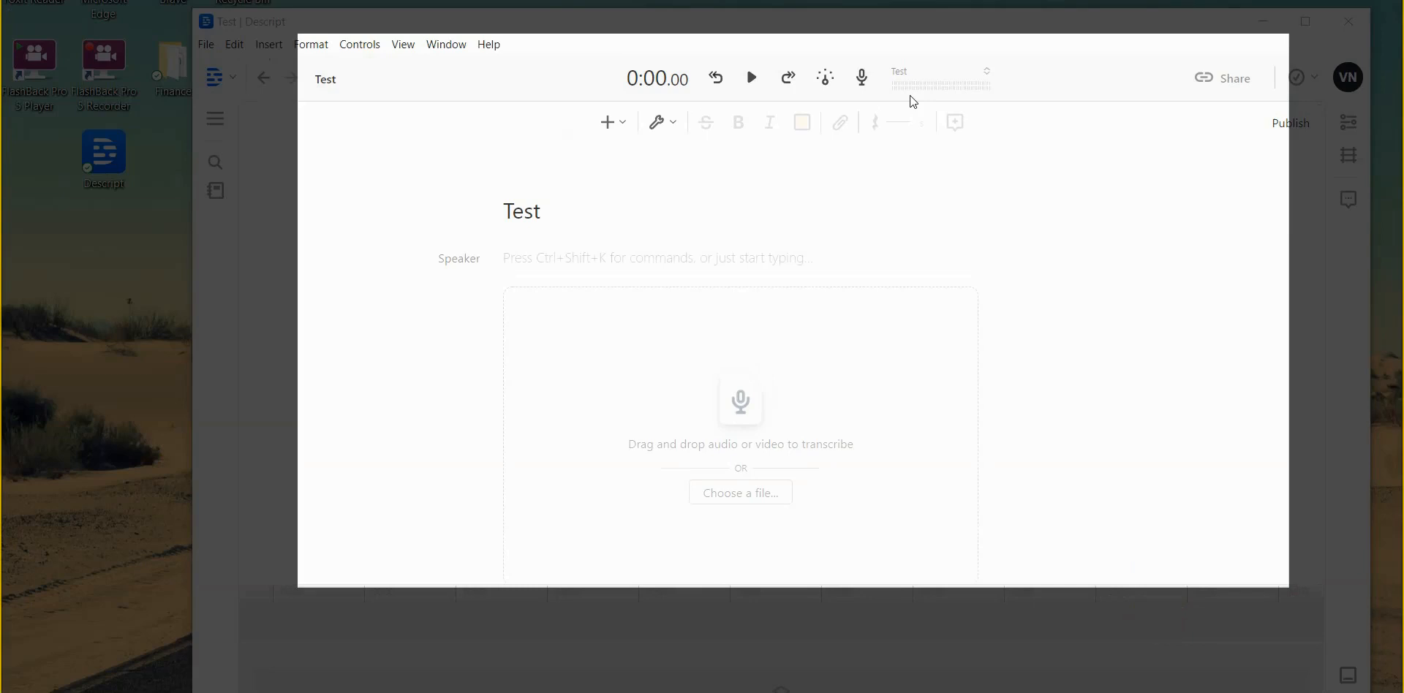
pyautogui.moveTo(1090, 388)
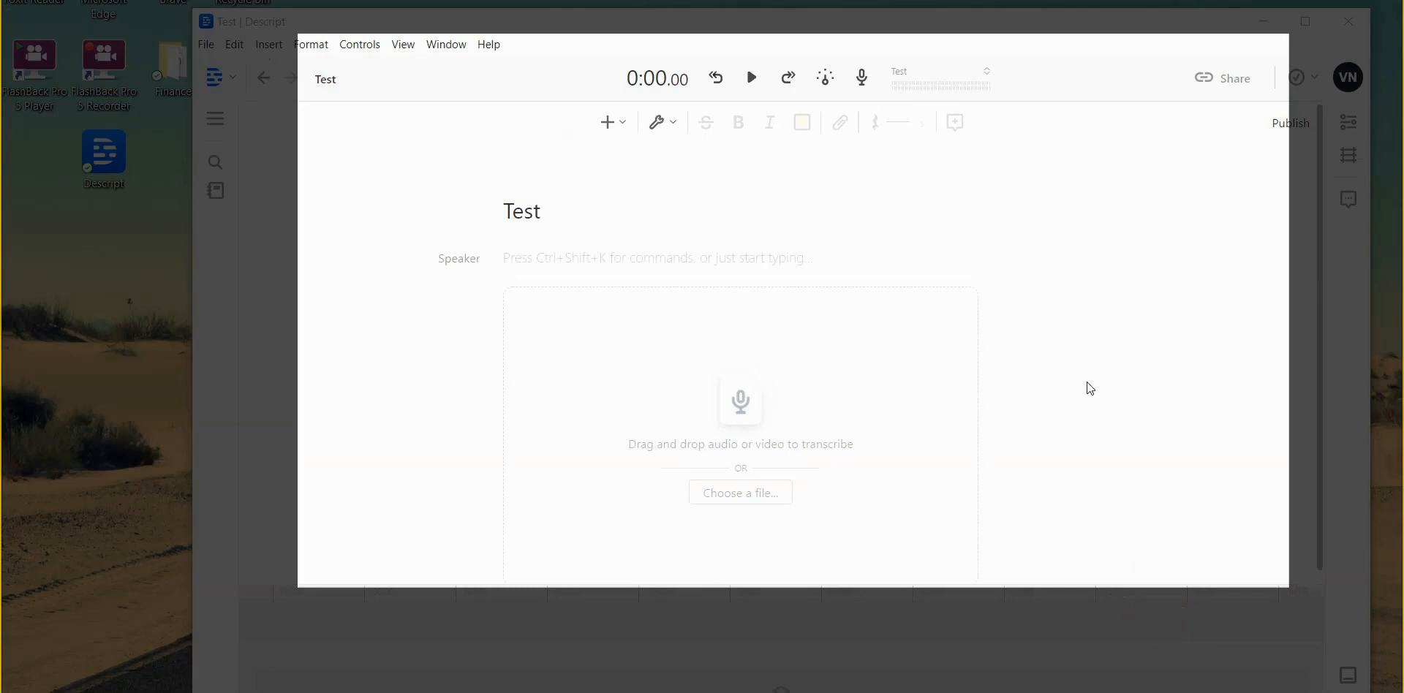
pyautogui.moveTo(752, 77)
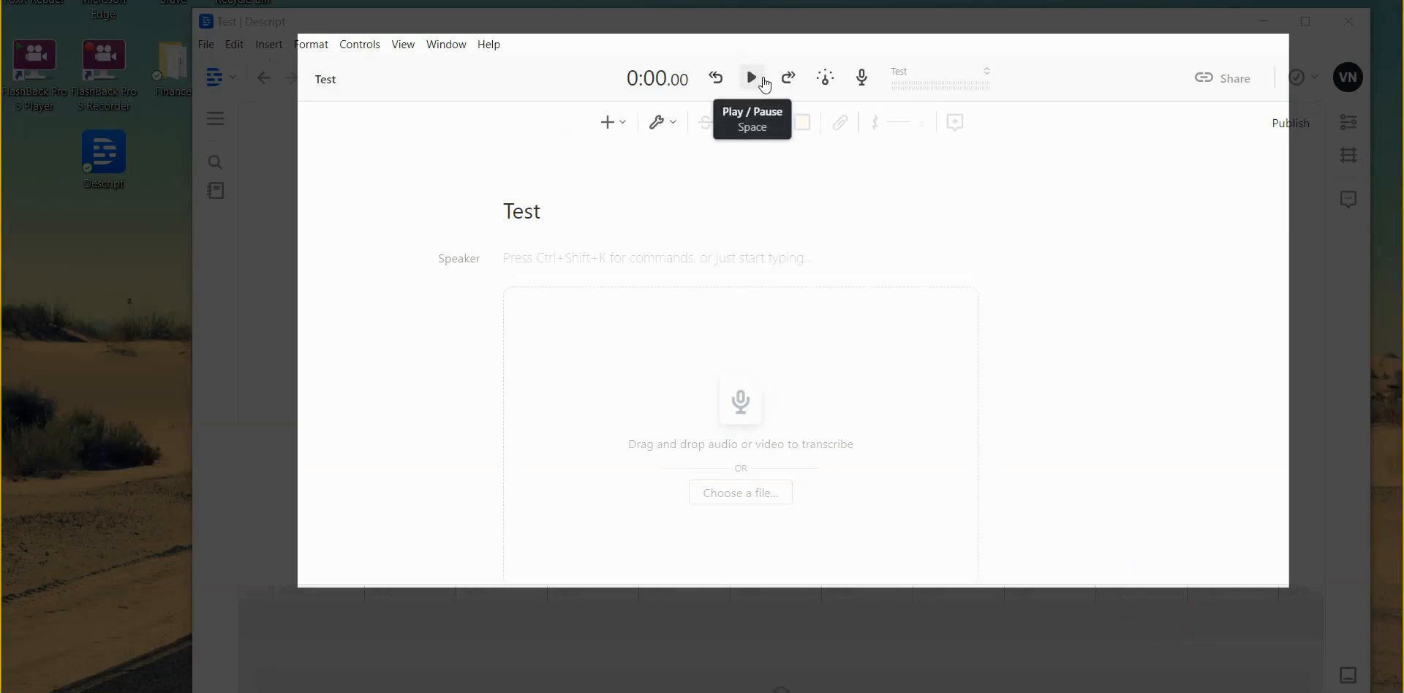
pyautogui.moveTo(787, 78)
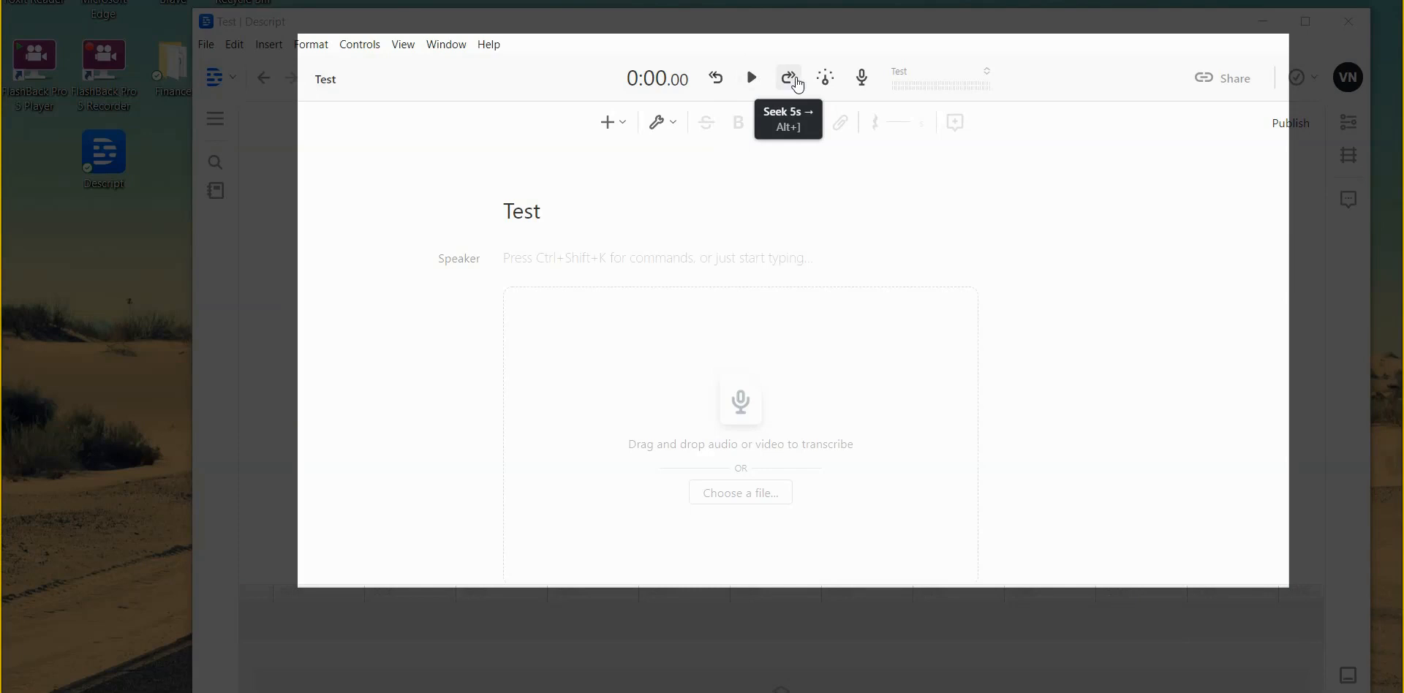
pyautogui.moveTo(1348, 312)
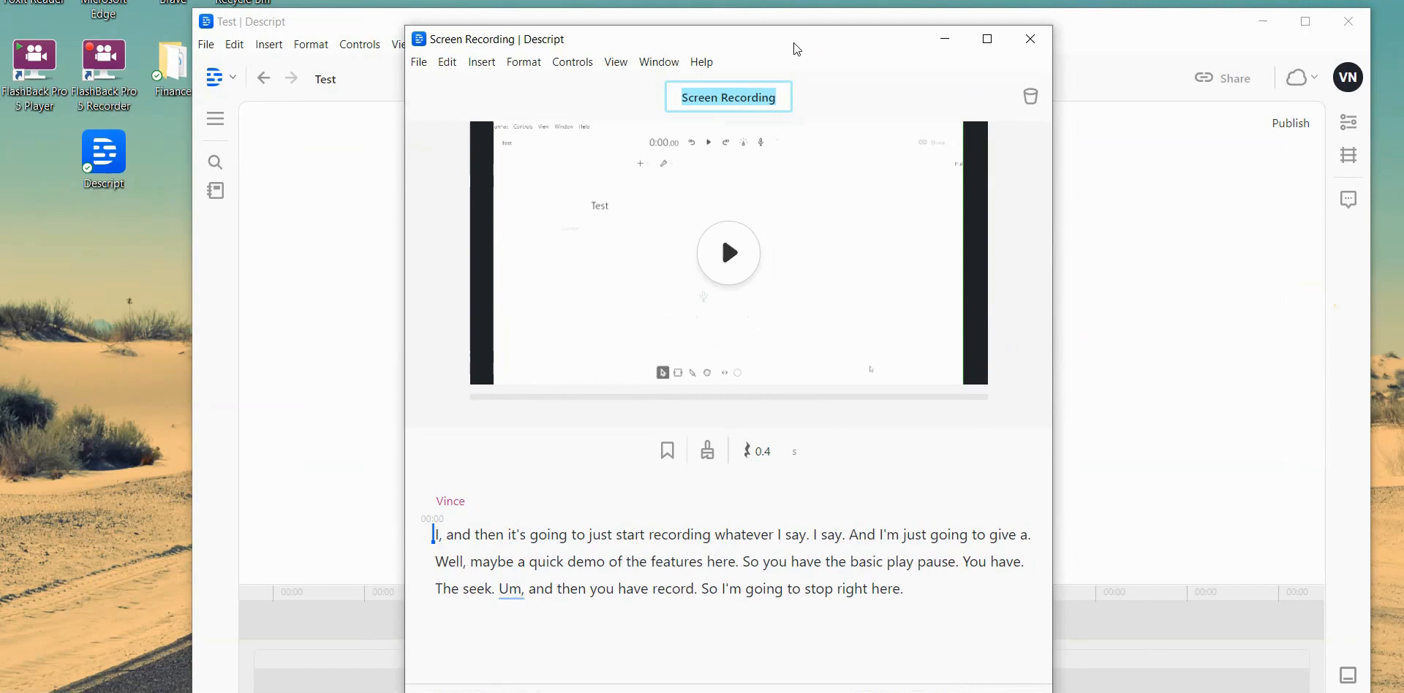
pyautogui.moveTo(648, 524)
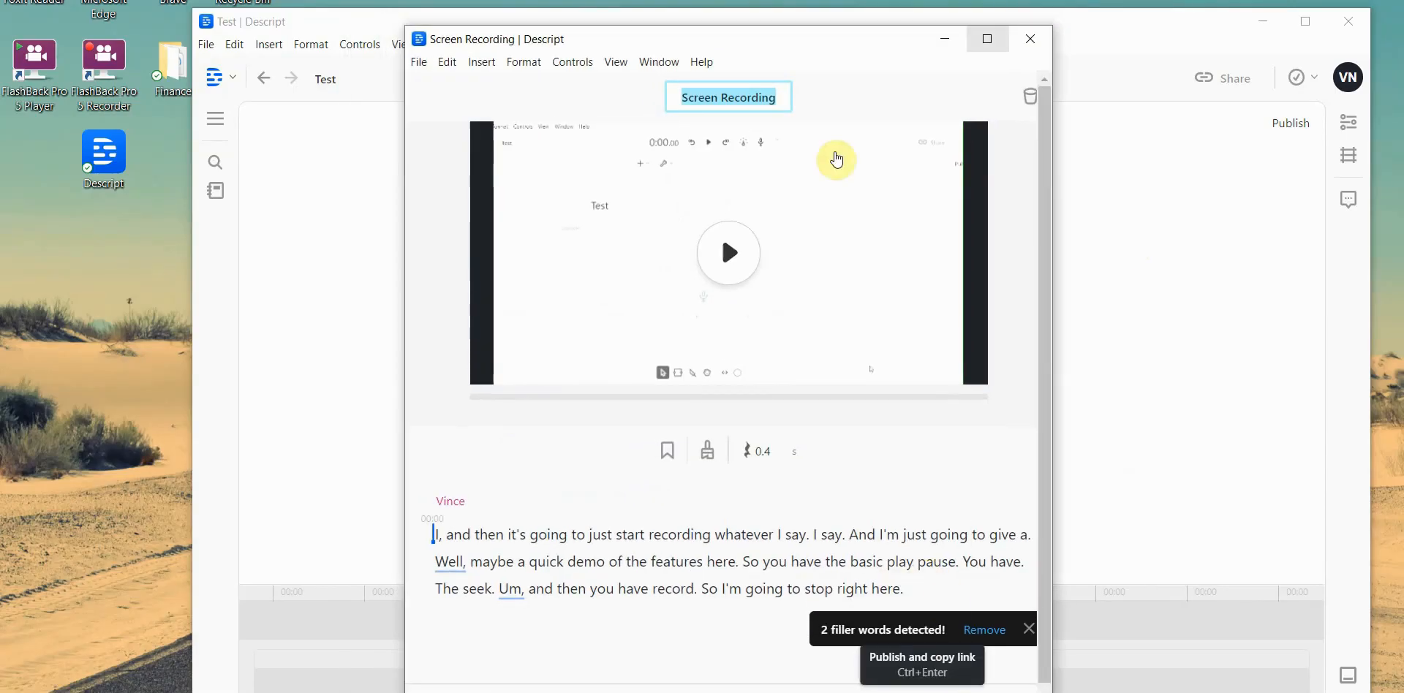
pyautogui.moveTo(958, 35)
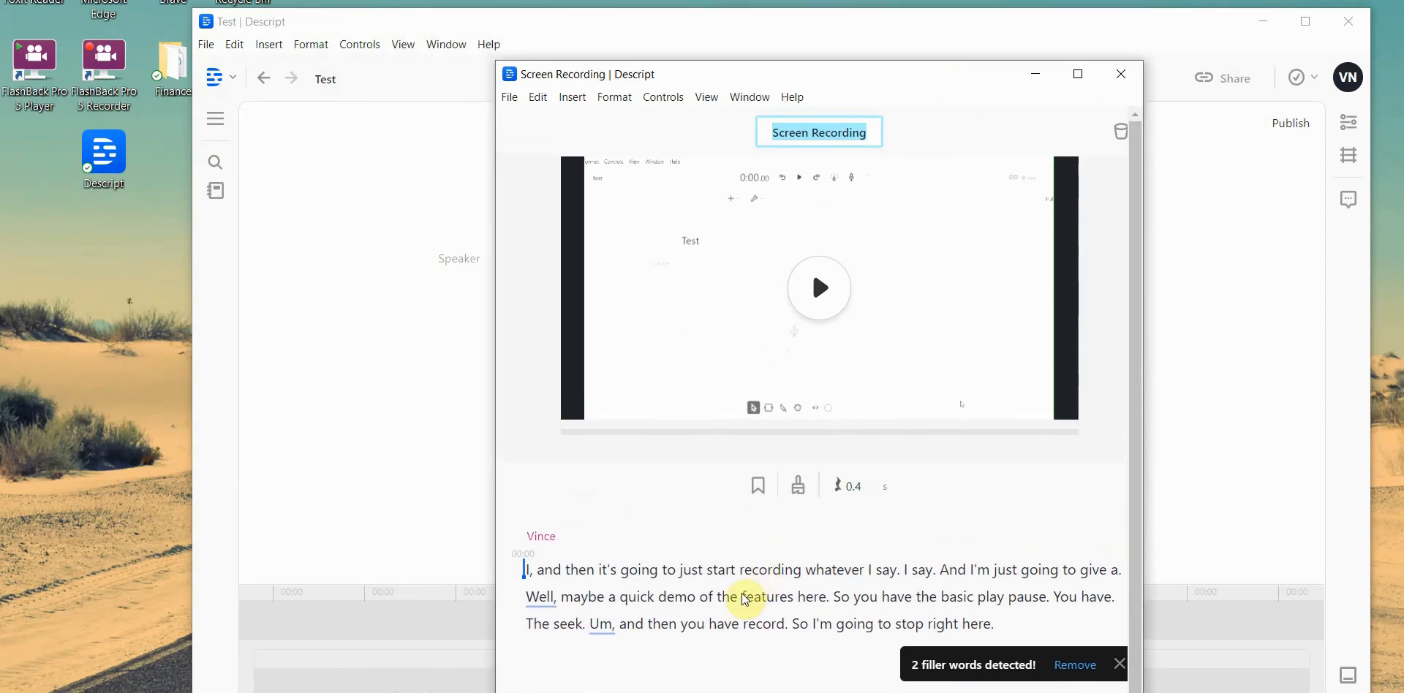
pyautogui.moveTo(613, 632)
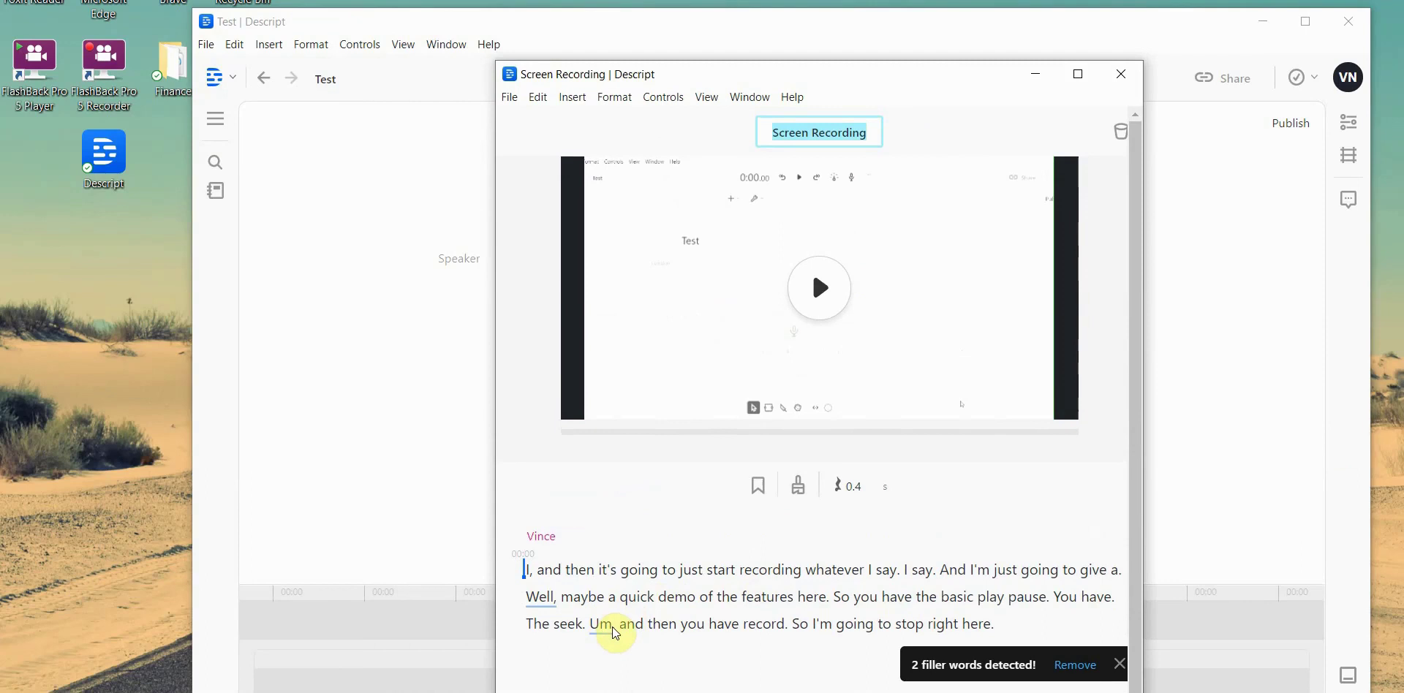
# Step: Maximize the transcribed Screen Recording project window
pyautogui.click(1079, 73)
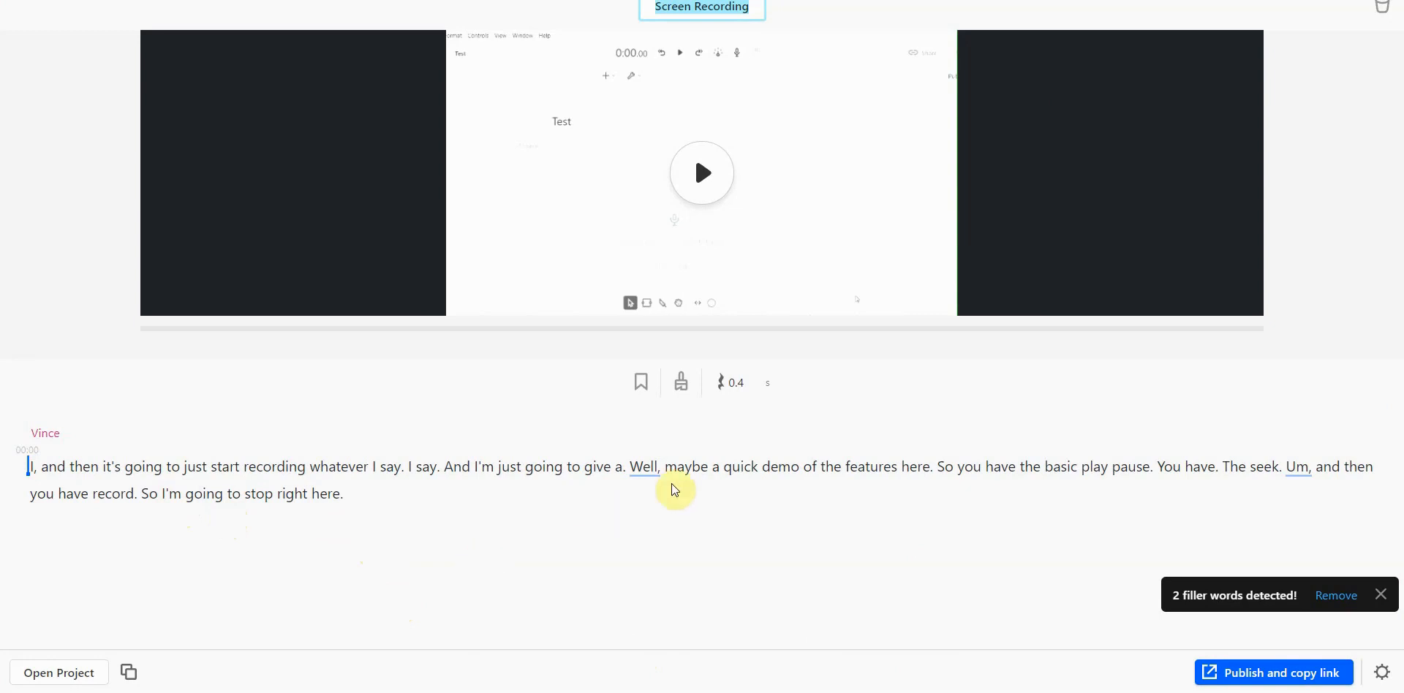
pyautogui.moveTo(1296, 681)
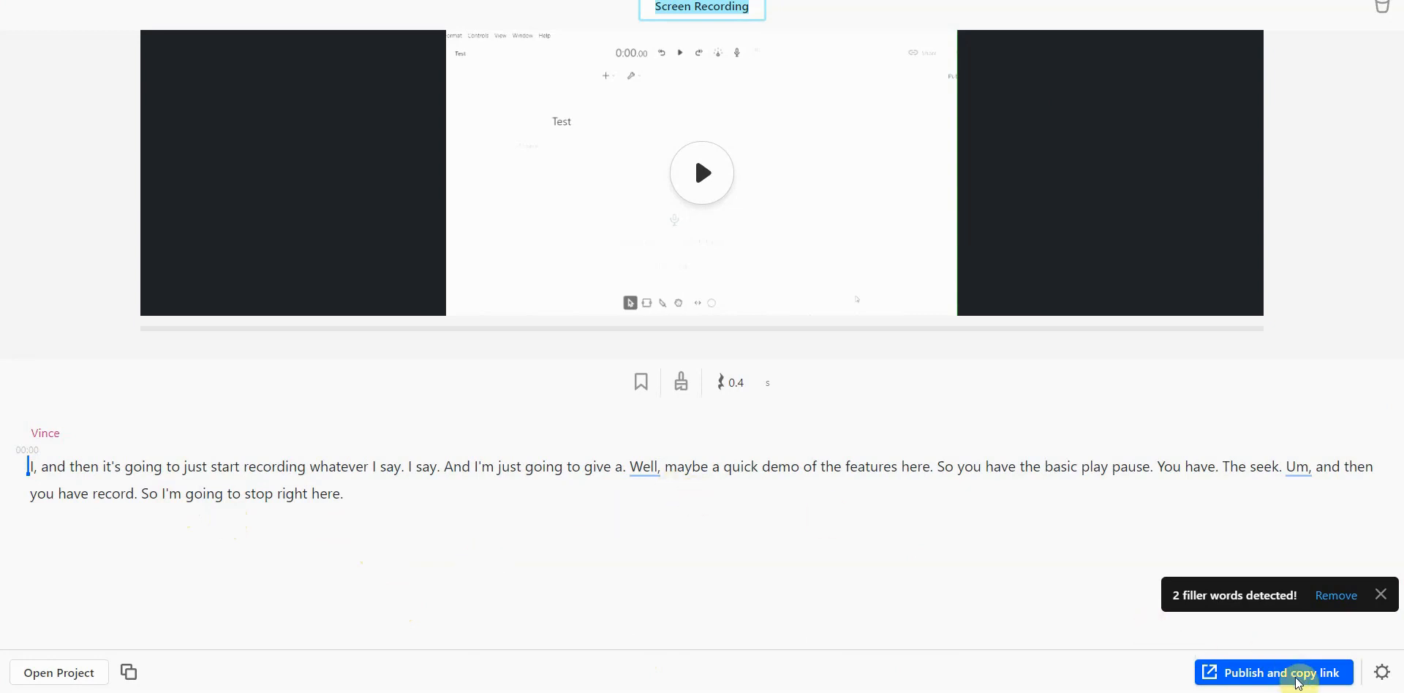
pyautogui.moveTo(1295, 676)
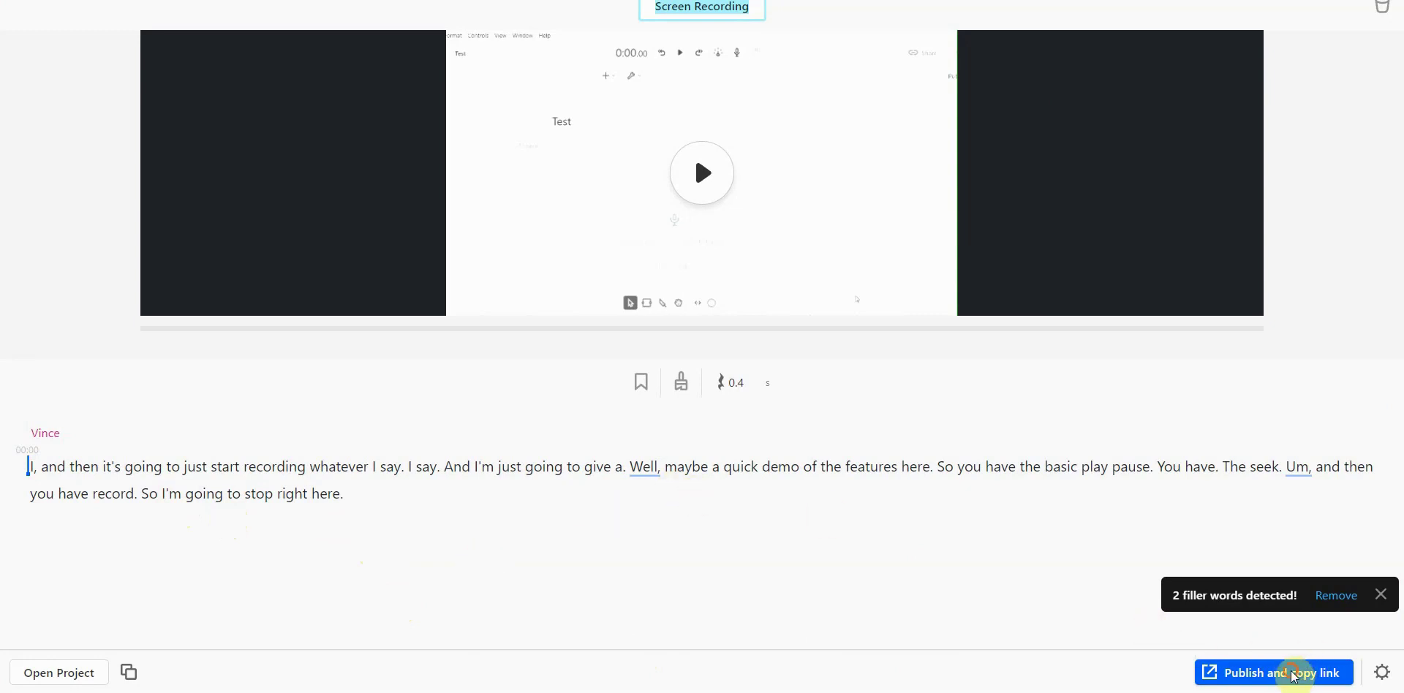
pyautogui.moveTo(1204, 603)
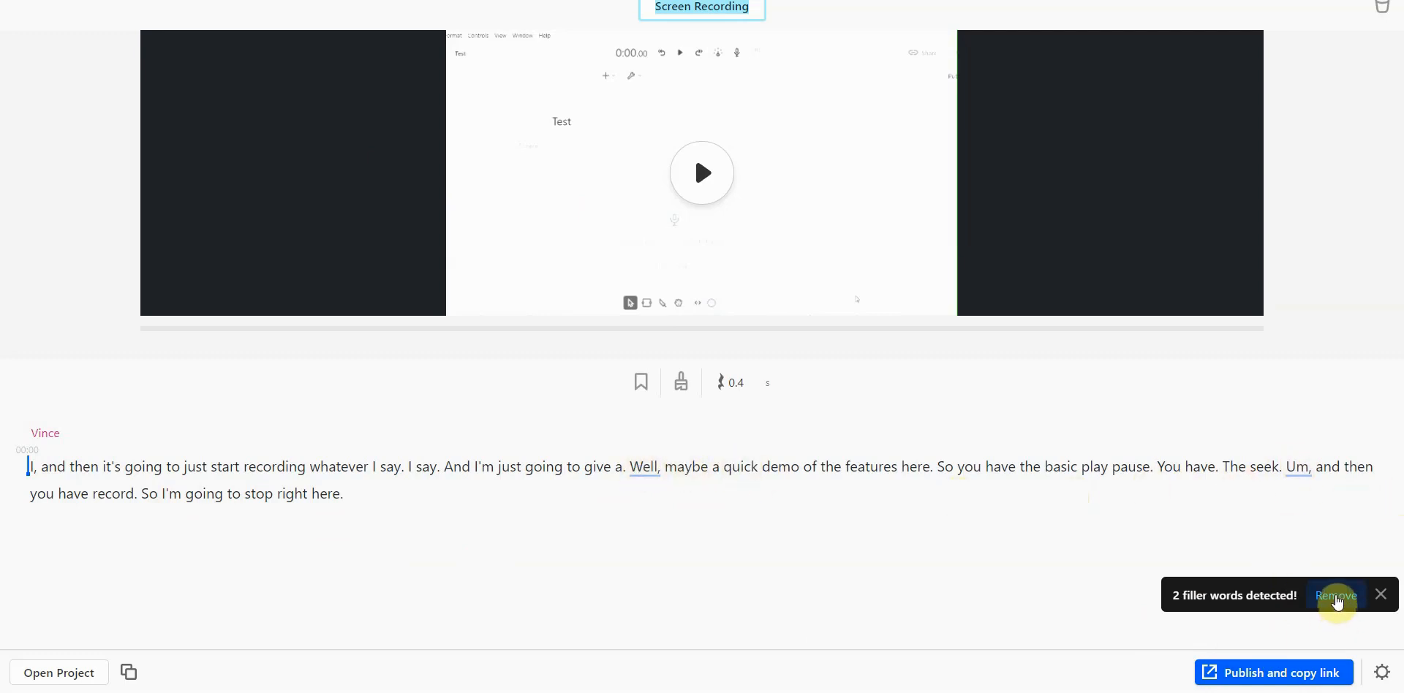
# Step: Remove the two flagged filler words "Well" and "Um" from the transcript
pyautogui.click(1336, 595)
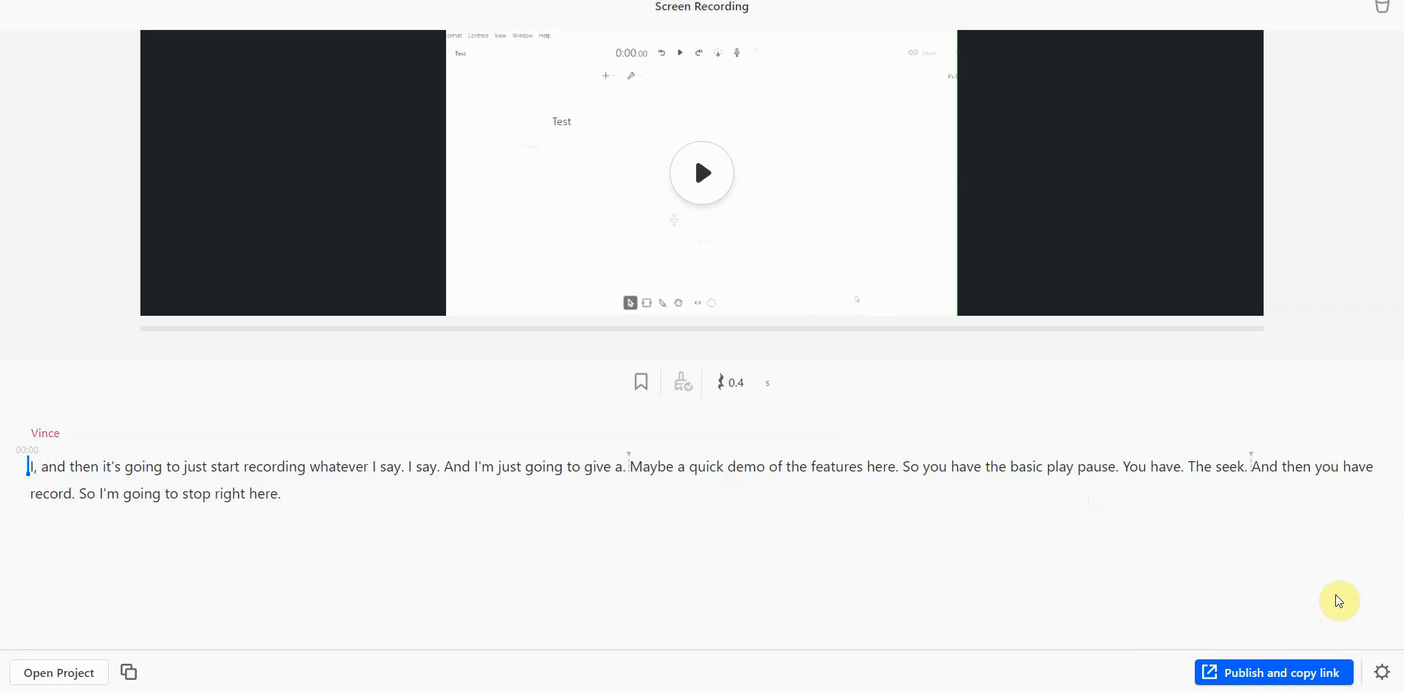
pyautogui.moveTo(1188, 511)
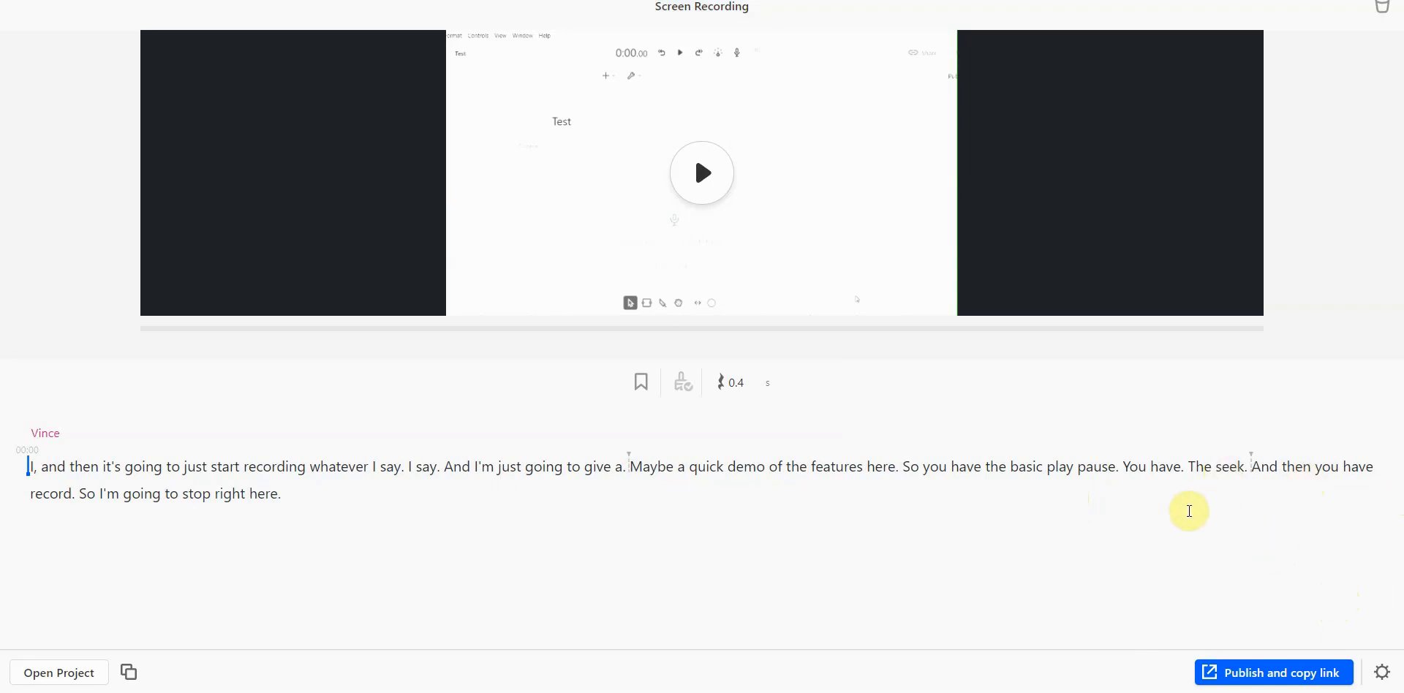
pyautogui.moveTo(1006, 508)
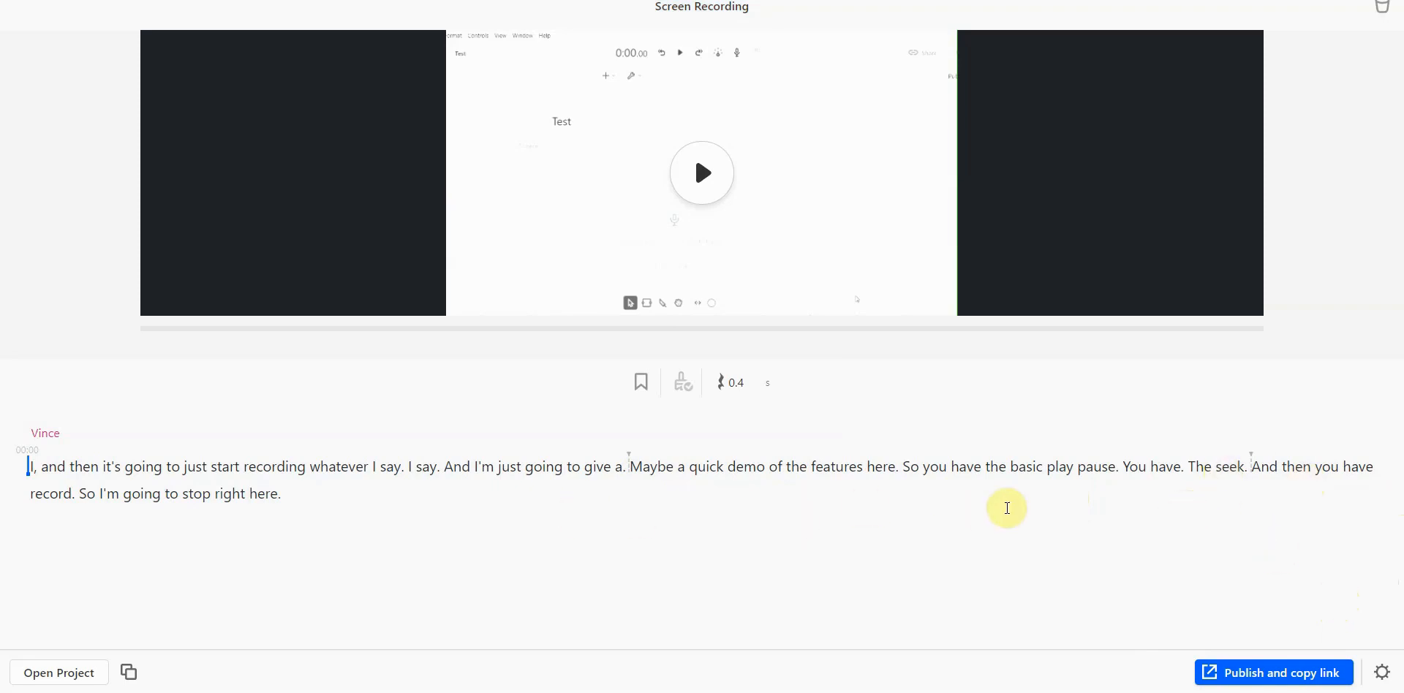
pyautogui.moveTo(1026, 515)
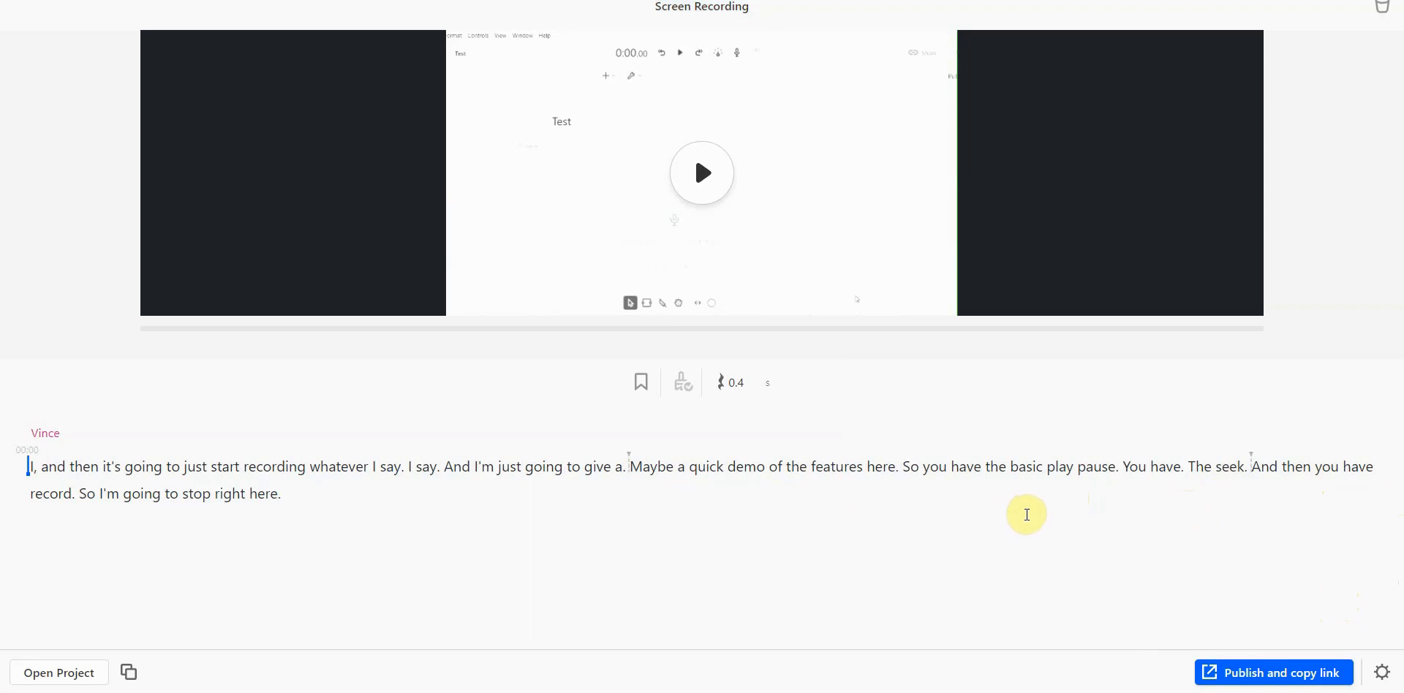
pyautogui.moveTo(462, 445)
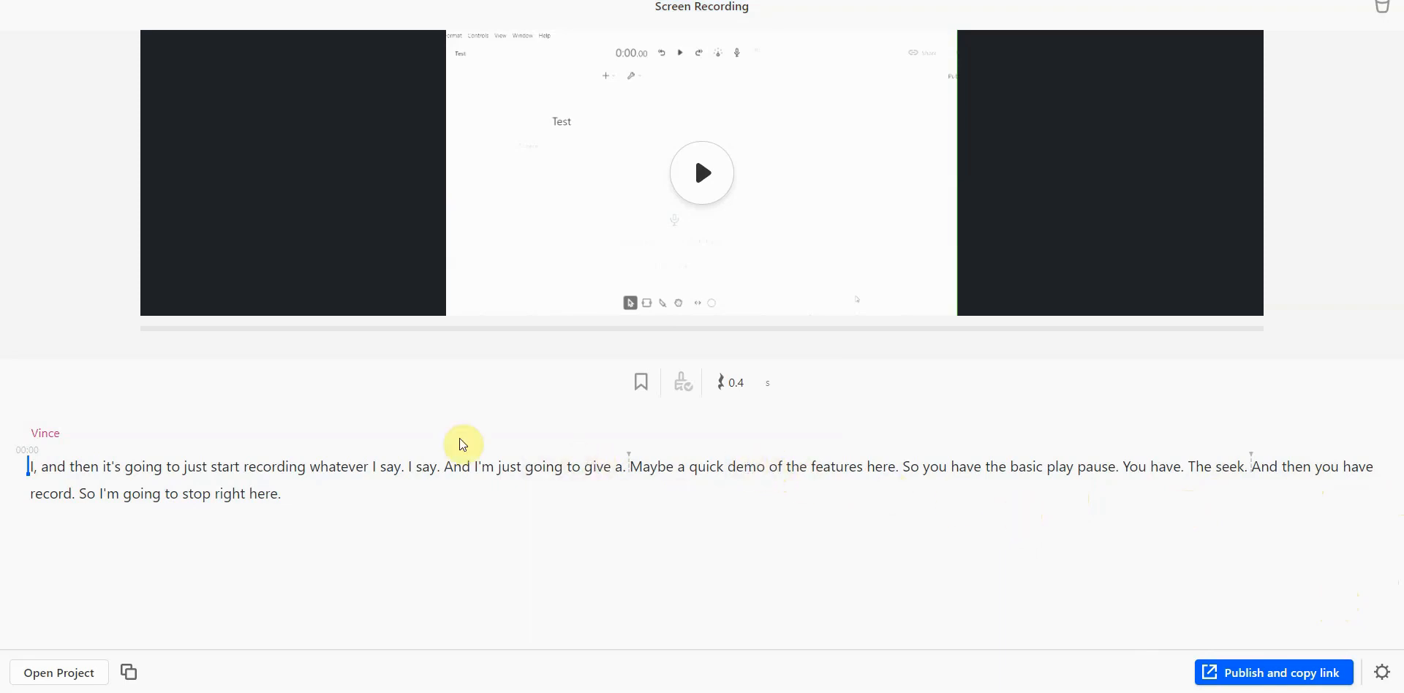
pyautogui.moveTo(462, 445)
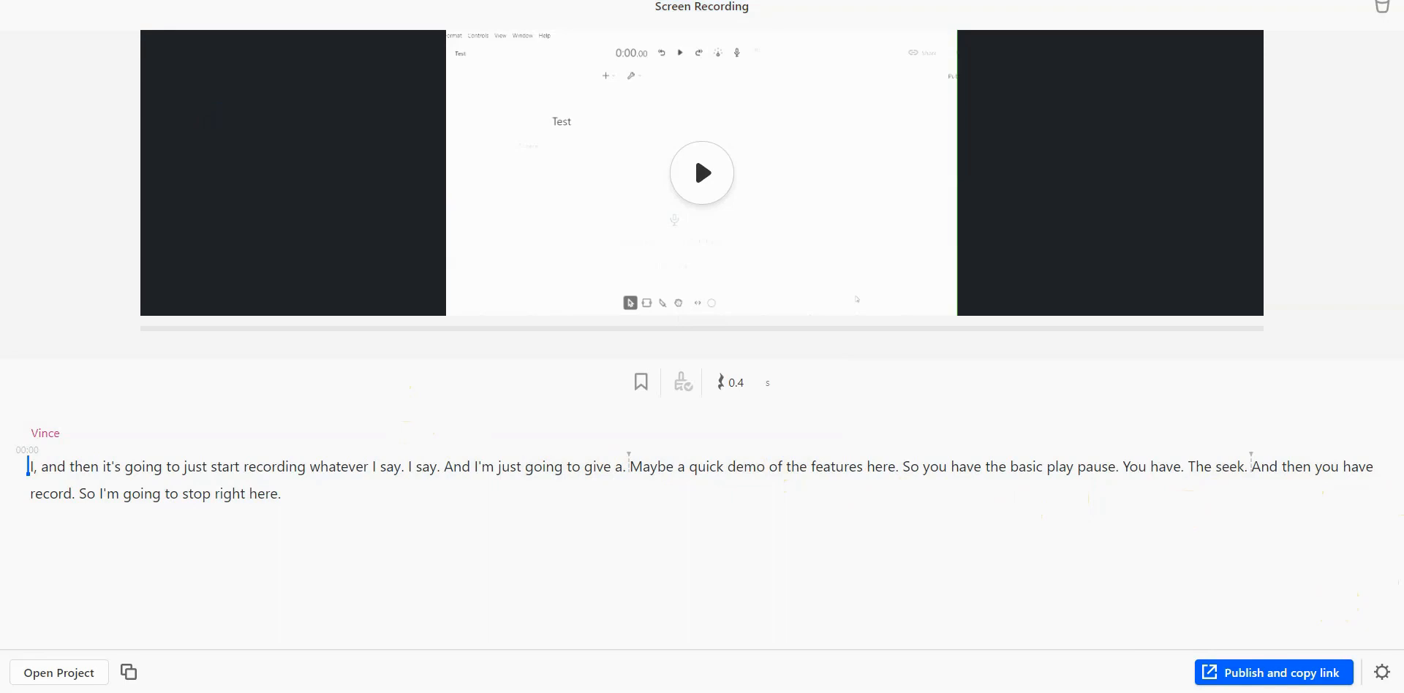
pyautogui.moveTo(734, 382)
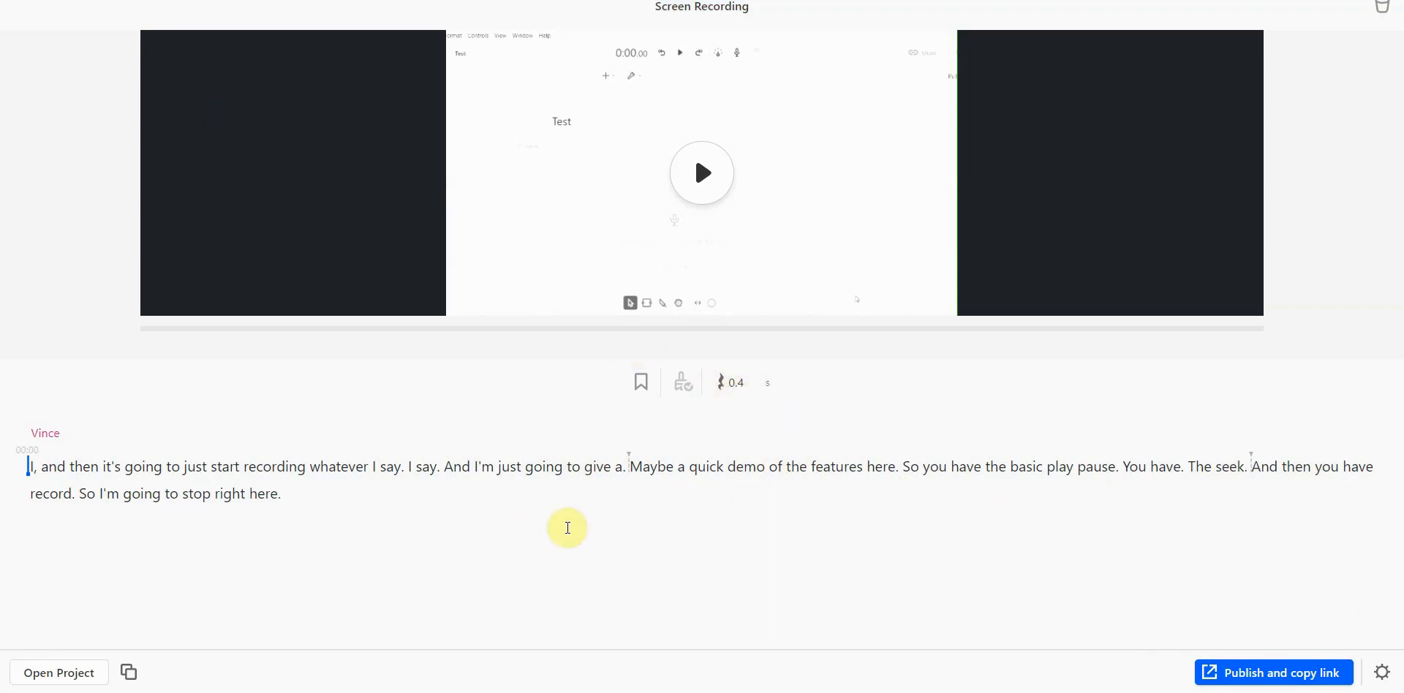
pyautogui.moveTo(736, 381)
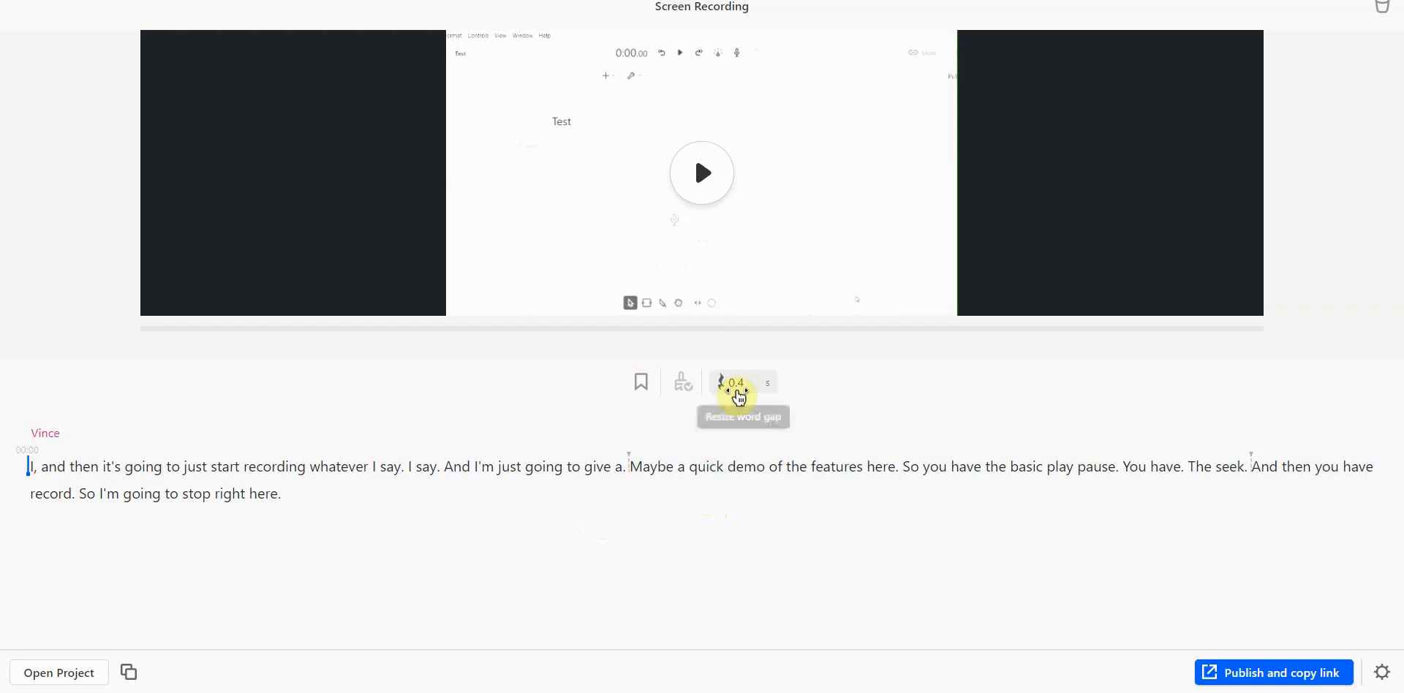
pyautogui.moveTo(591, 513)
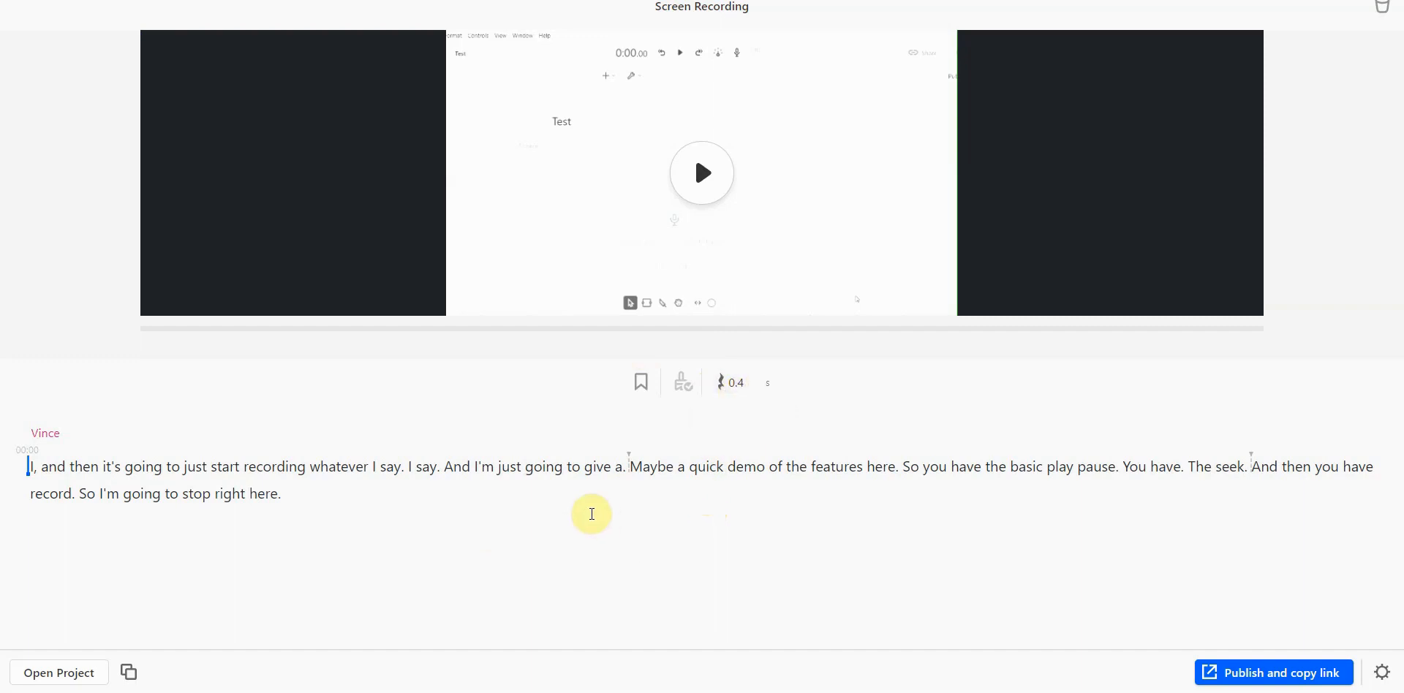
pyautogui.moveTo(604, 495)
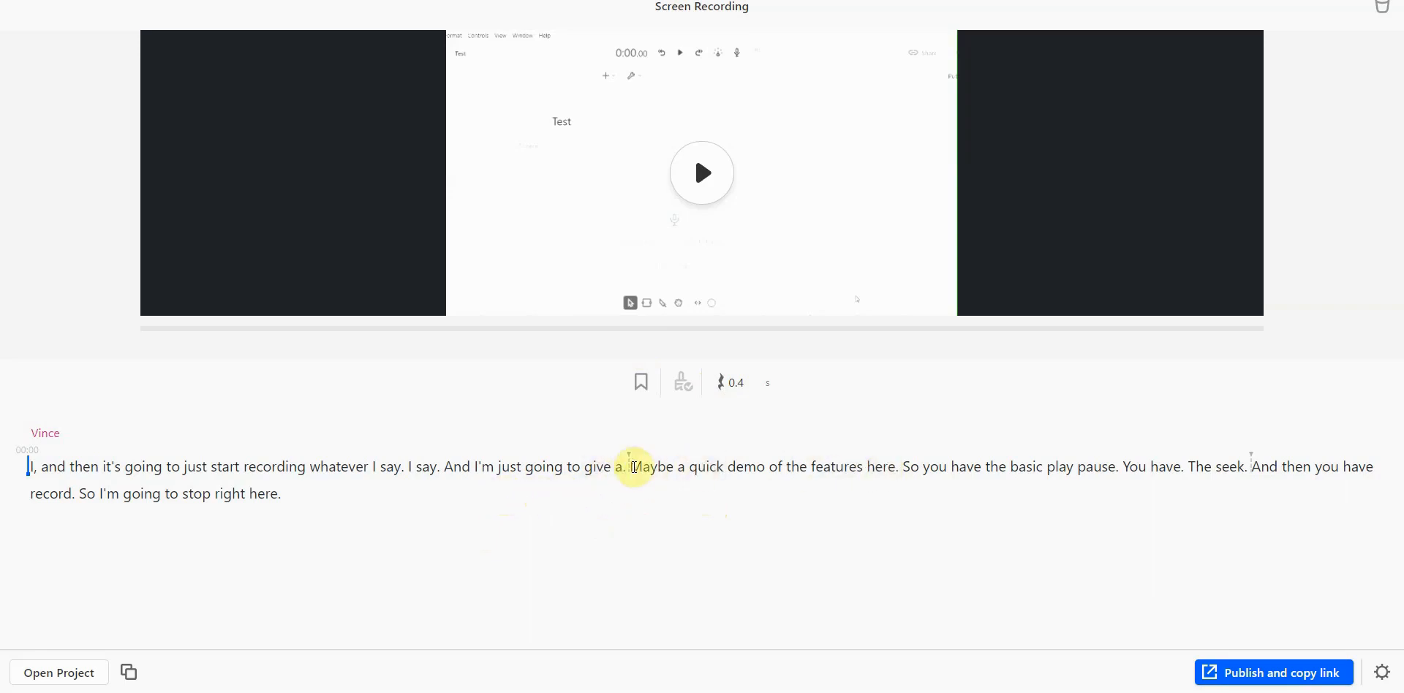
# Step: Select the transcript word "Maybe" to show its Correct/Overdub options
pyautogui.doubleClick(651, 467)
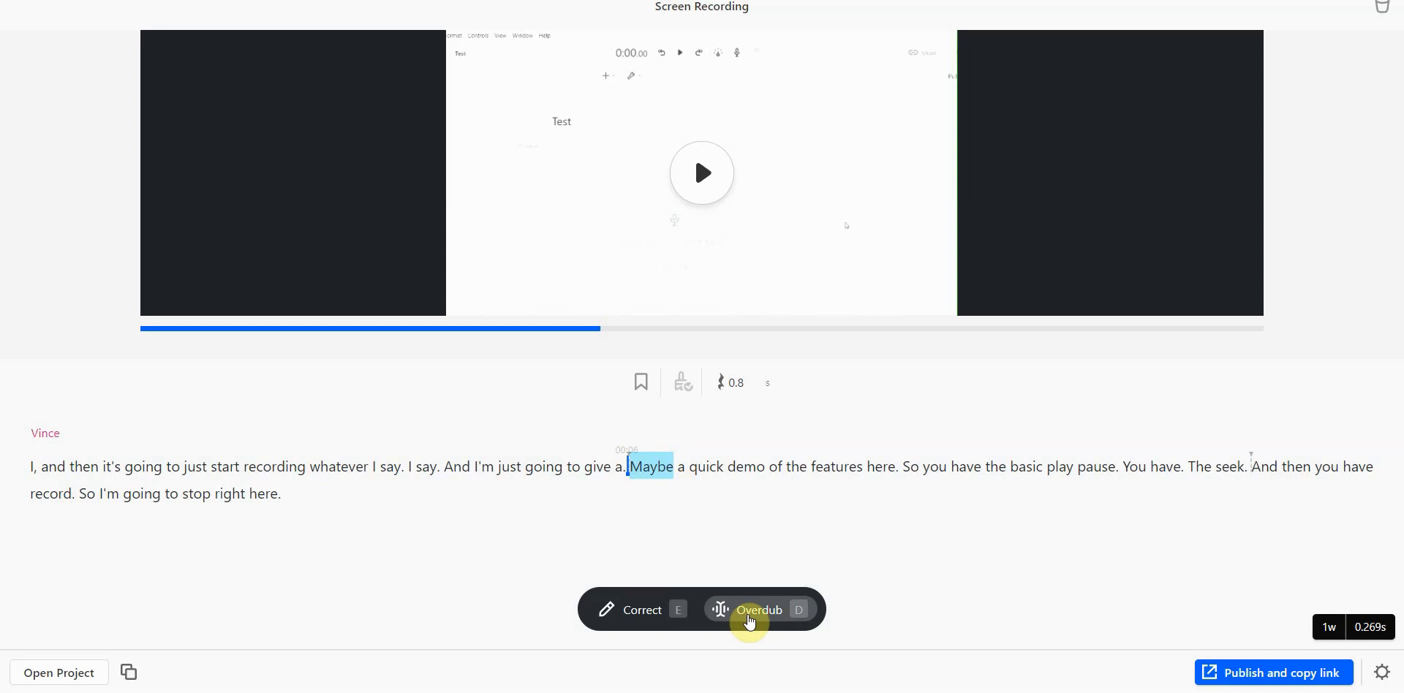
# Step: Overdub "Maybe" with the word "hello" in the AI-generated voice
pyautogui.click(758, 610)
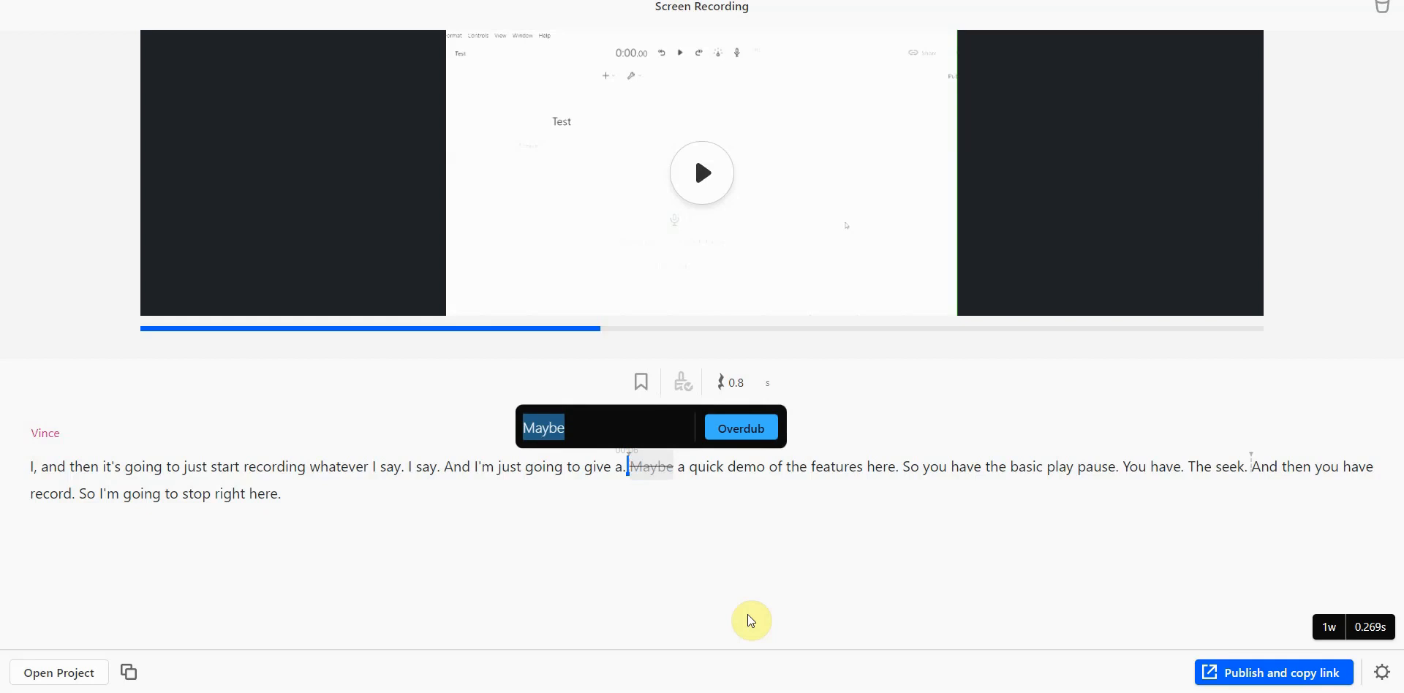
pyautogui.write('he')
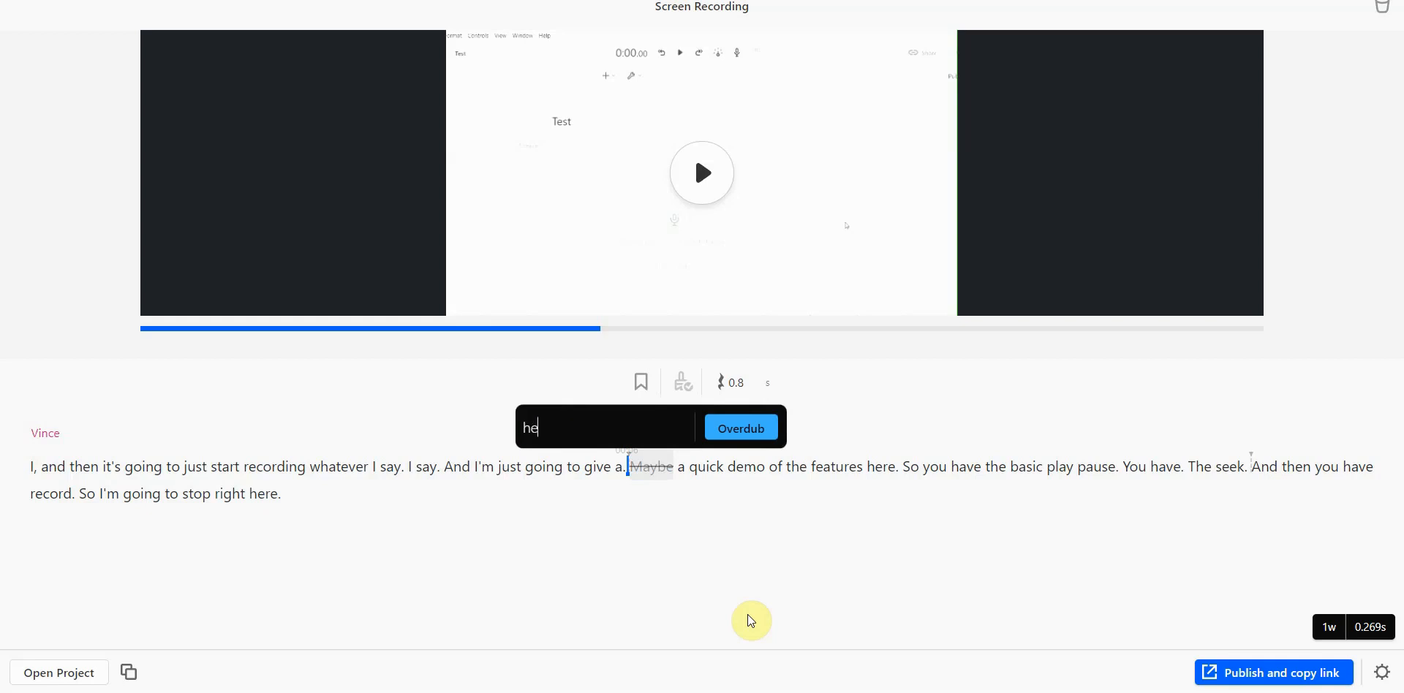
pyautogui.click(740, 427)
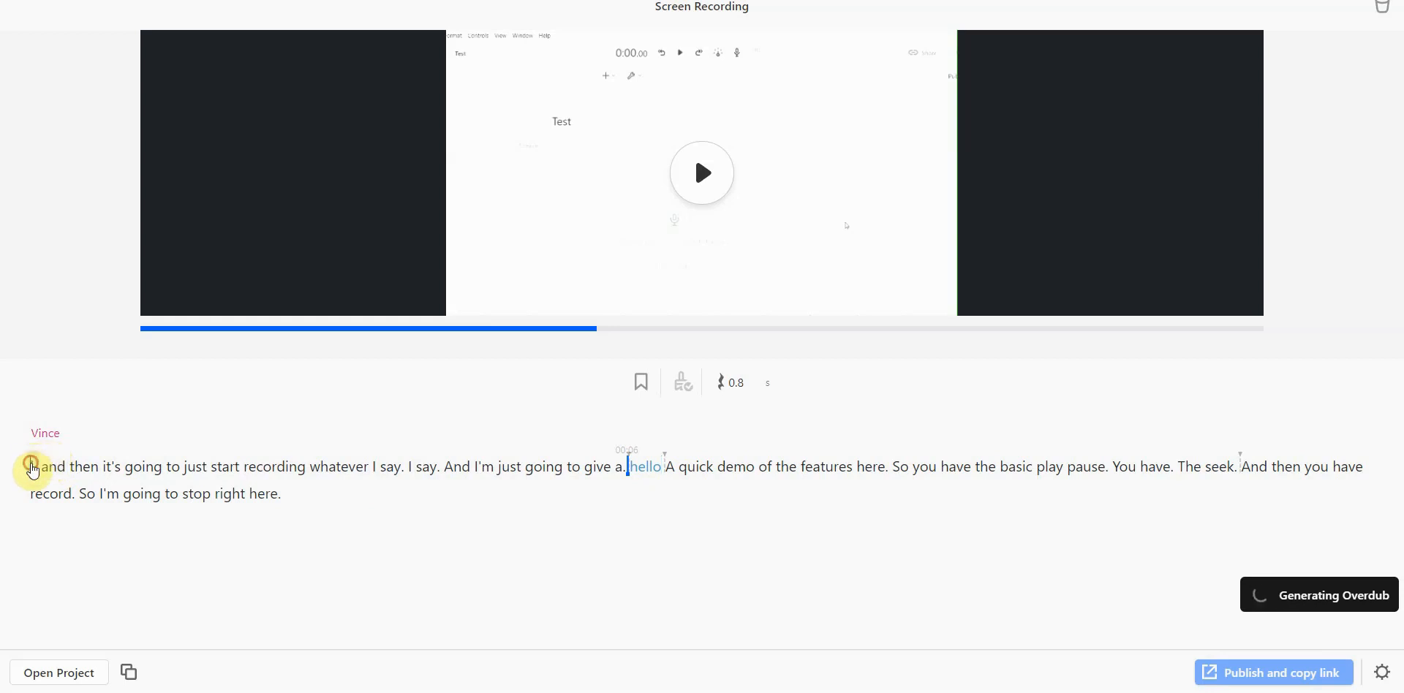
pyautogui.doubleClick(193, 467)
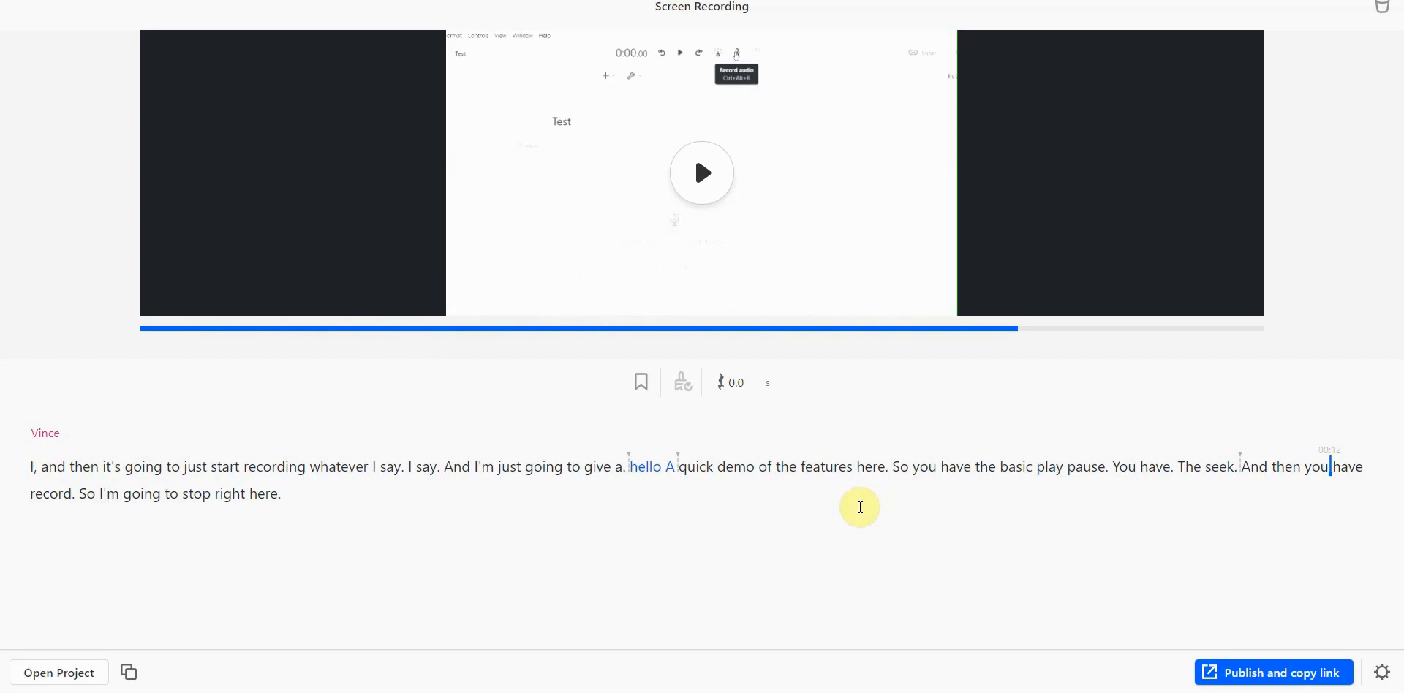
pyautogui.moveTo(501, 512)
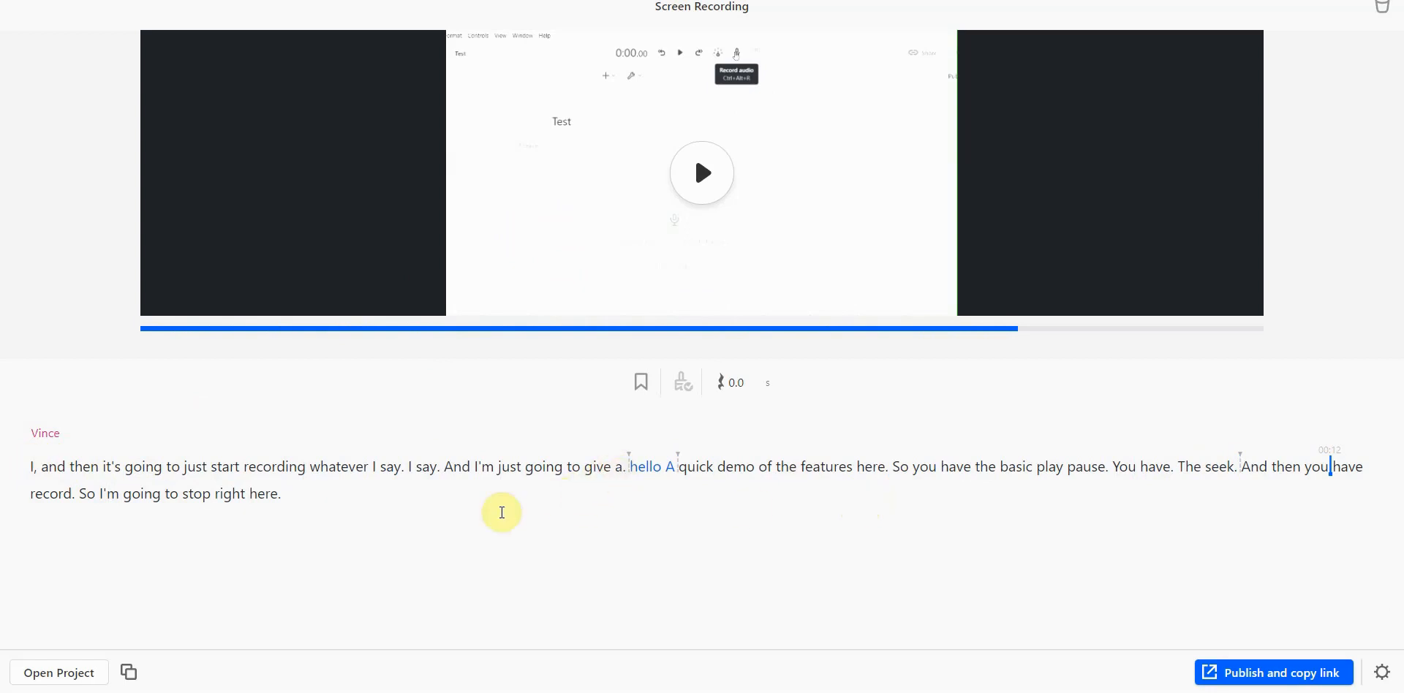
pyautogui.moveTo(1104, 509)
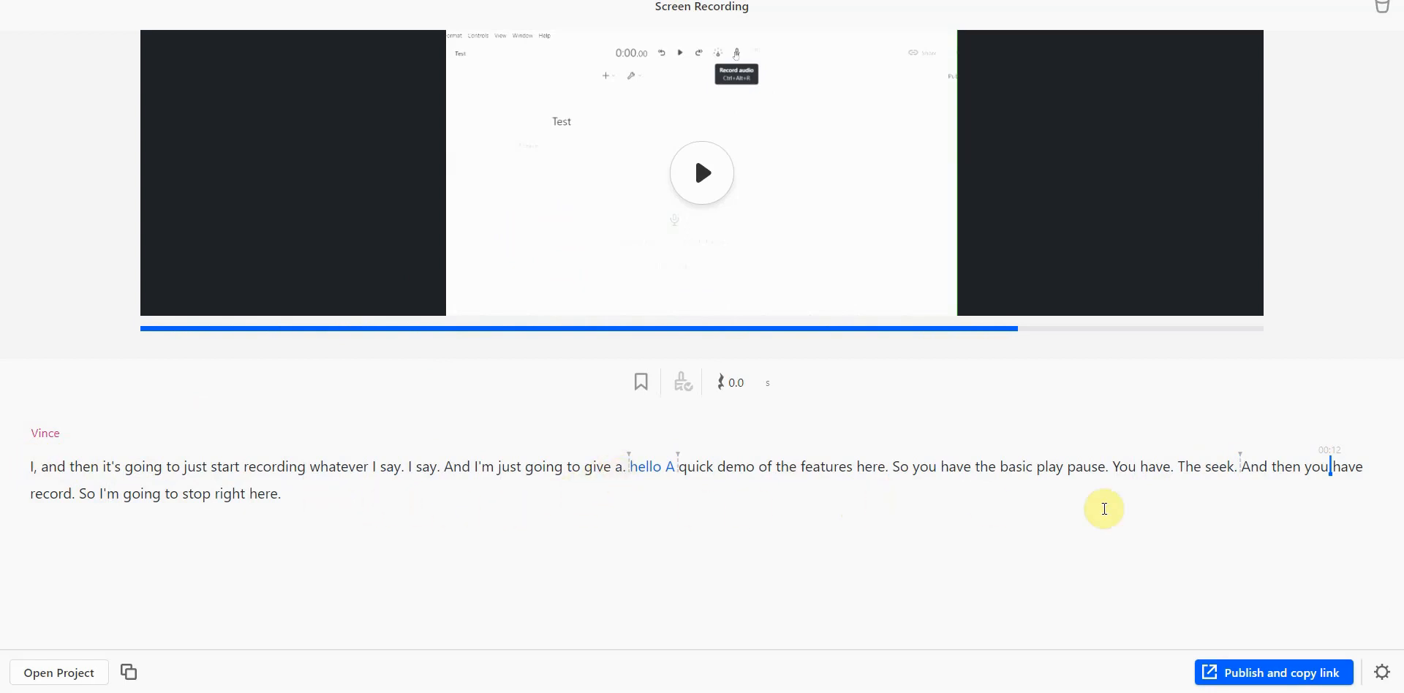
pyautogui.moveTo(1129, 497)
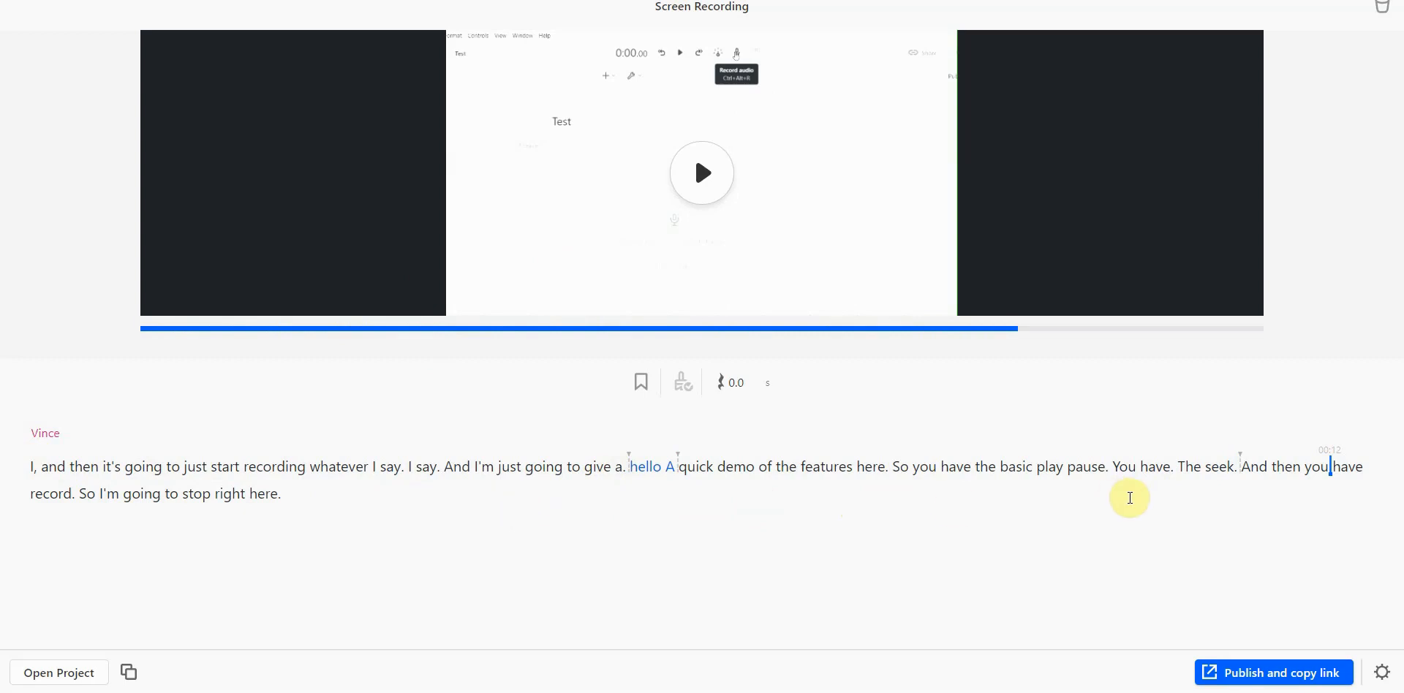
pyautogui.moveTo(1144, 499)
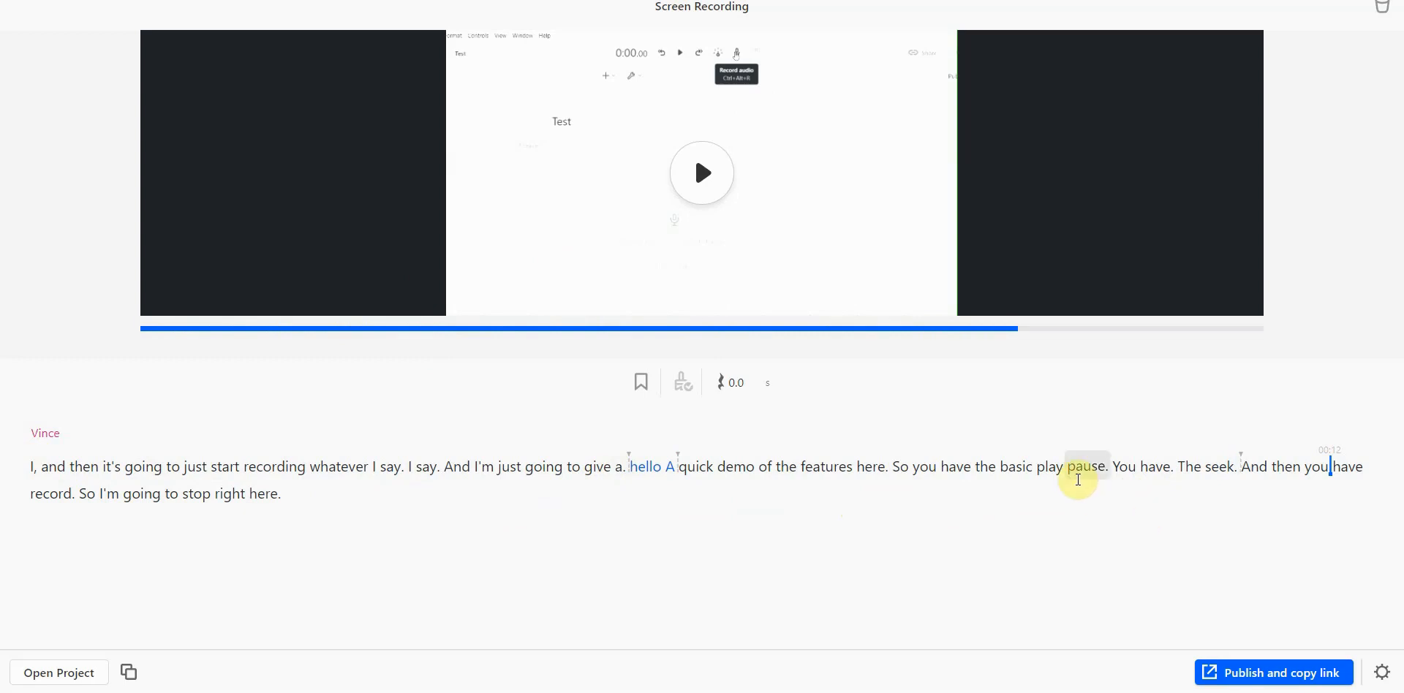
pyautogui.moveTo(648, 466)
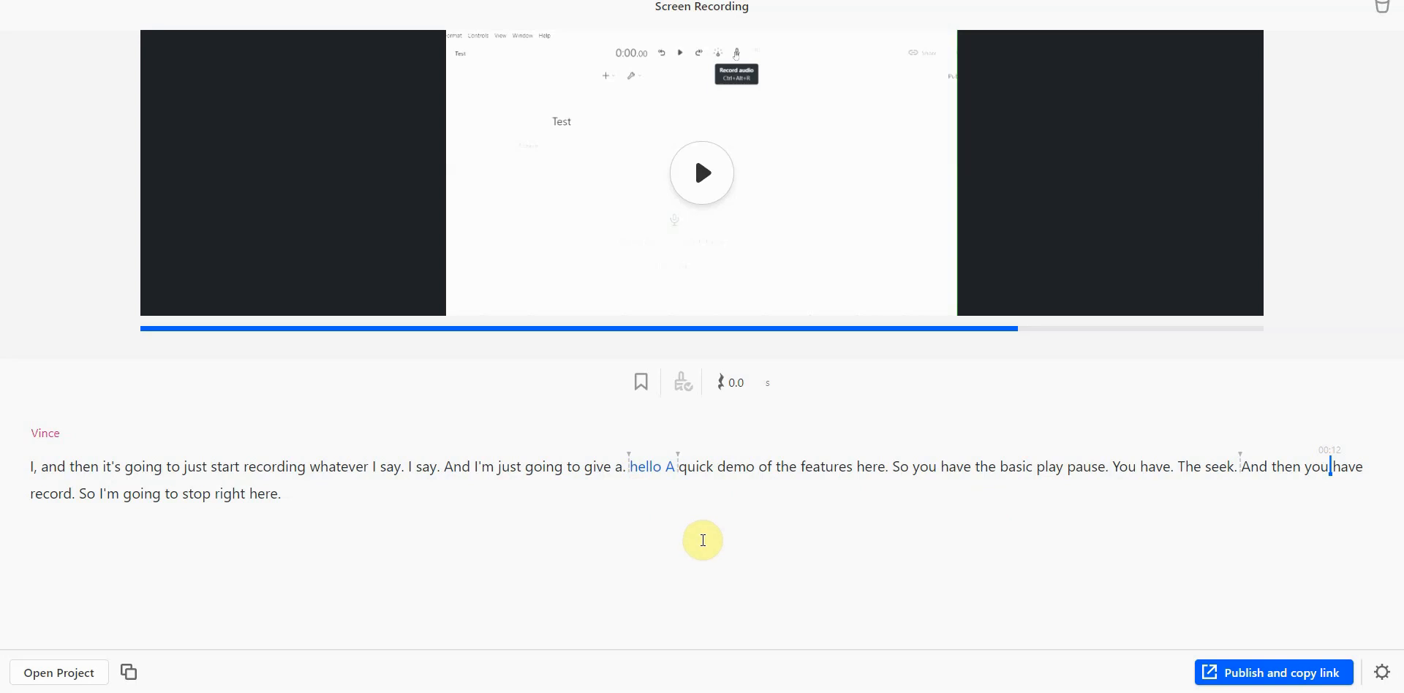
pyautogui.moveTo(915, 529)
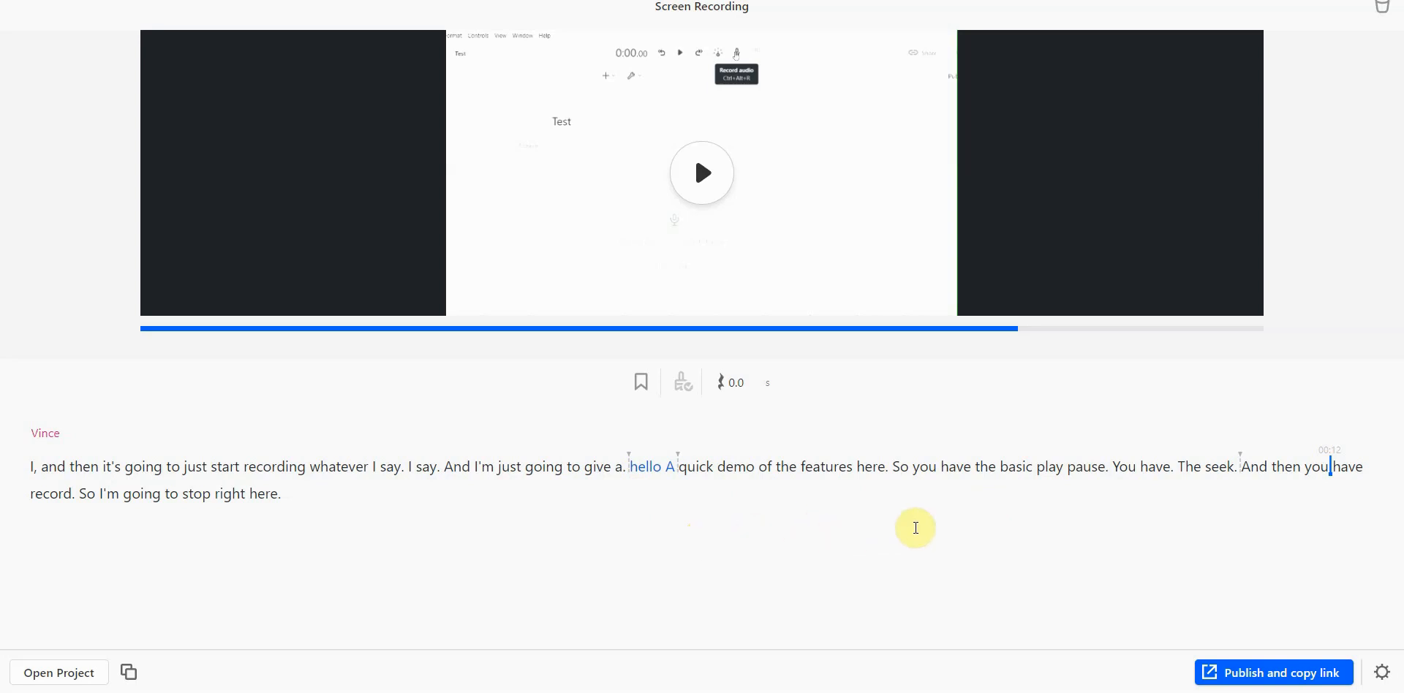
pyautogui.moveTo(921, 528)
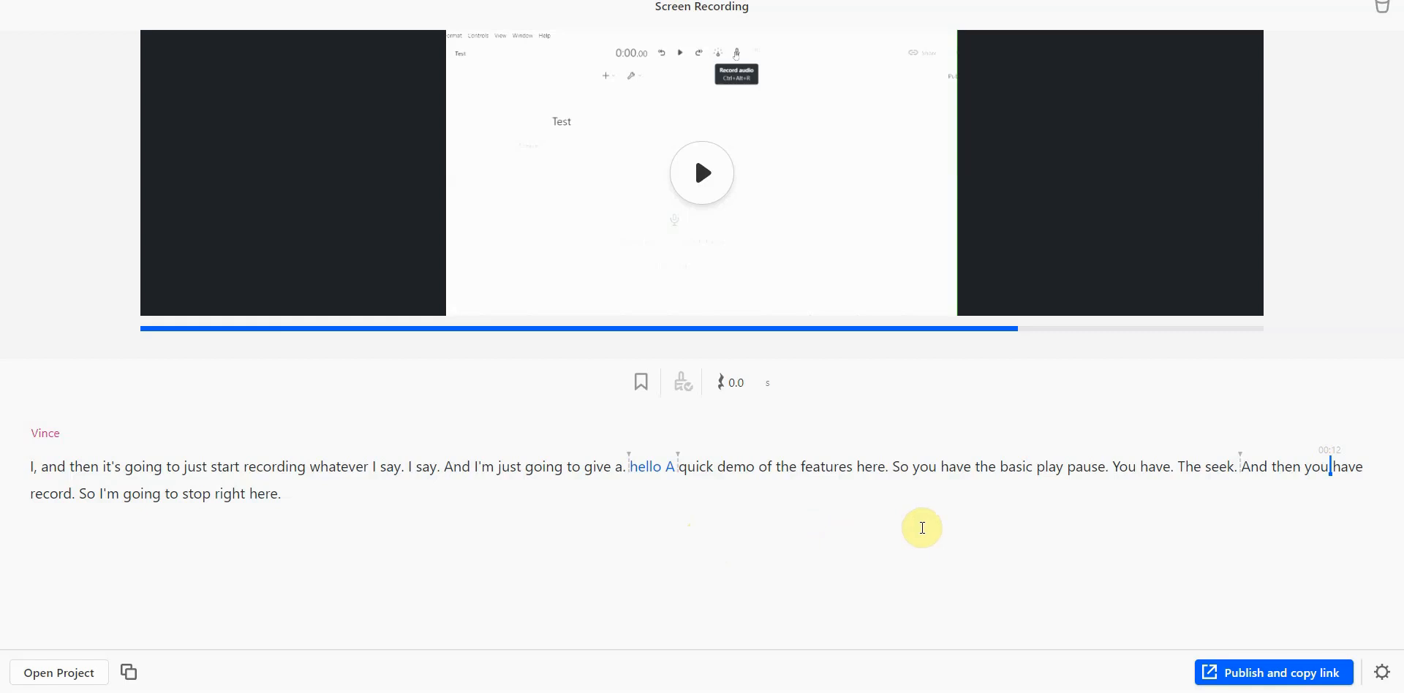
pyautogui.moveTo(931, 516)
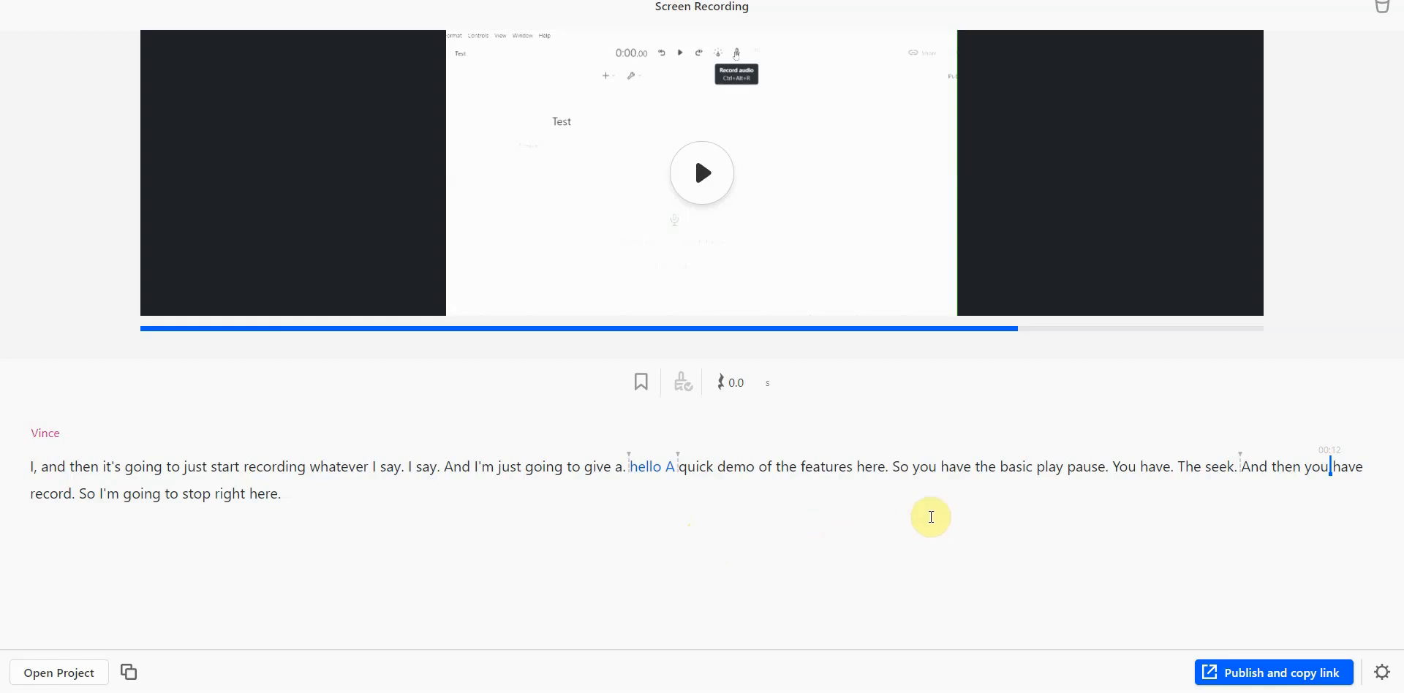
pyautogui.moveTo(1255, 468)
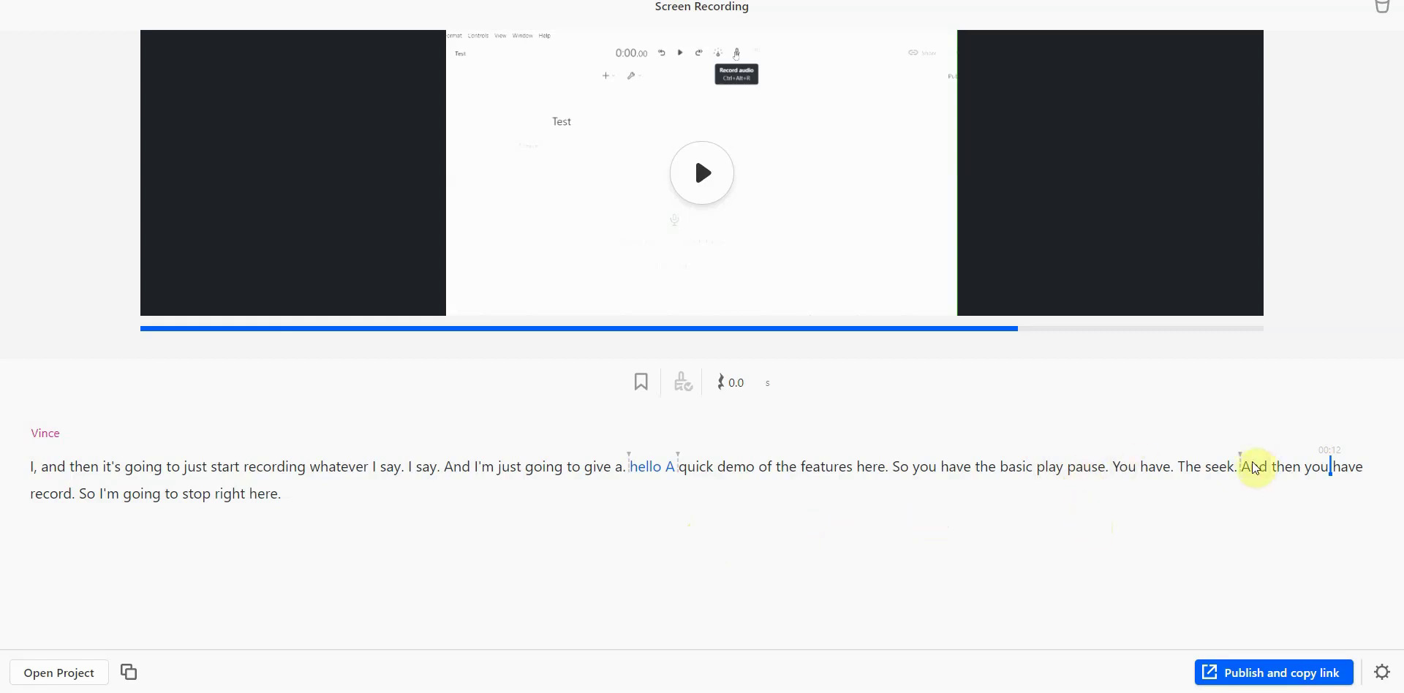
pyautogui.moveTo(931, 544)
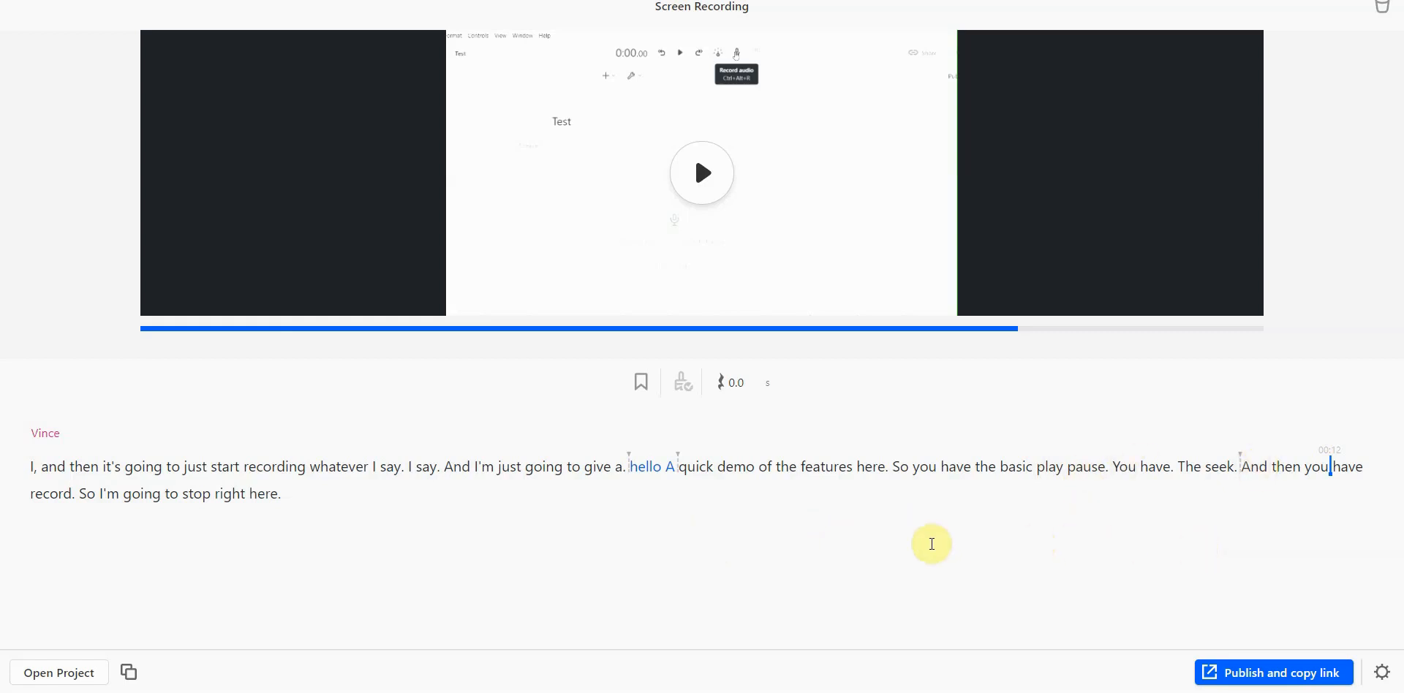
pyautogui.moveTo(790, 402)
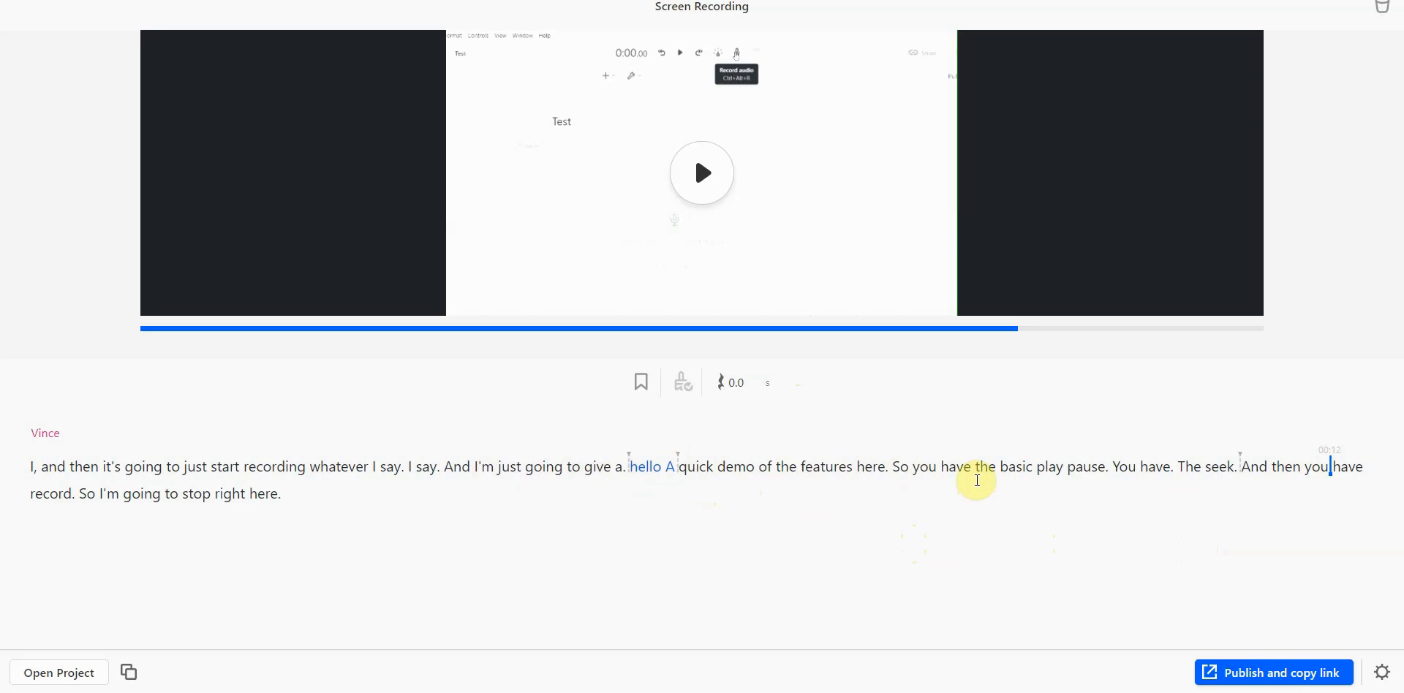
pyautogui.moveTo(1184, 639)
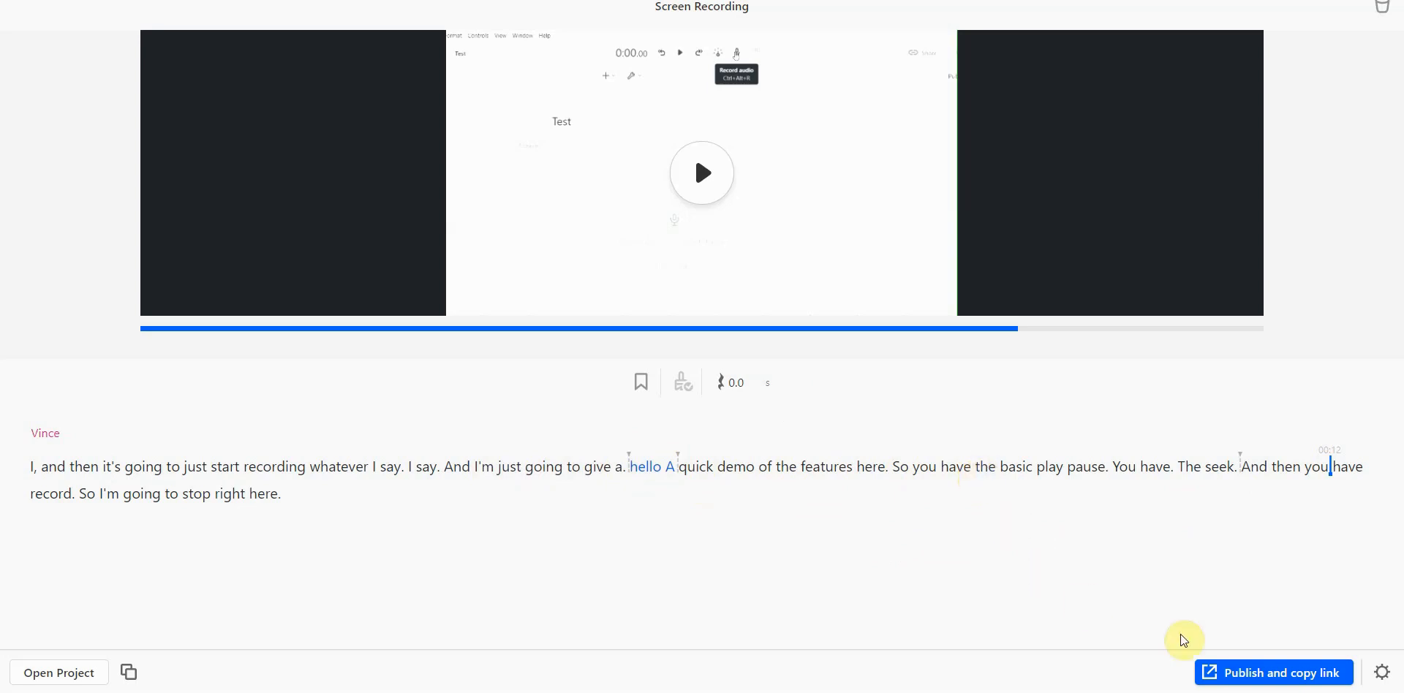
pyautogui.moveTo(935, 565)
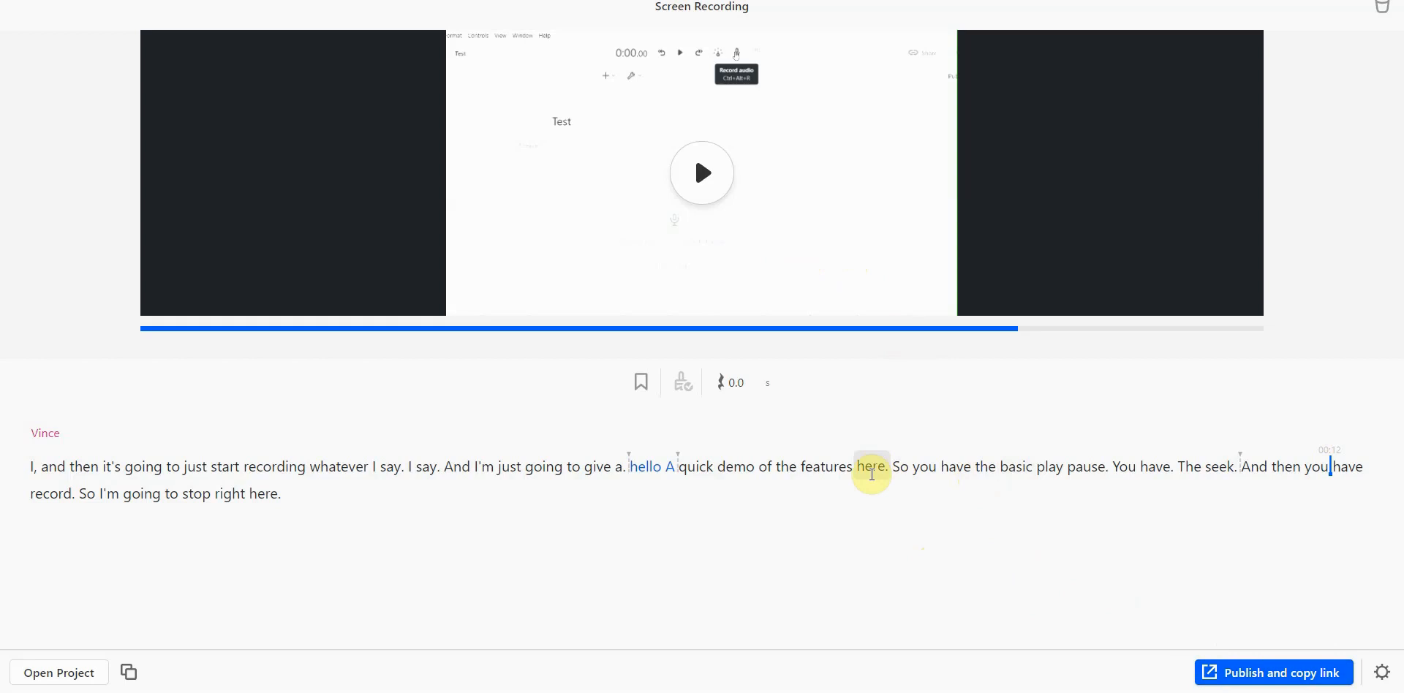
pyautogui.moveTo(1054, 322)
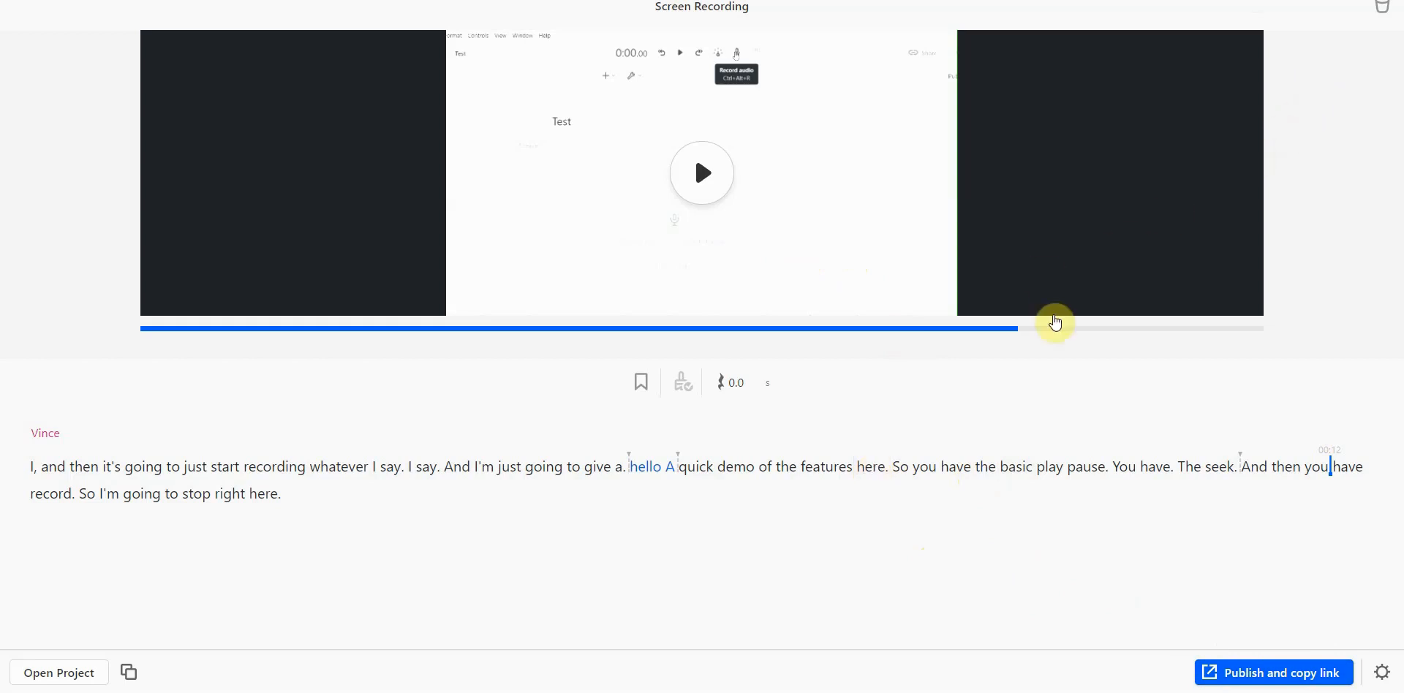
pyautogui.moveTo(1336, 15)
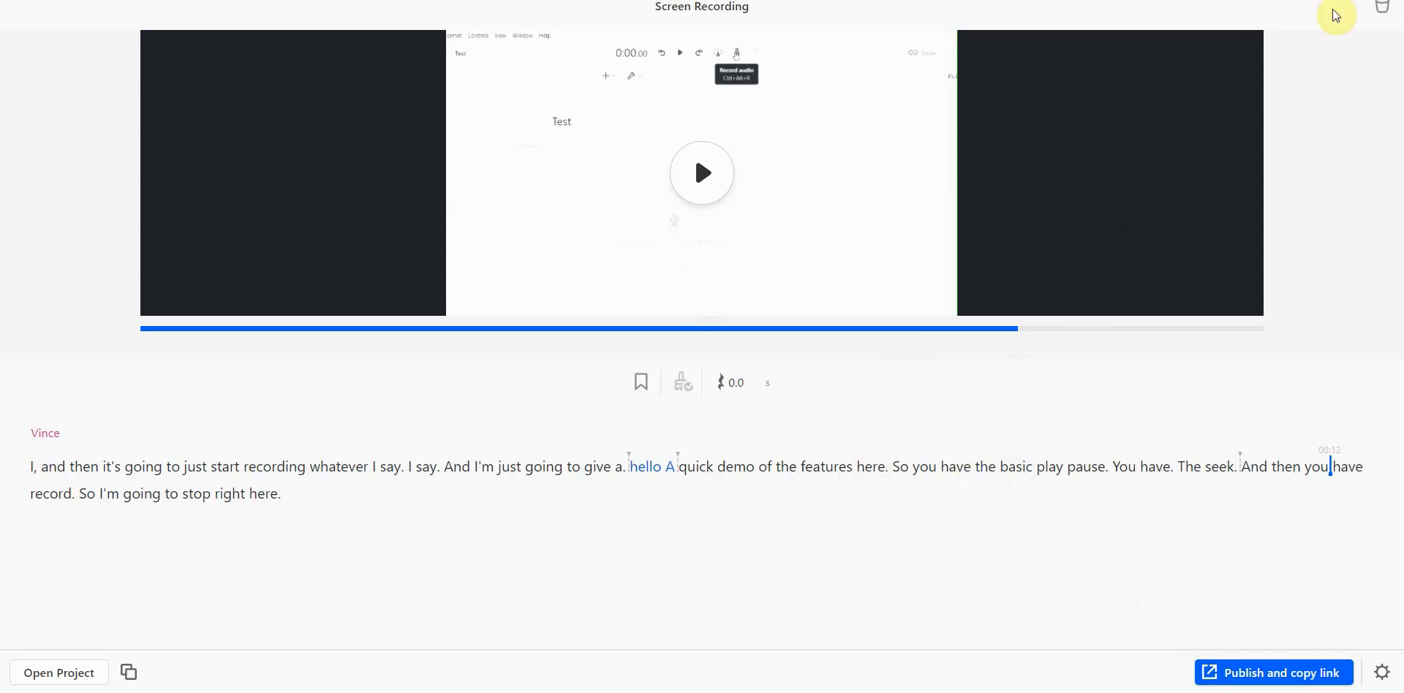
pyautogui.moveTo(1338, 134)
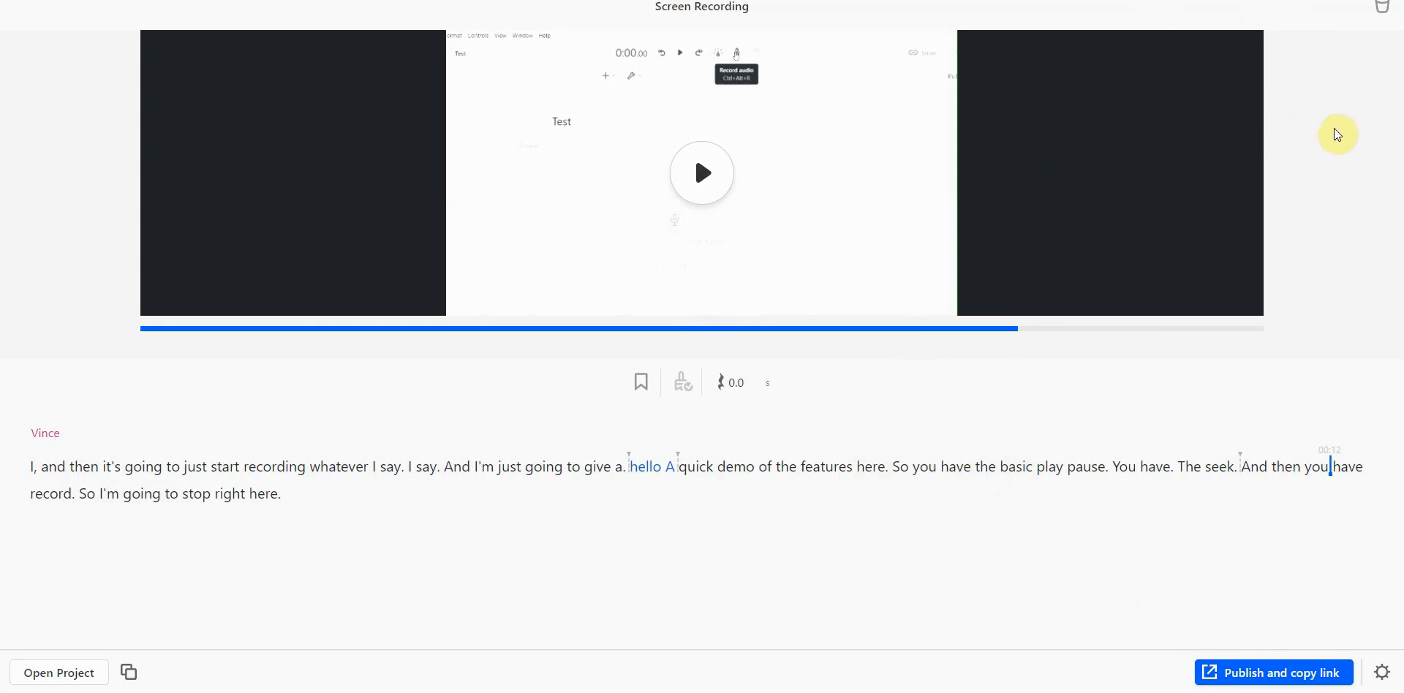
pyautogui.moveTo(1335, 148)
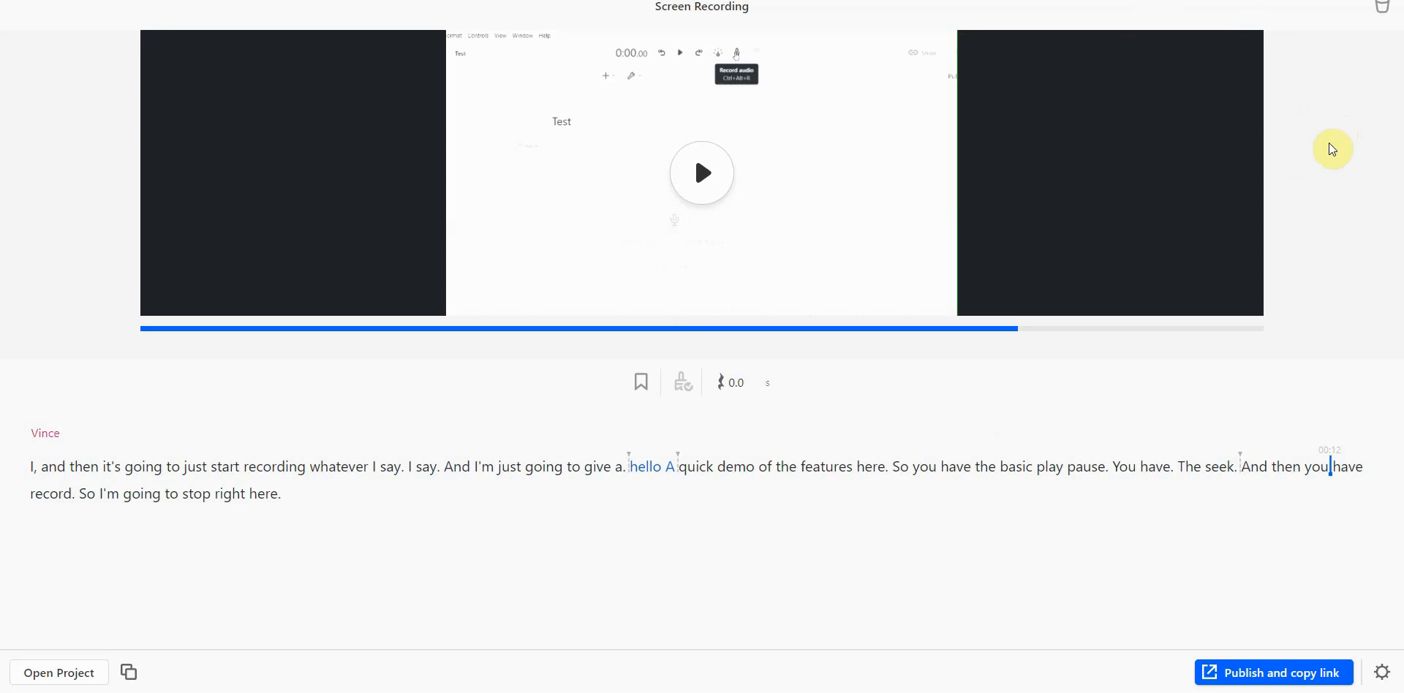
pyautogui.moveTo(614, 215)
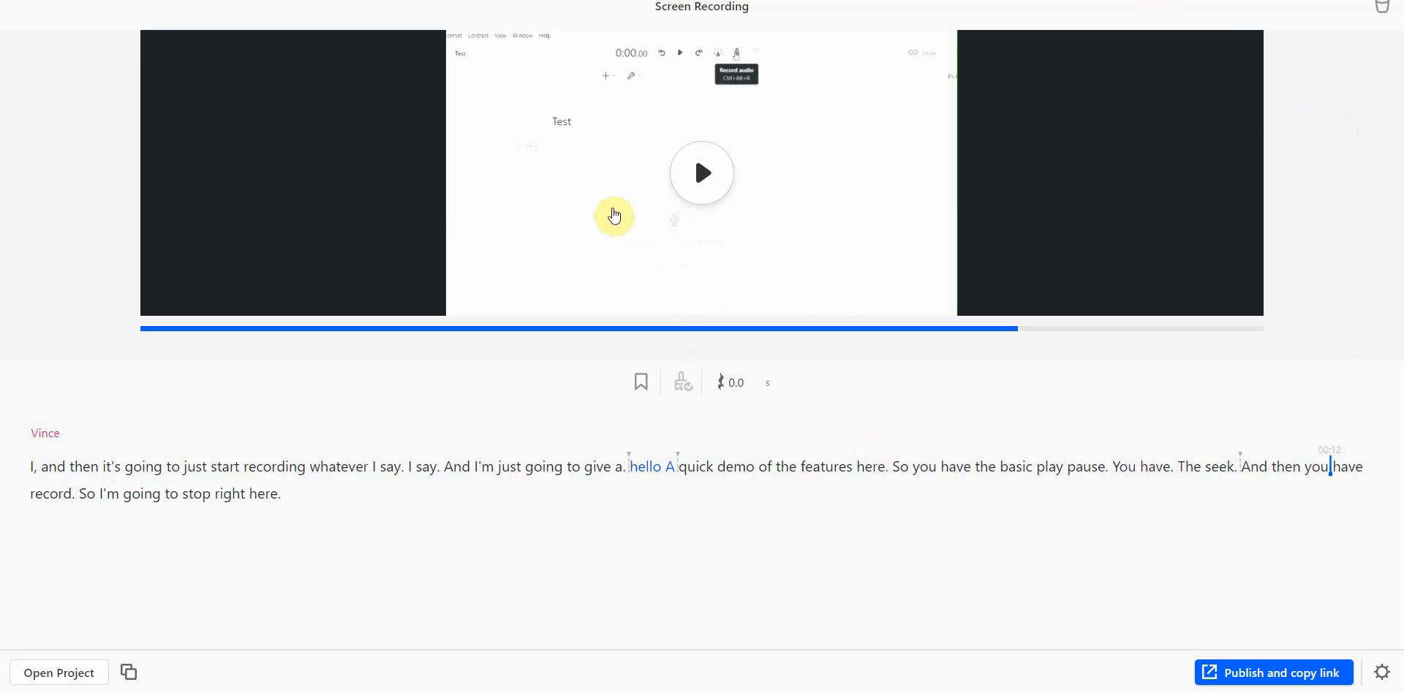
pyautogui.moveTo(910, 399)
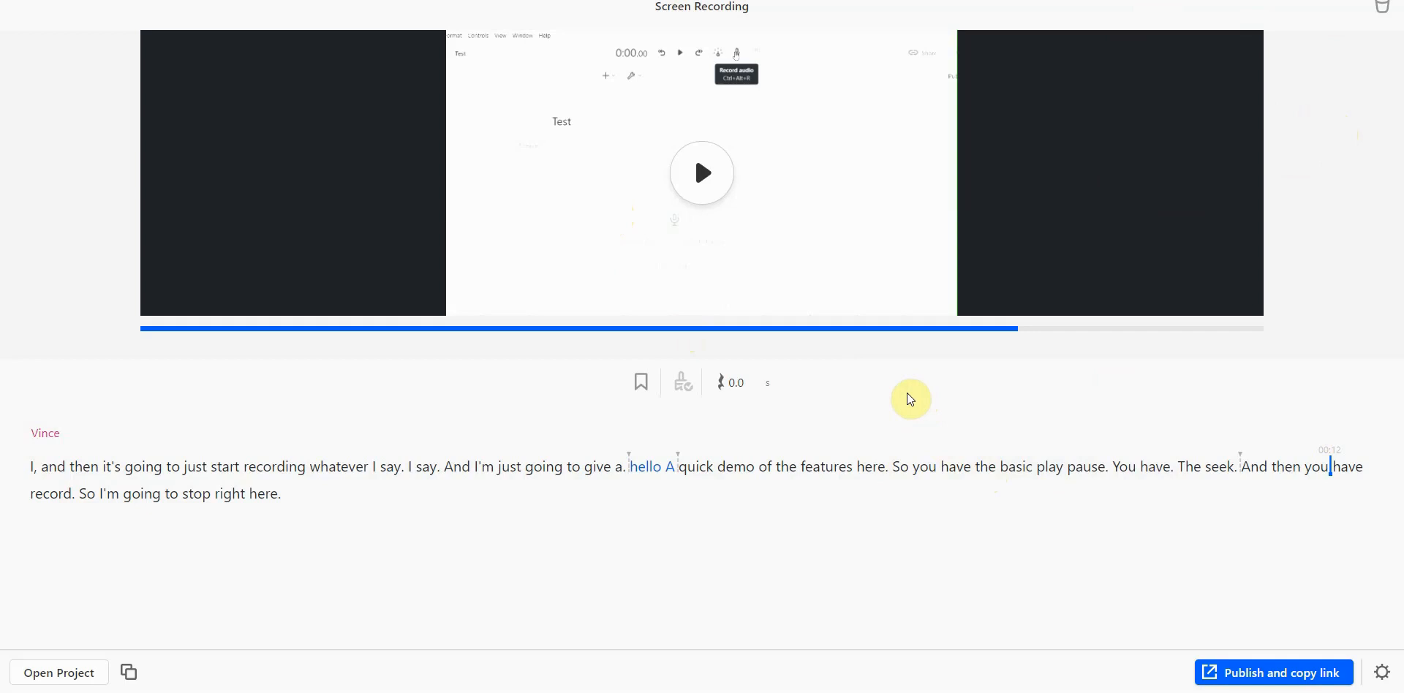
pyautogui.moveTo(919, 409)
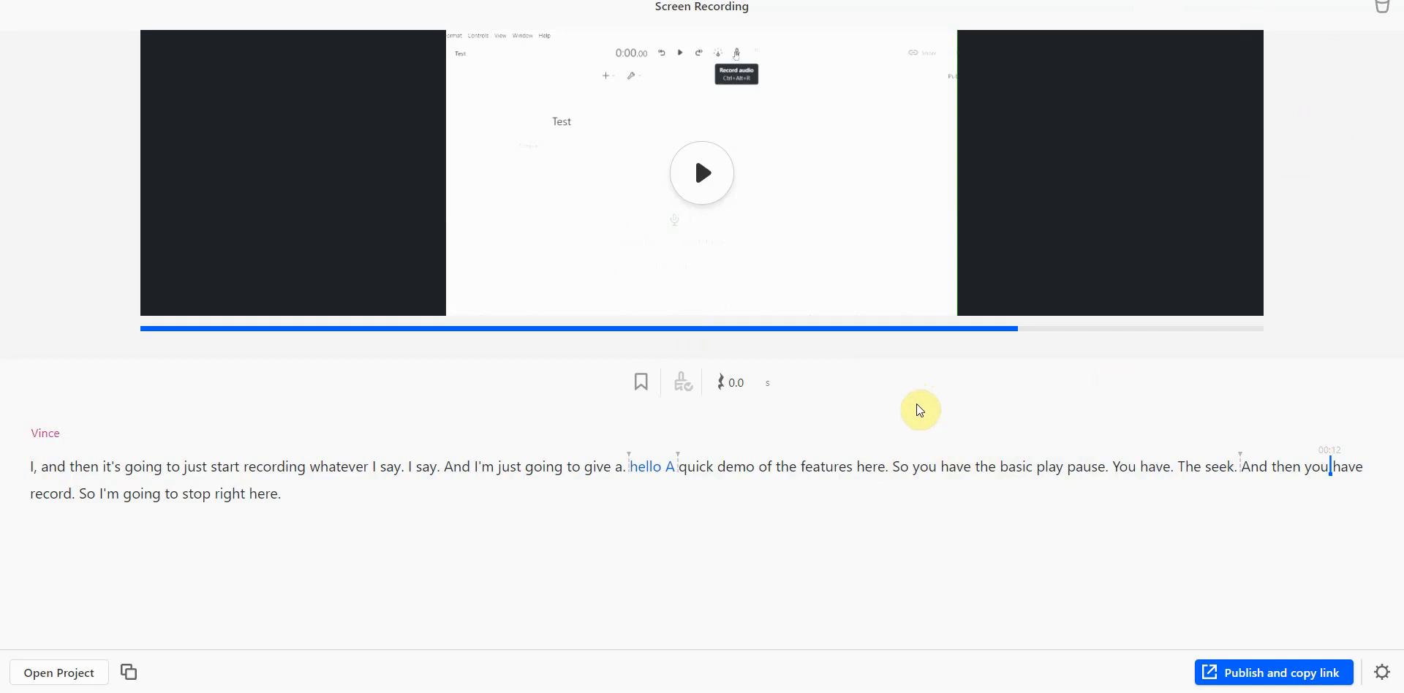
pyautogui.moveTo(686, 484)
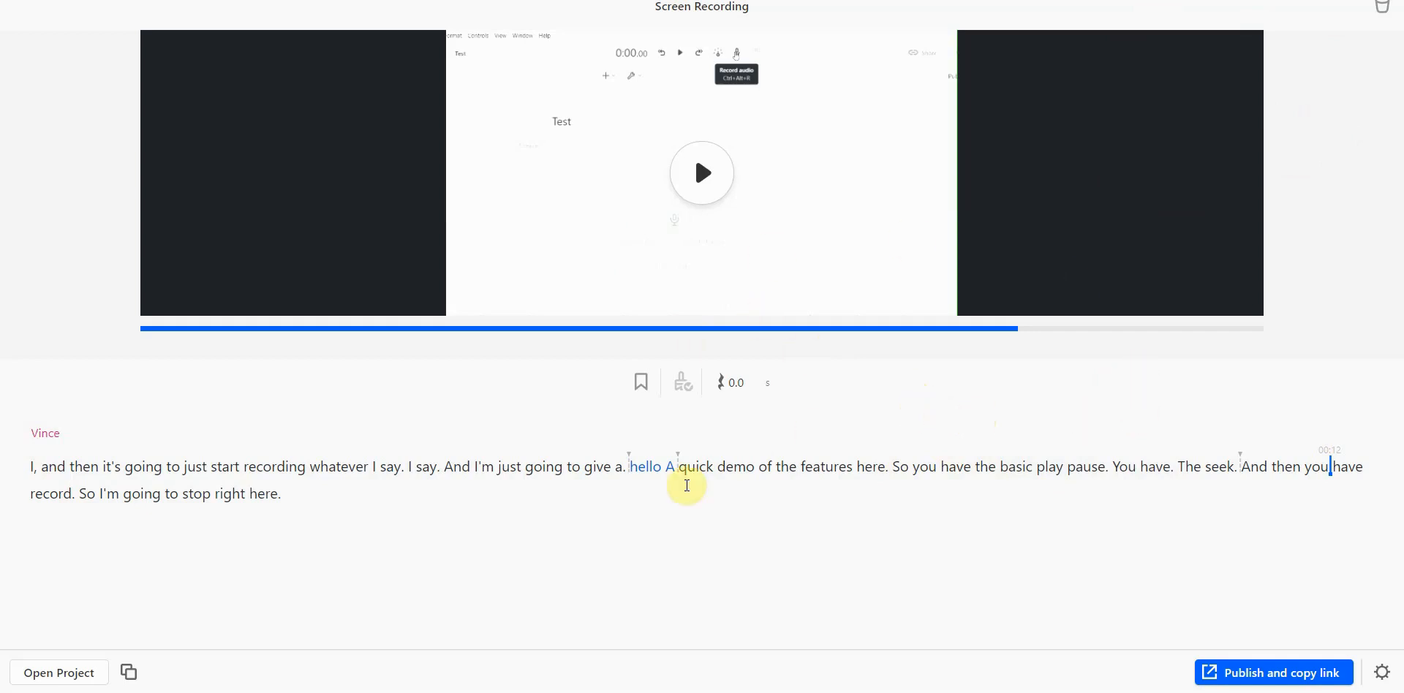
pyautogui.moveTo(705, 509)
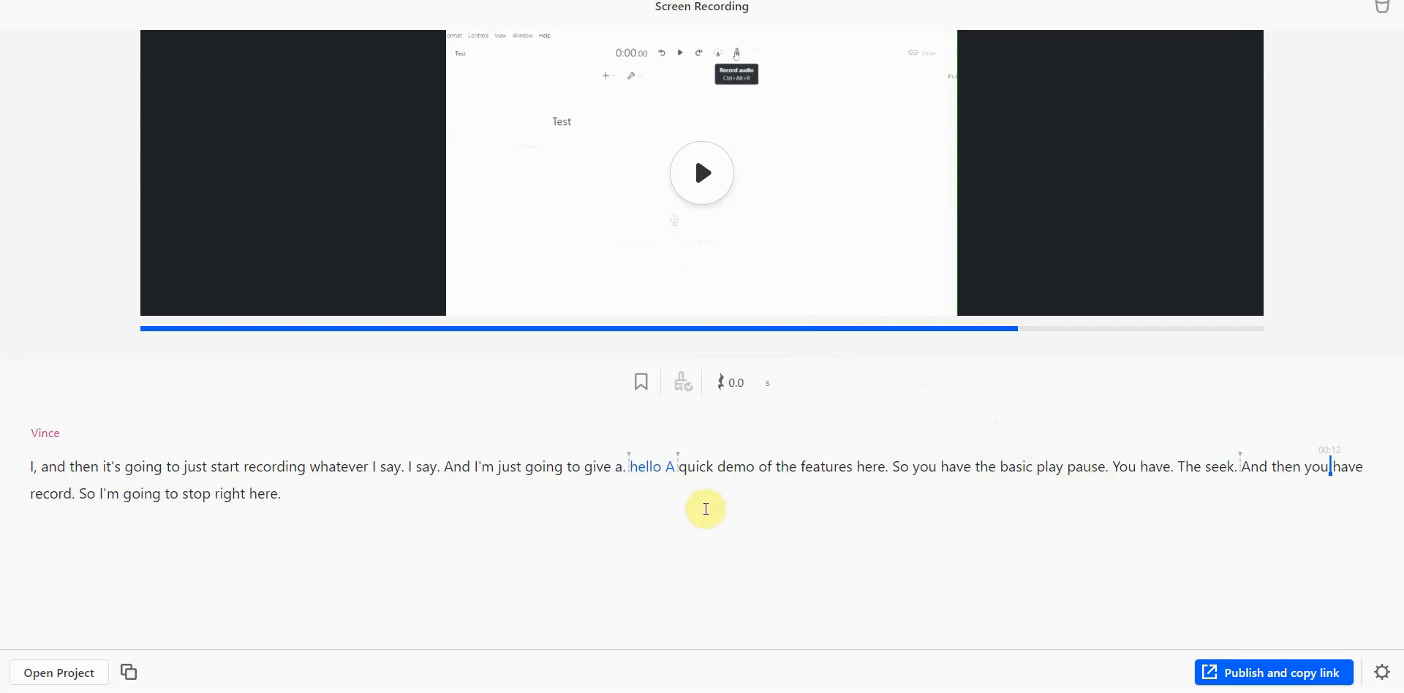
pyautogui.moveTo(1166, 418)
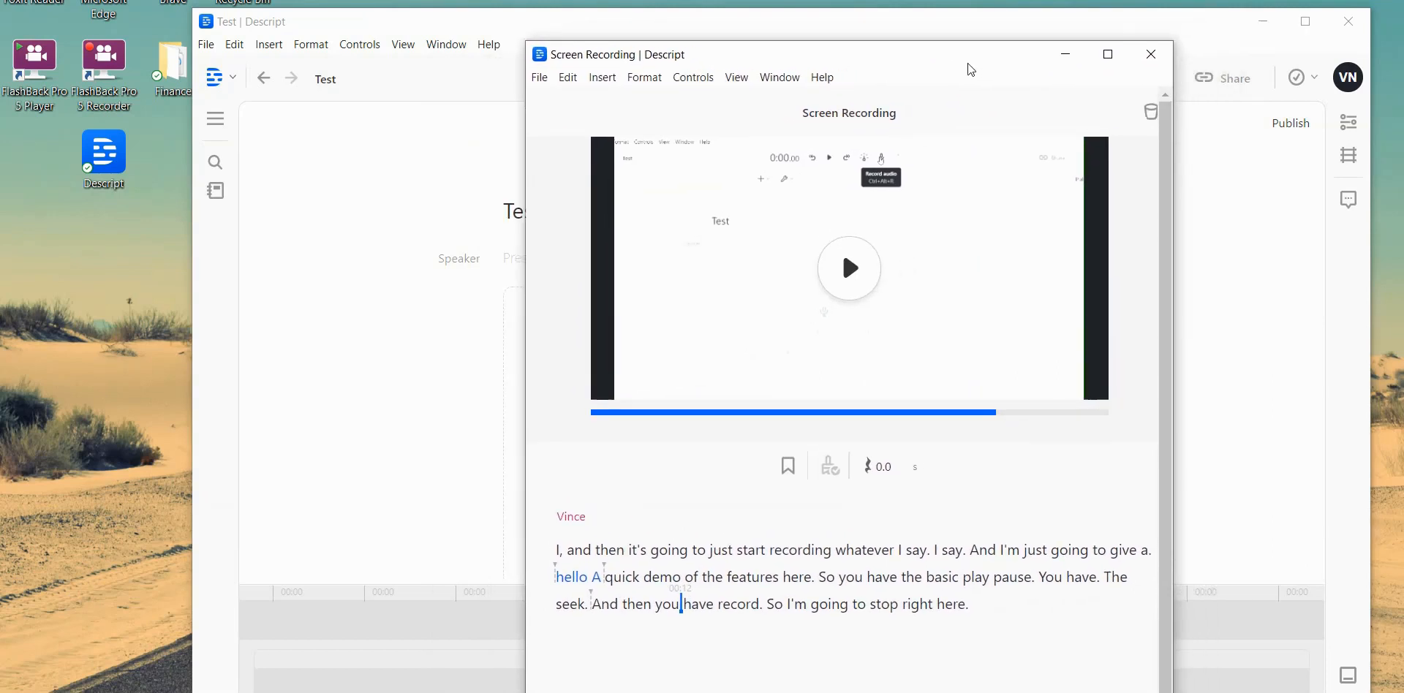
pyautogui.moveTo(897, 64)
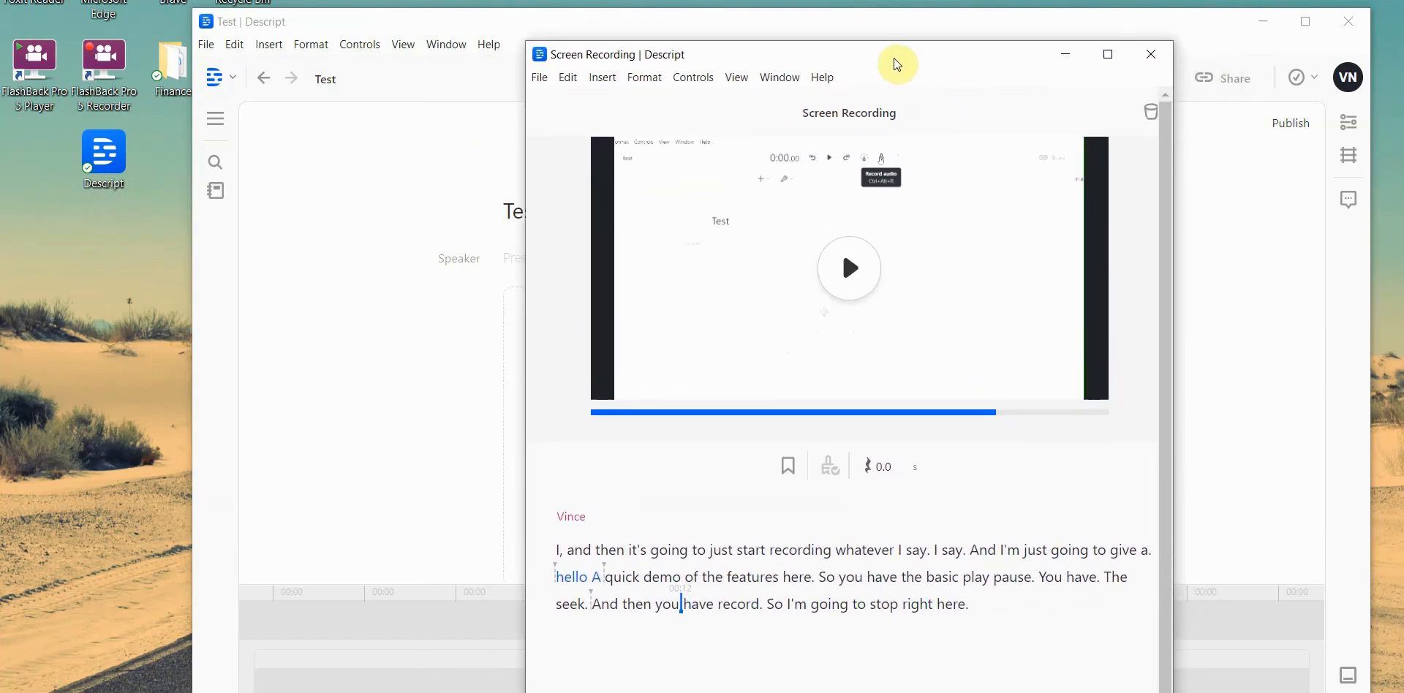
pyautogui.moveTo(809, 178)
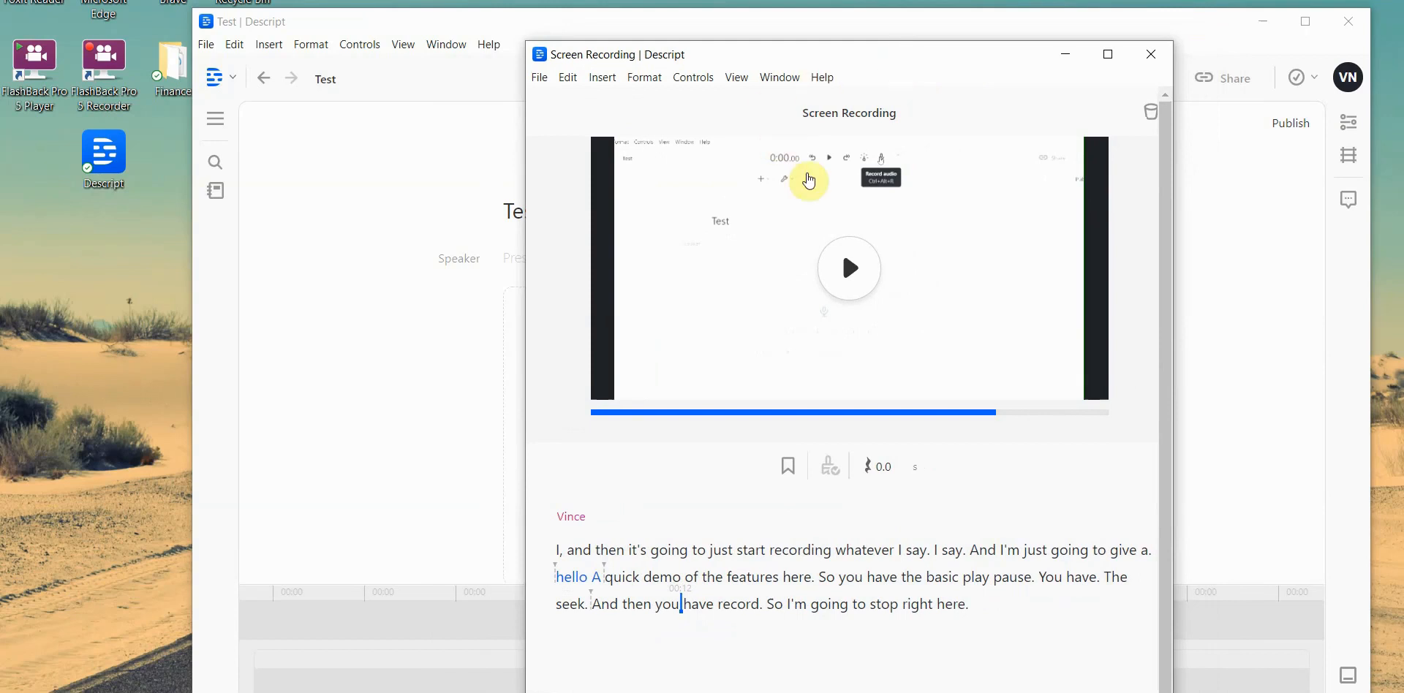
pyautogui.moveTo(802, 76)
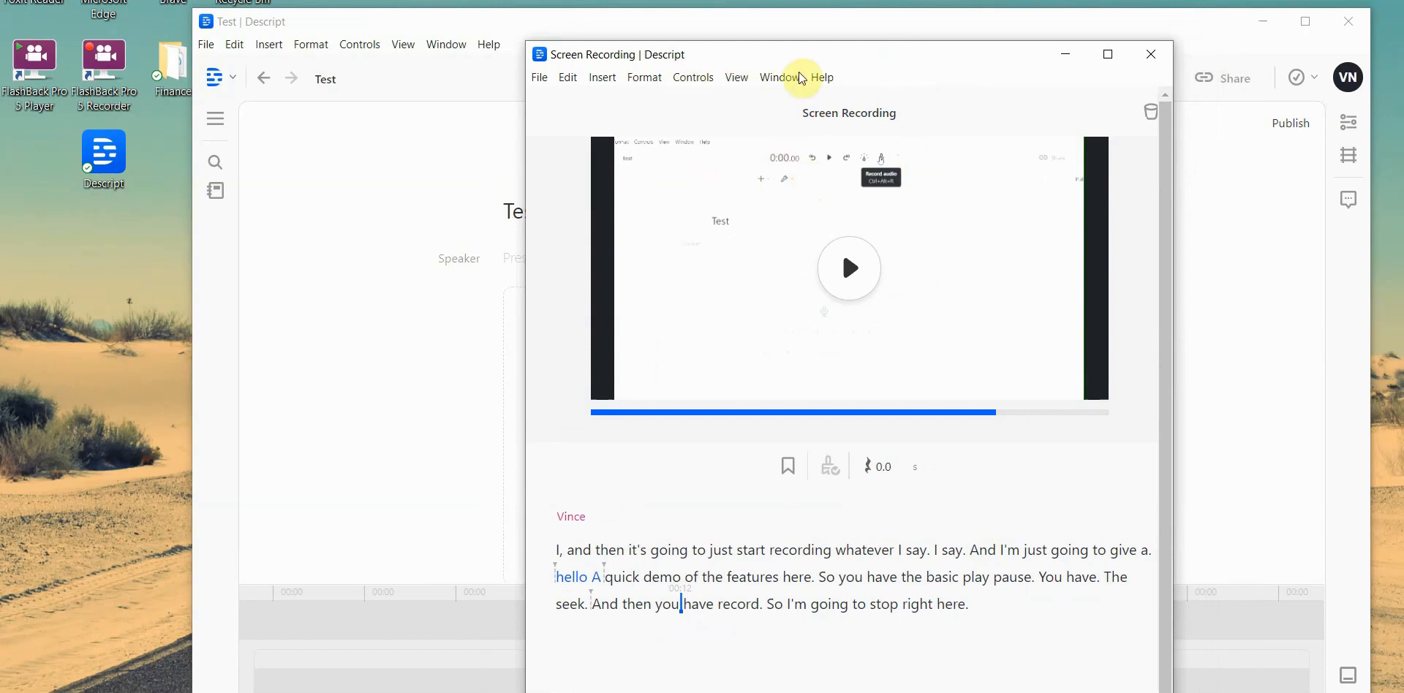
pyautogui.moveTo(903, 70)
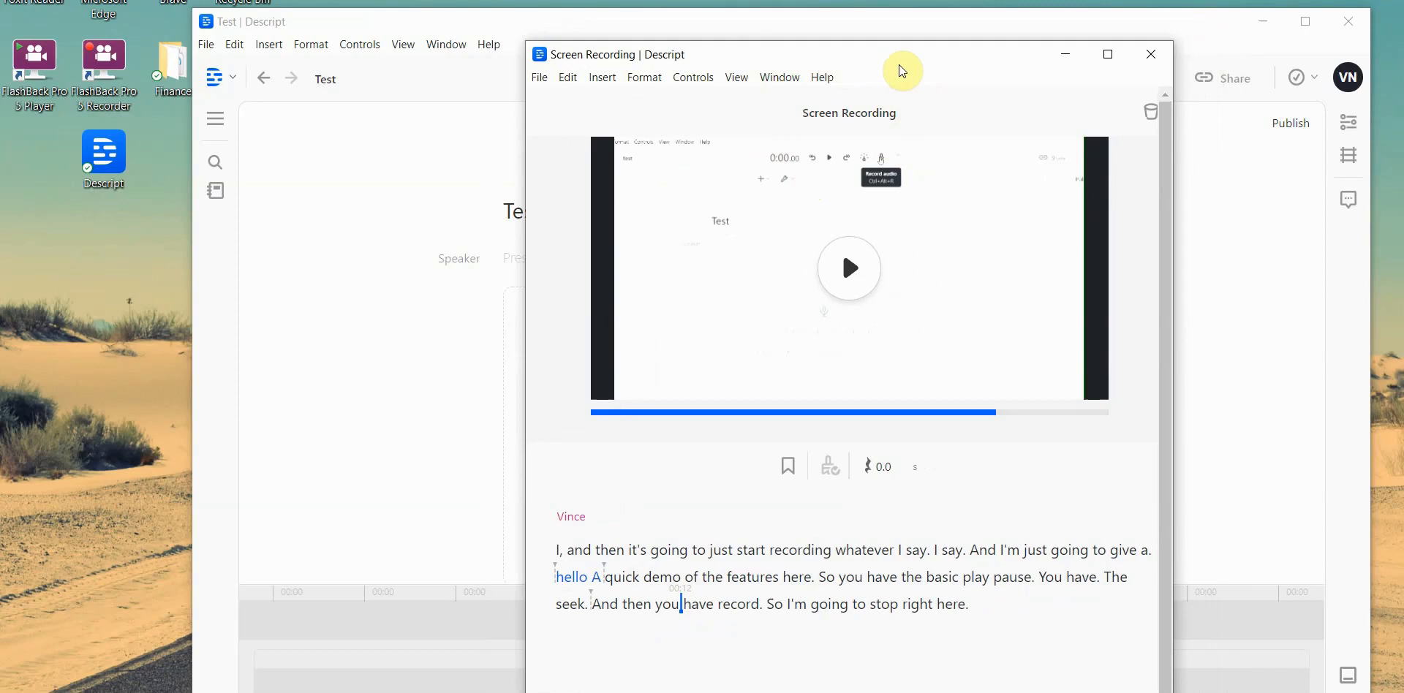
pyautogui.moveTo(908, 67)
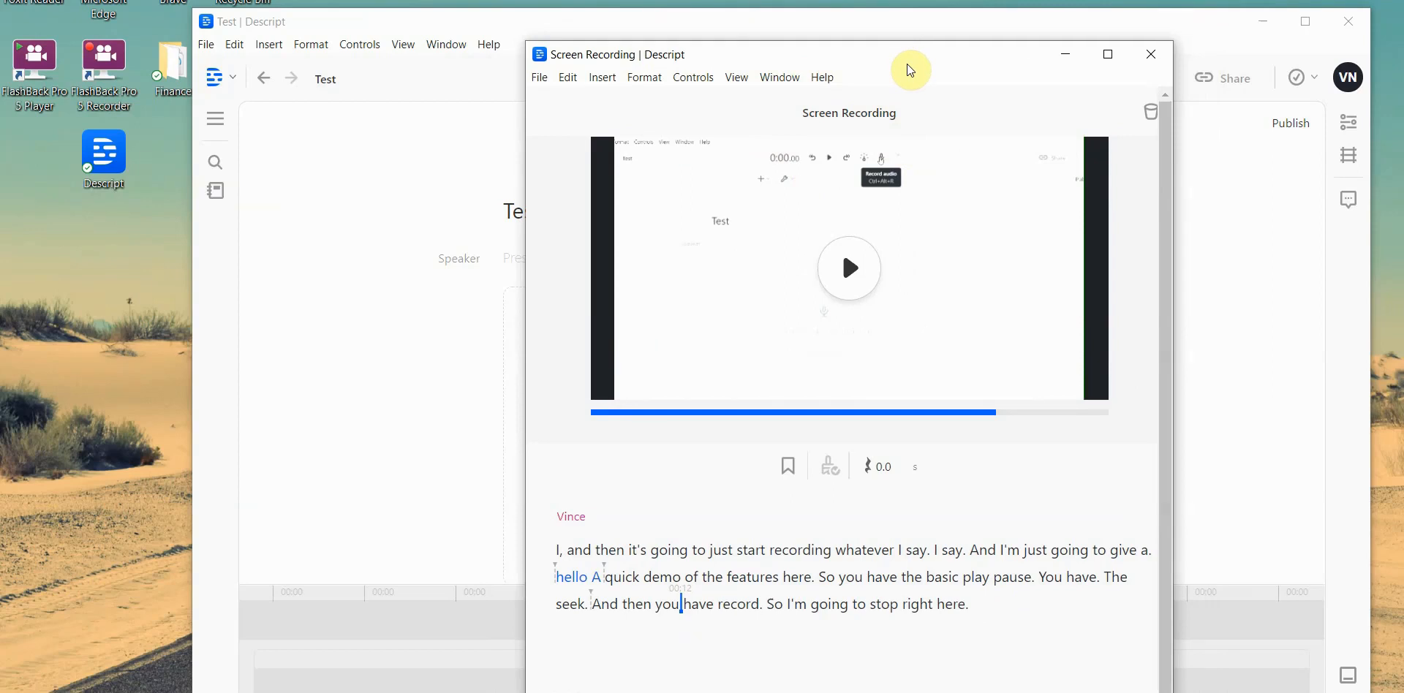
pyautogui.moveTo(822, 76)
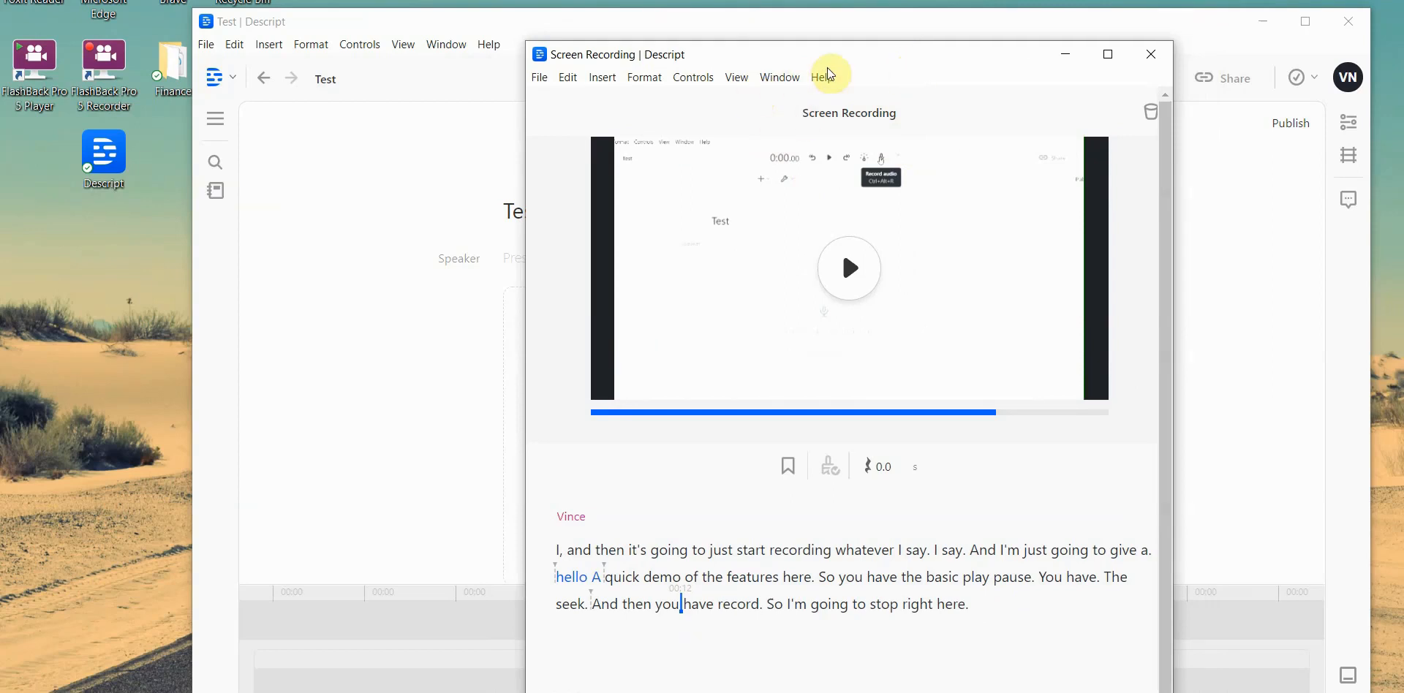
pyautogui.moveTo(970, 316)
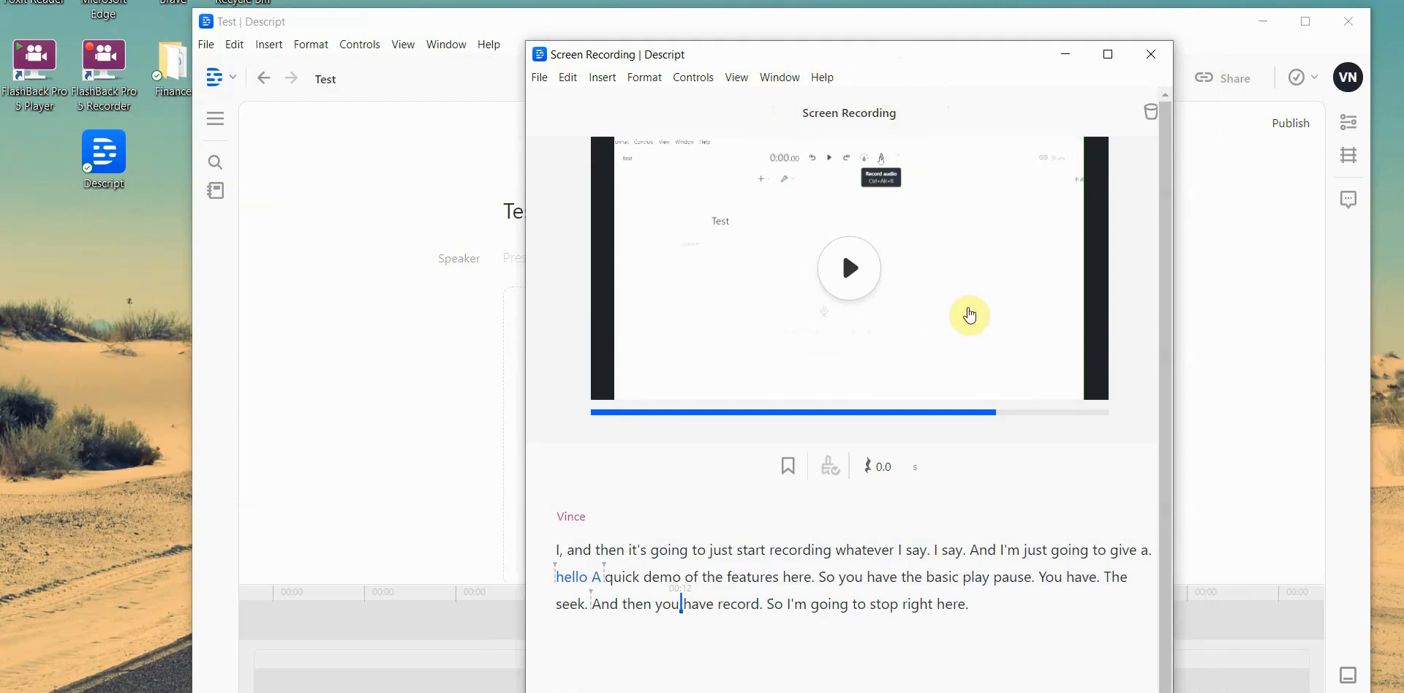
pyautogui.moveTo(1133, 606)
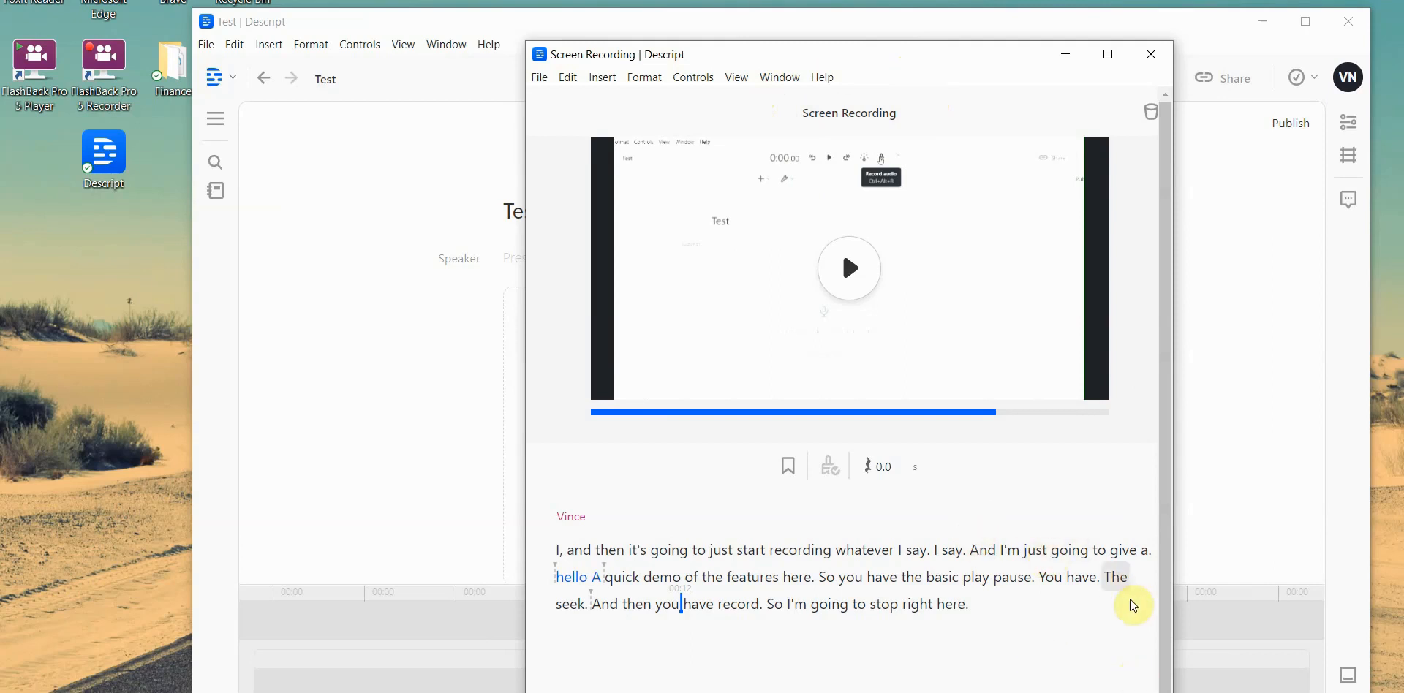
pyautogui.moveTo(1110, 492)
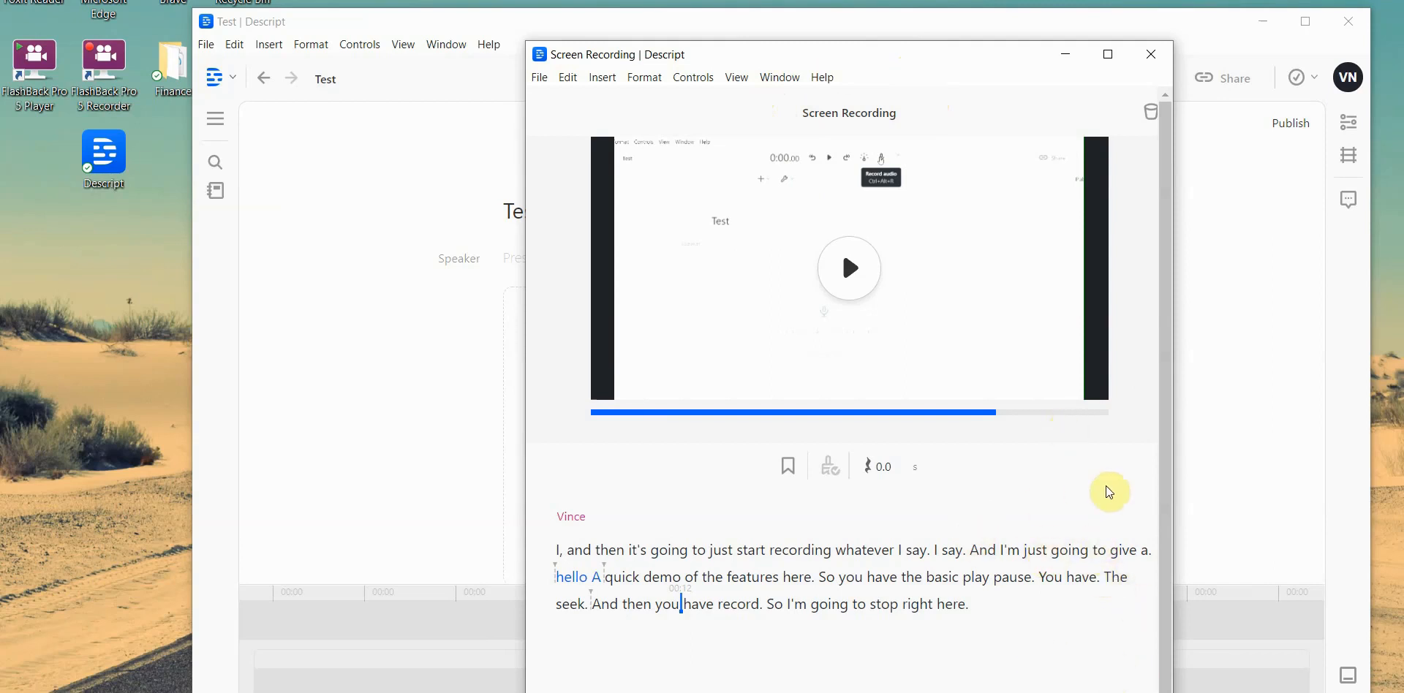
pyautogui.moveTo(1110, 487)
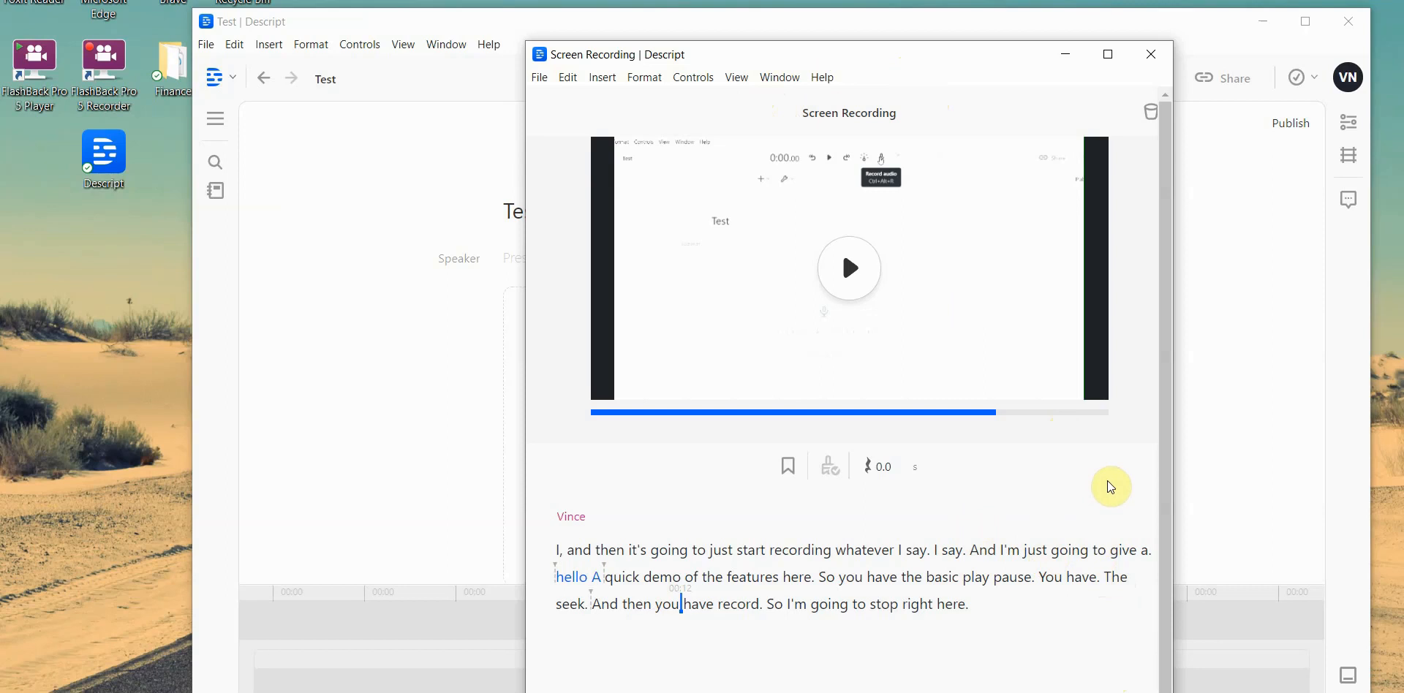
pyautogui.moveTo(967, 465)
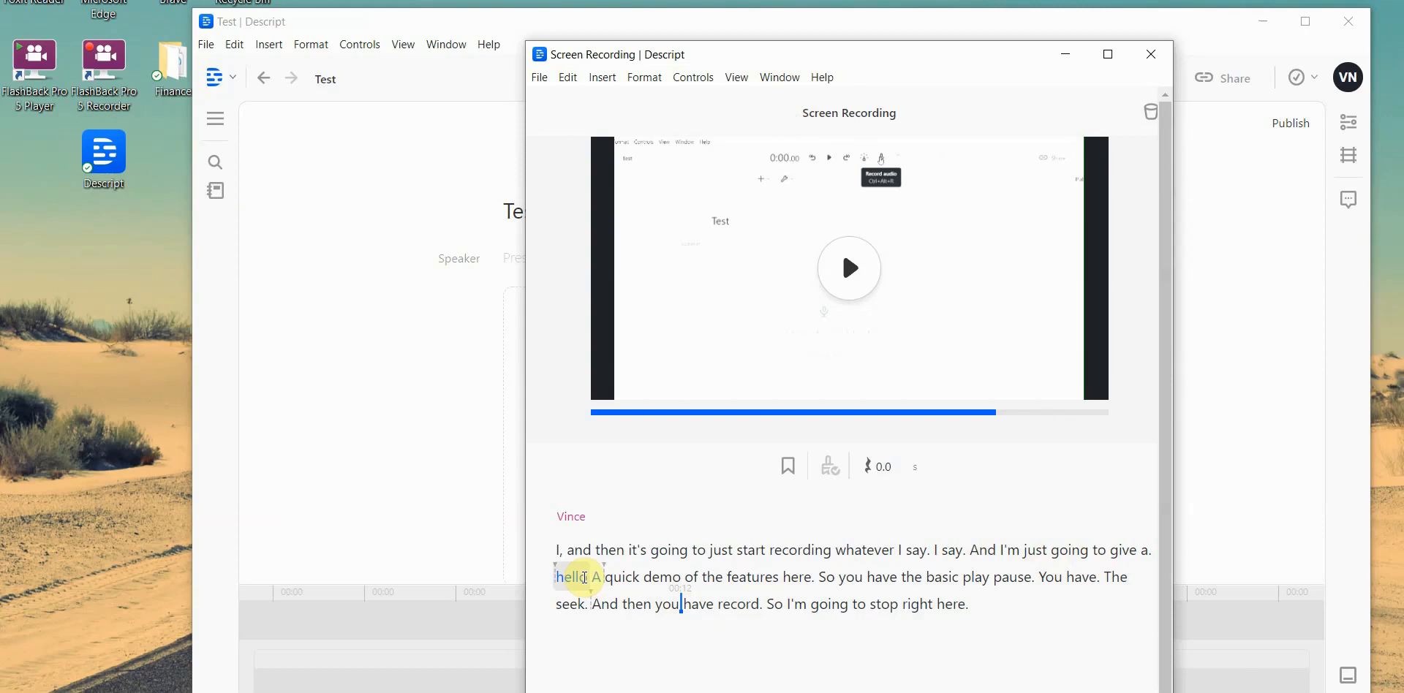
pyautogui.moveTo(919, 538)
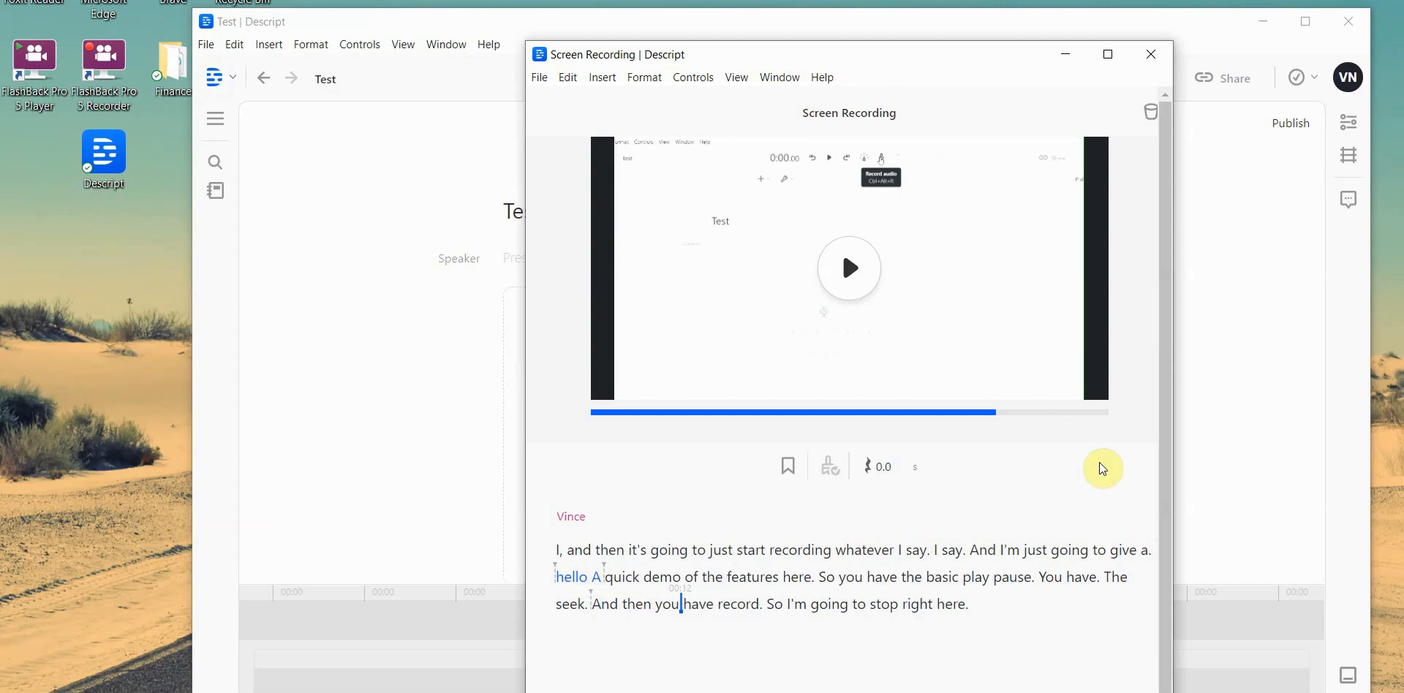
pyautogui.moveTo(1105, 461)
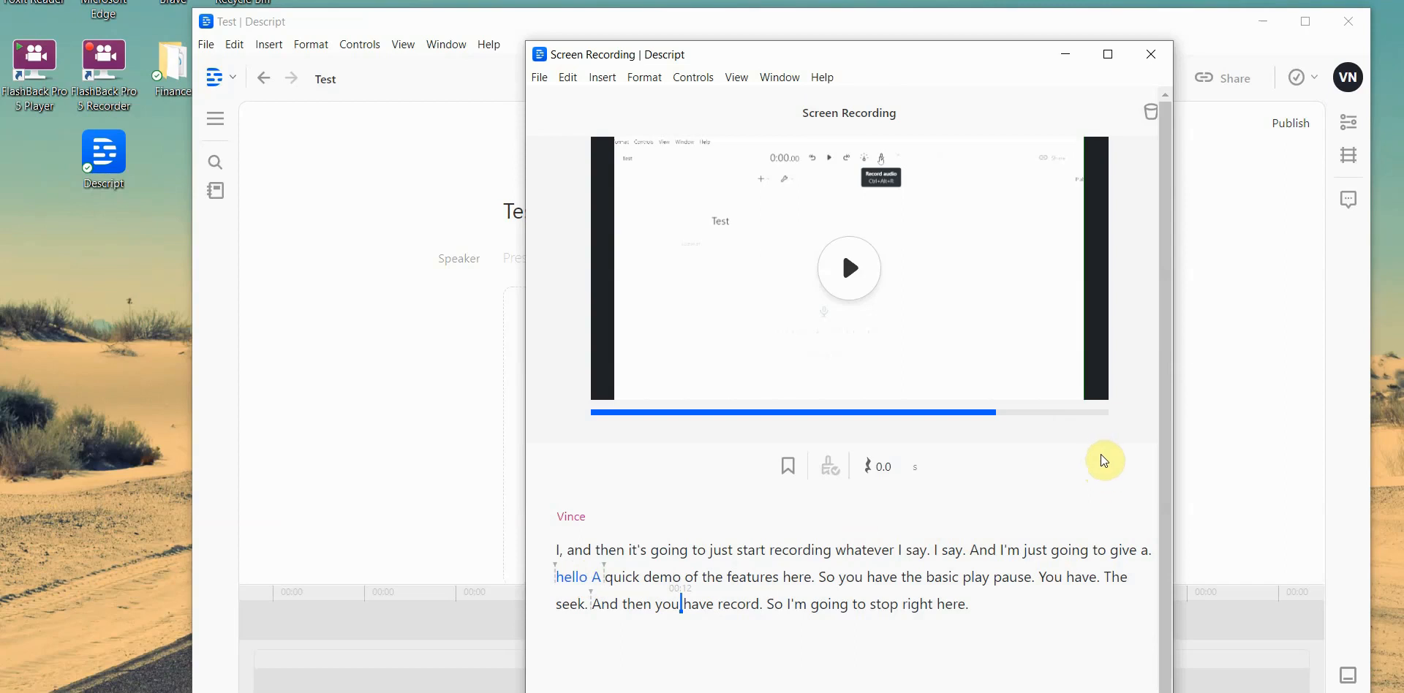
pyautogui.moveTo(1090, 434)
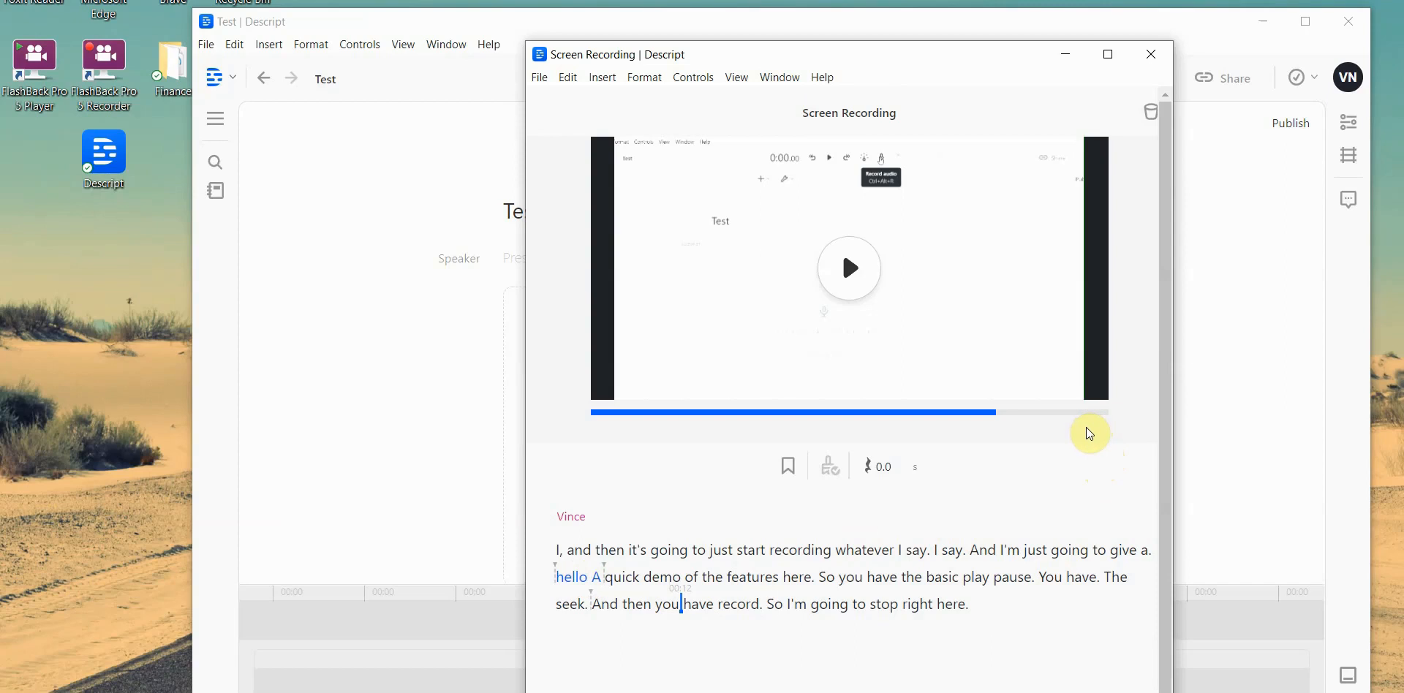
pyautogui.moveTo(1090, 432)
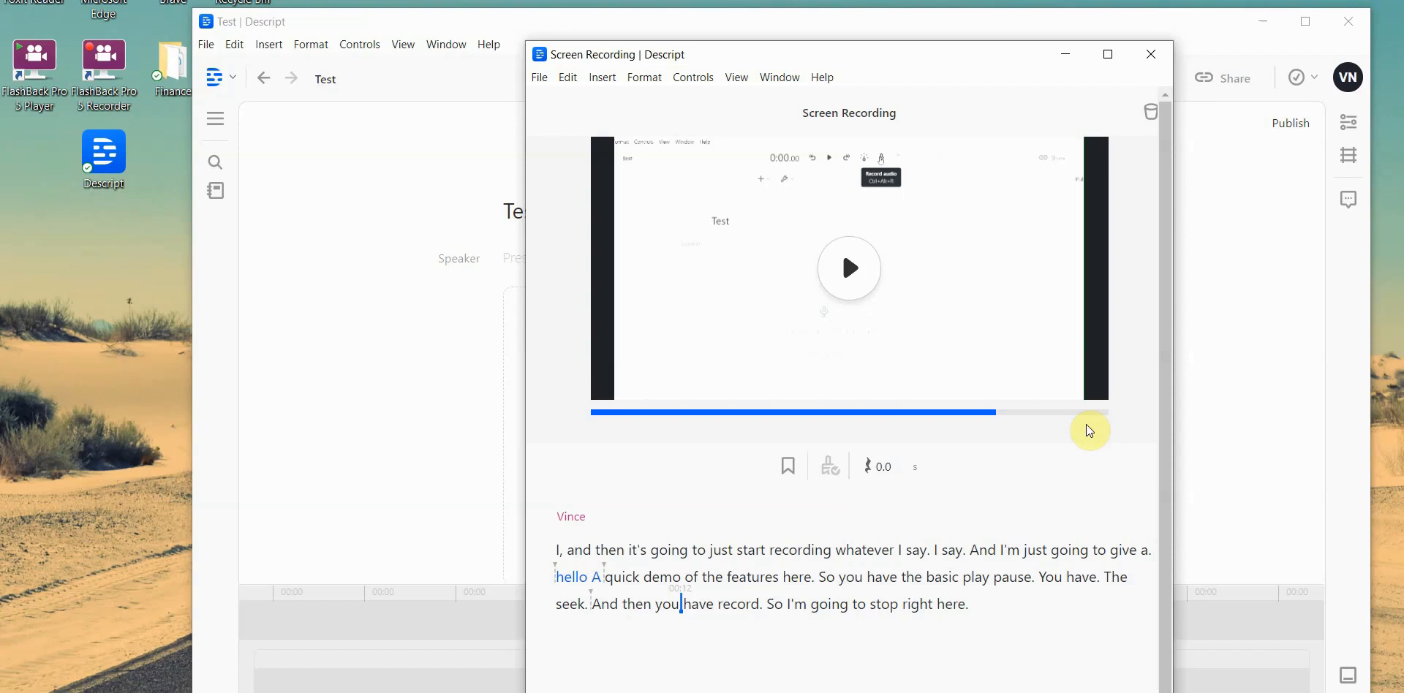
pyautogui.moveTo(962, 73)
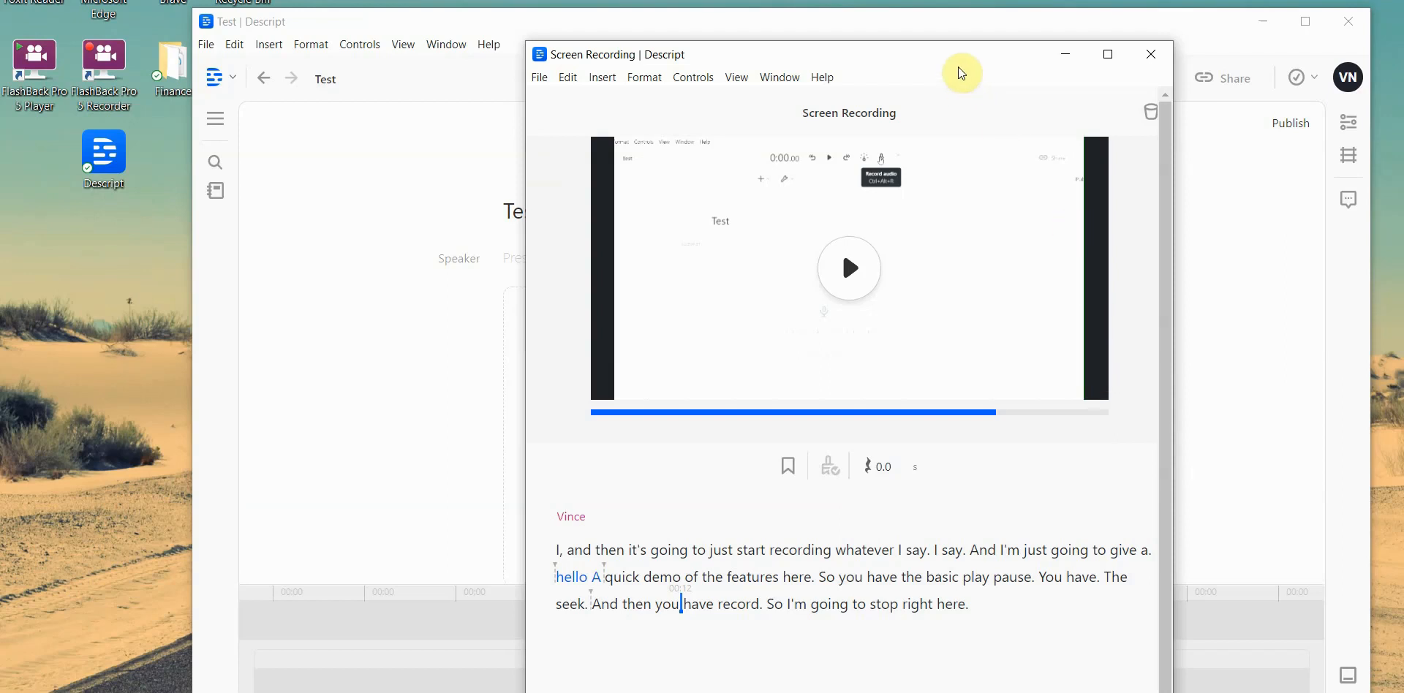